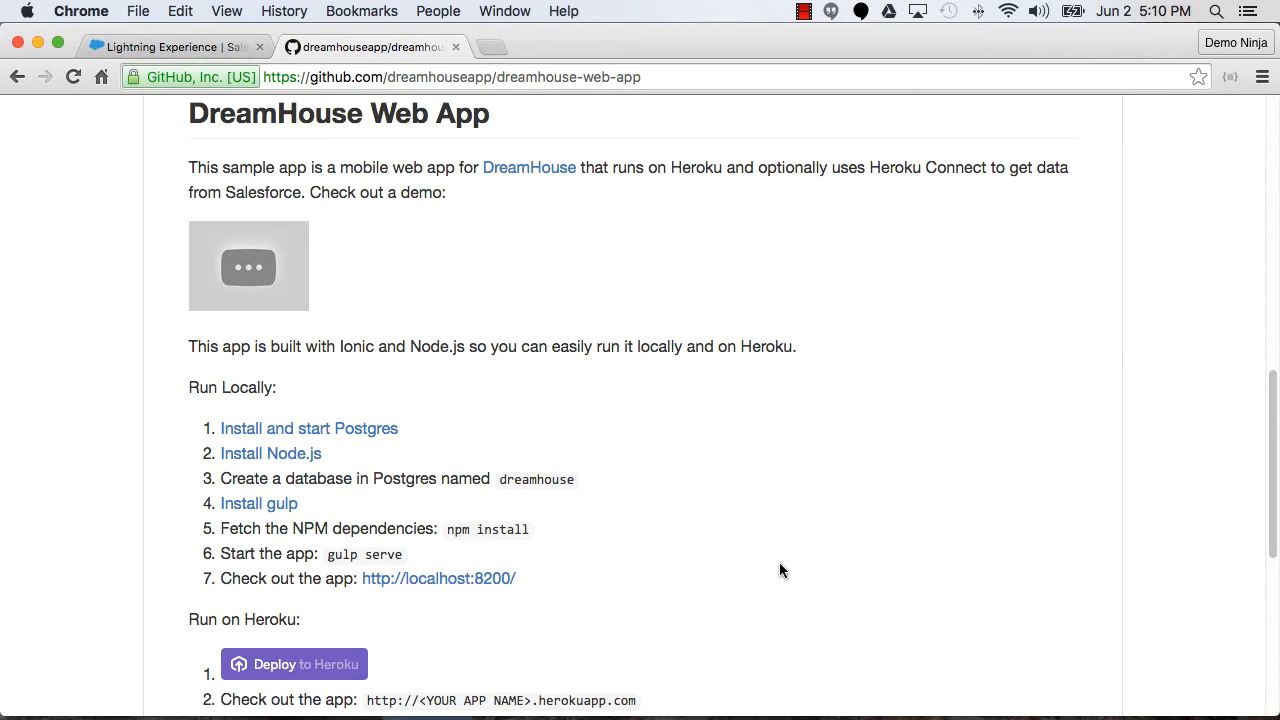
mouse_move(720, 312)
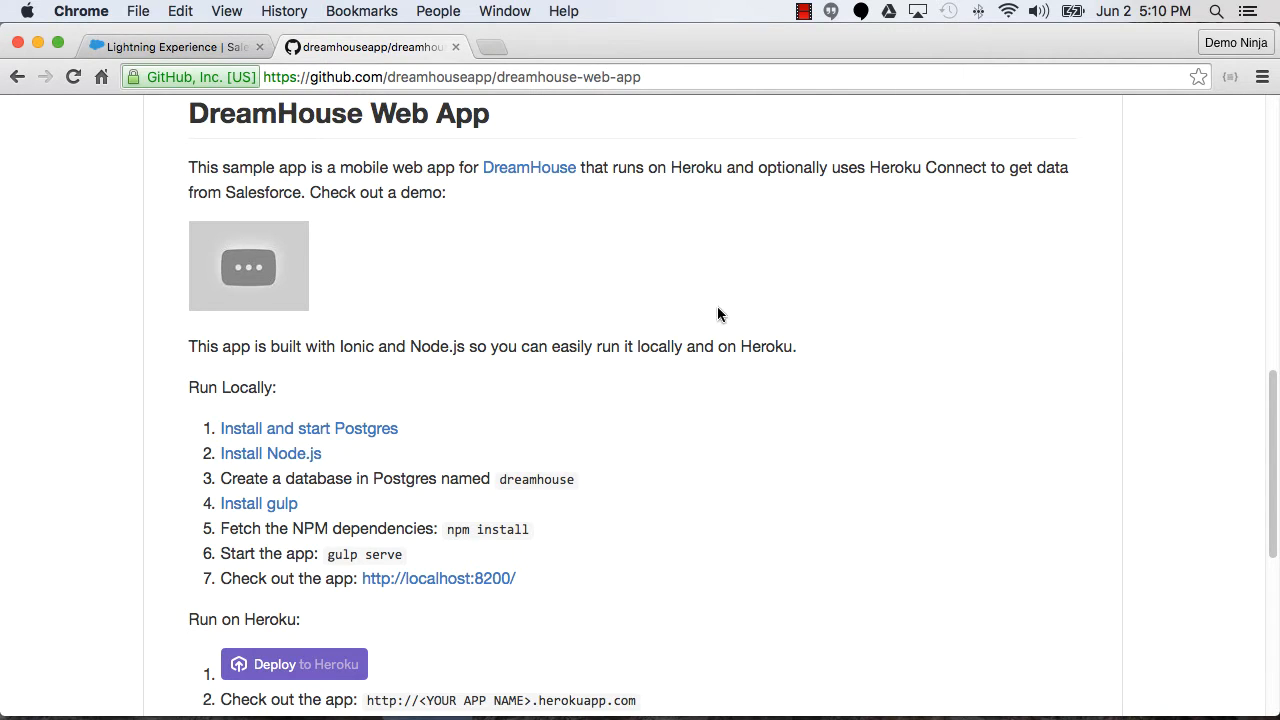
Launch the Deploy to Heroku flow from the README's Run on Heroku section
scroll("down", 3)
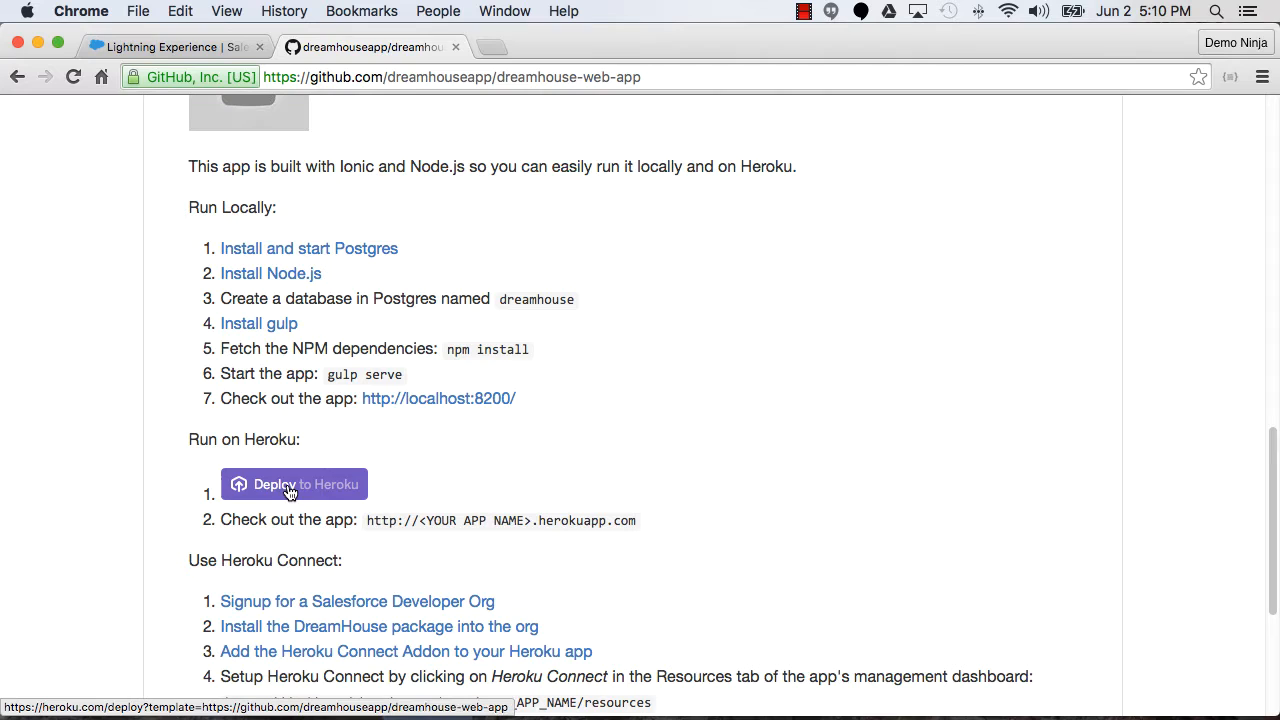
left_click(292, 484)
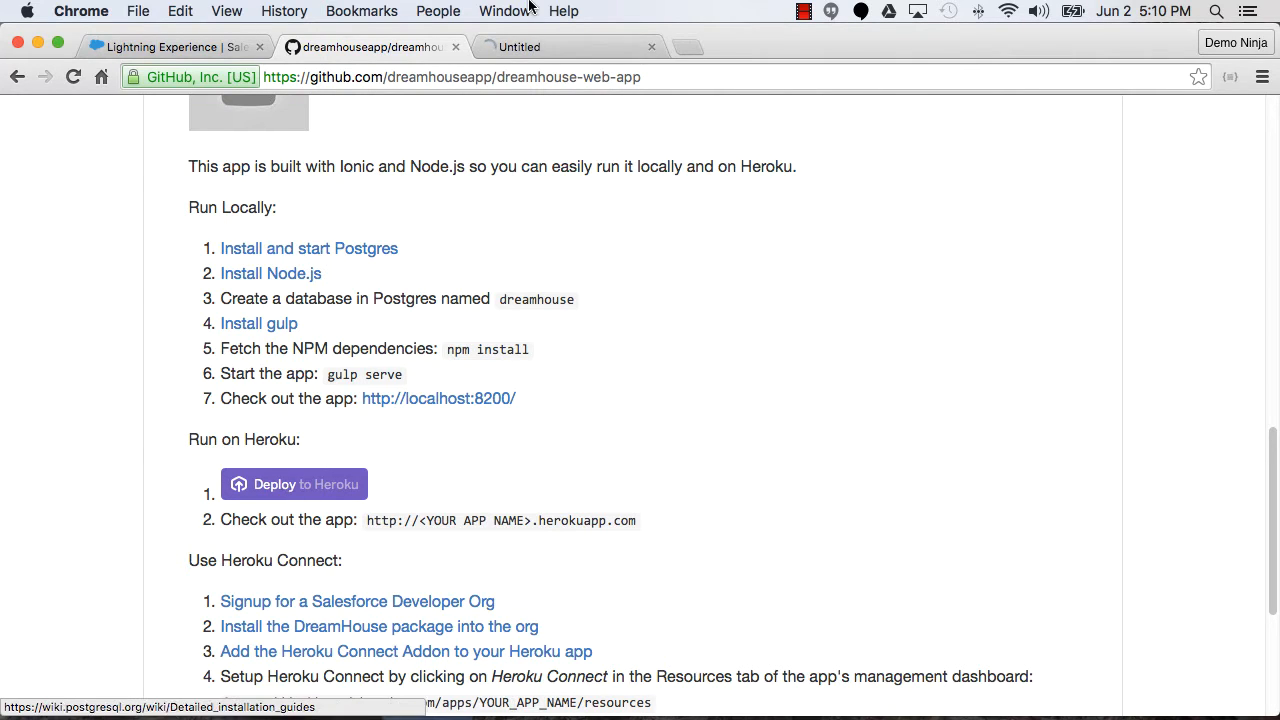
Review the dreamhouse-web-app form: Personal App, United States region, Heroku Postgres Hobby Dev
left_click(294, 482)
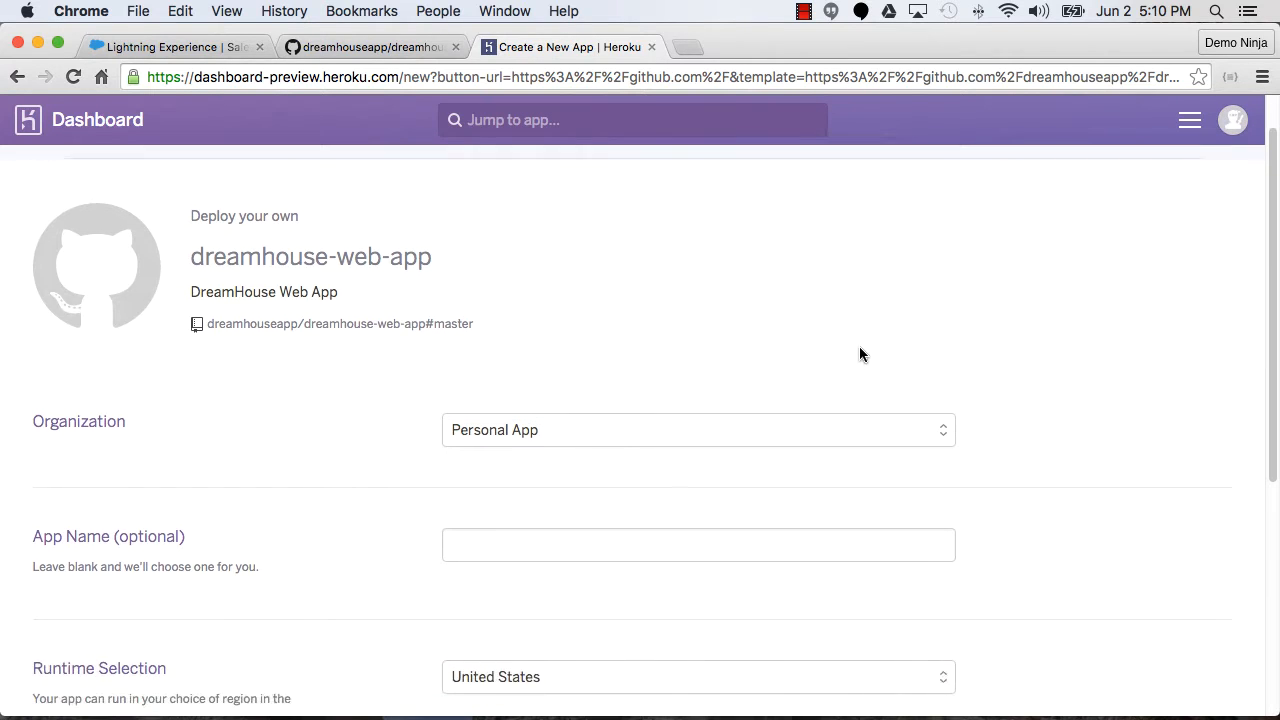
scroll("down", 3)
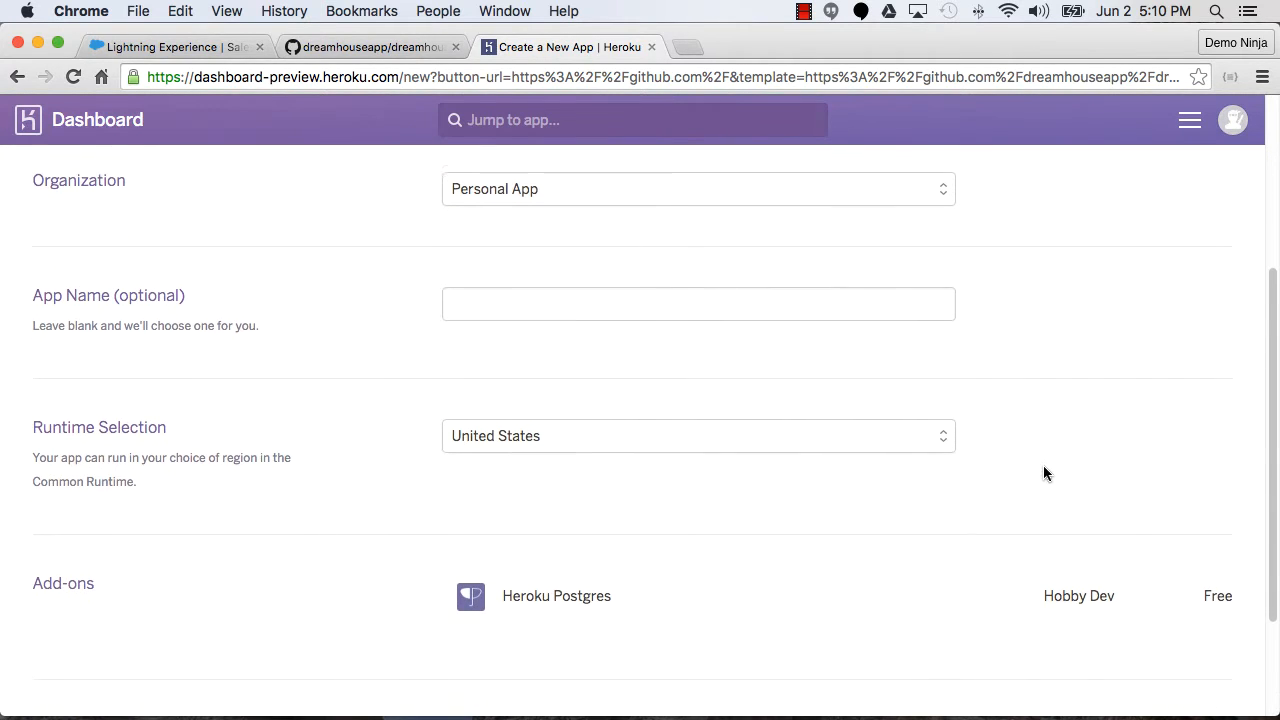
scroll("down", 3)
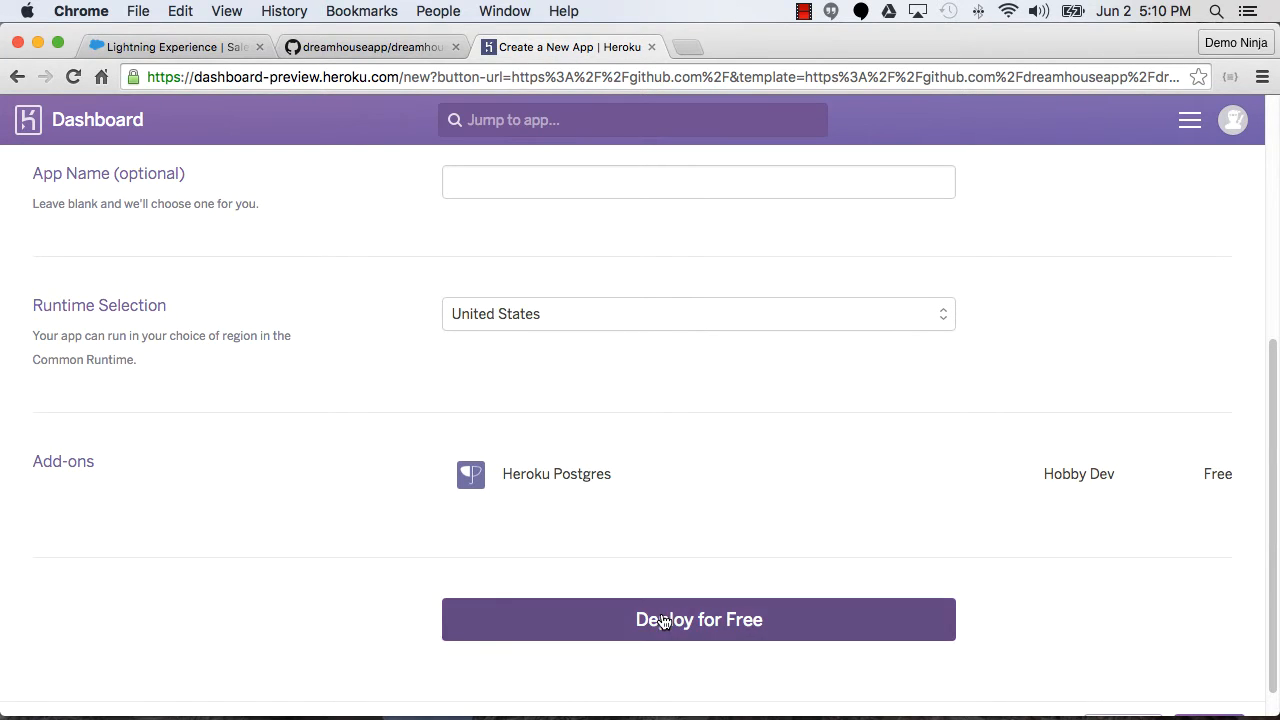
Deploy dreamhouse-web-app for free and follow the build log installing node modules
left_click(698, 620)
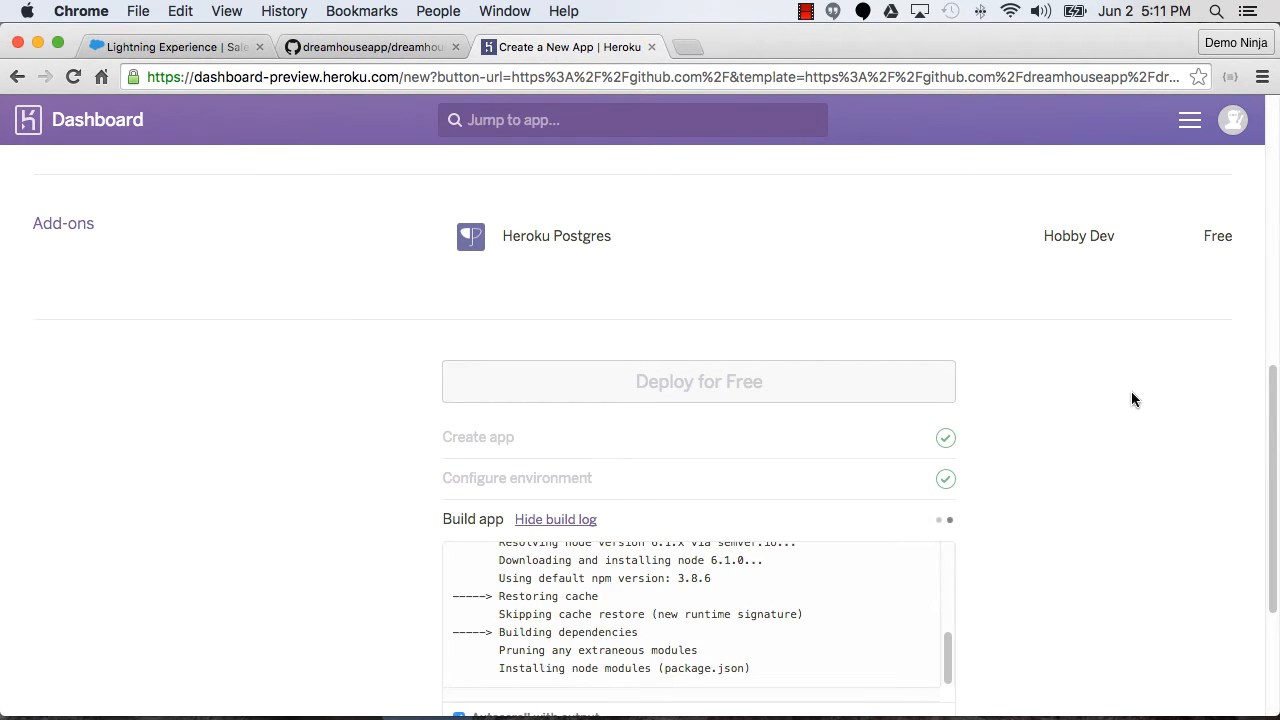
mouse_move(1128, 412)
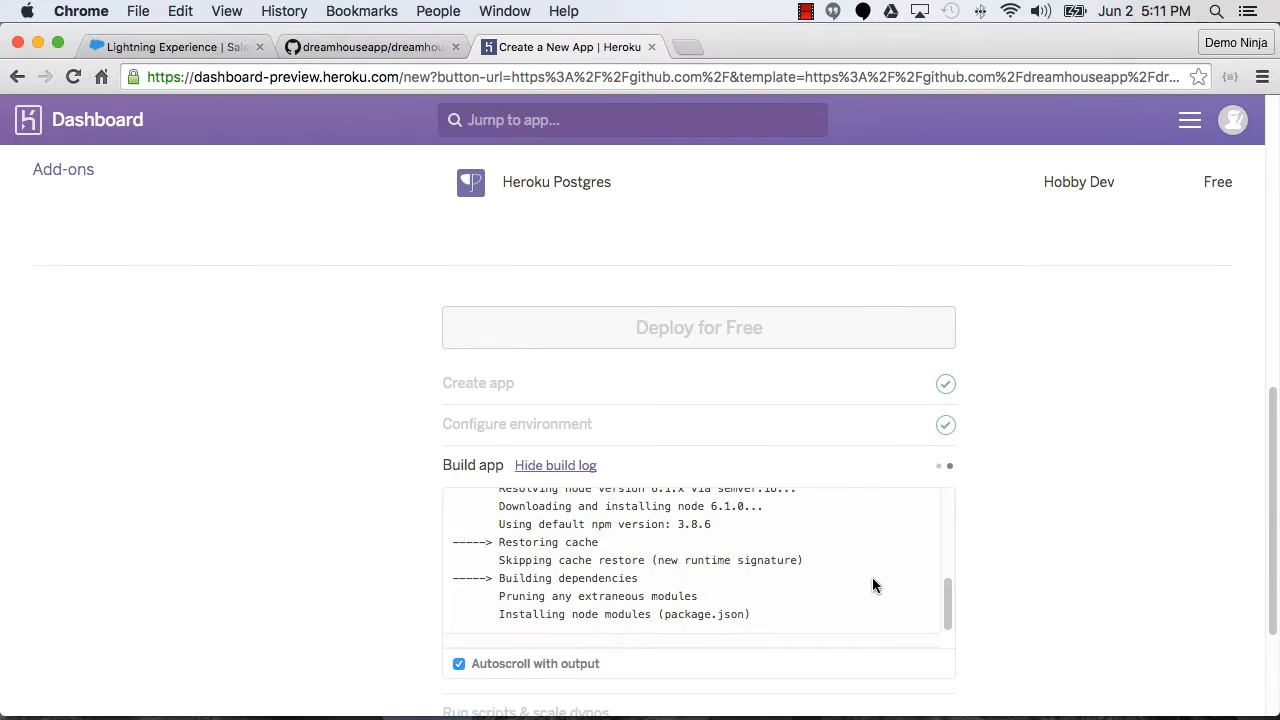
scroll("down", 3)
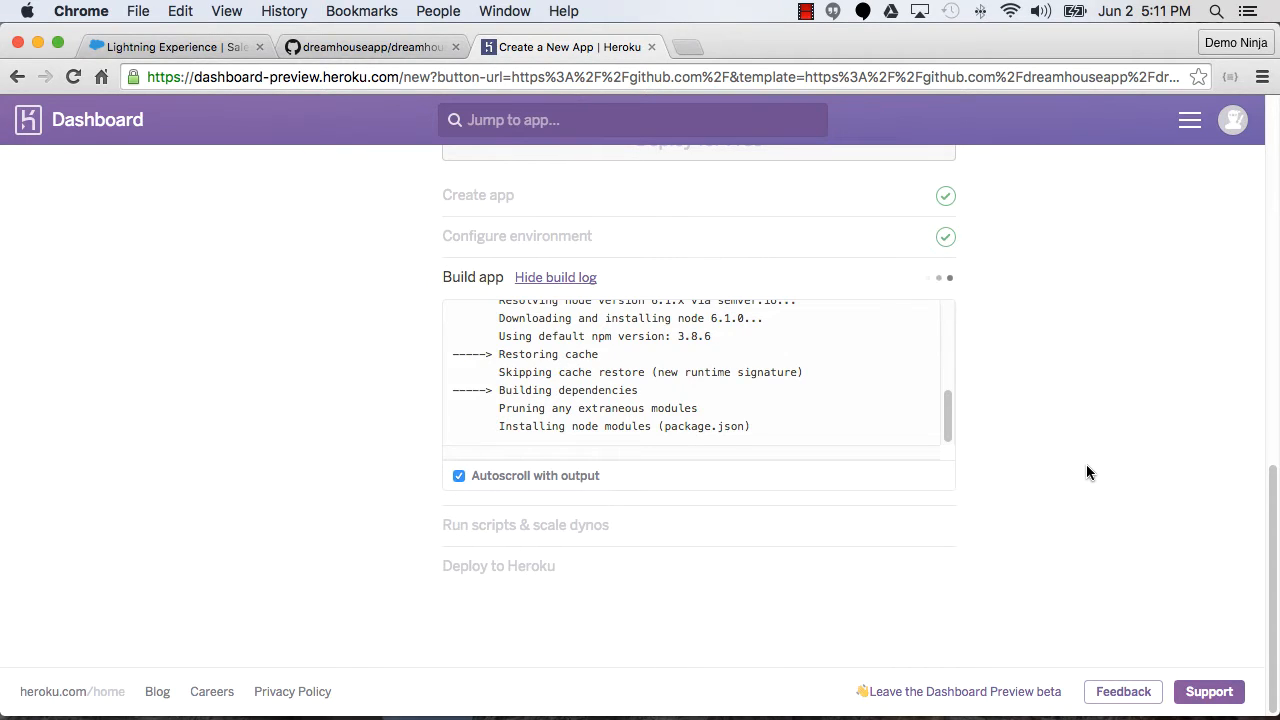
mouse_move(894, 436)
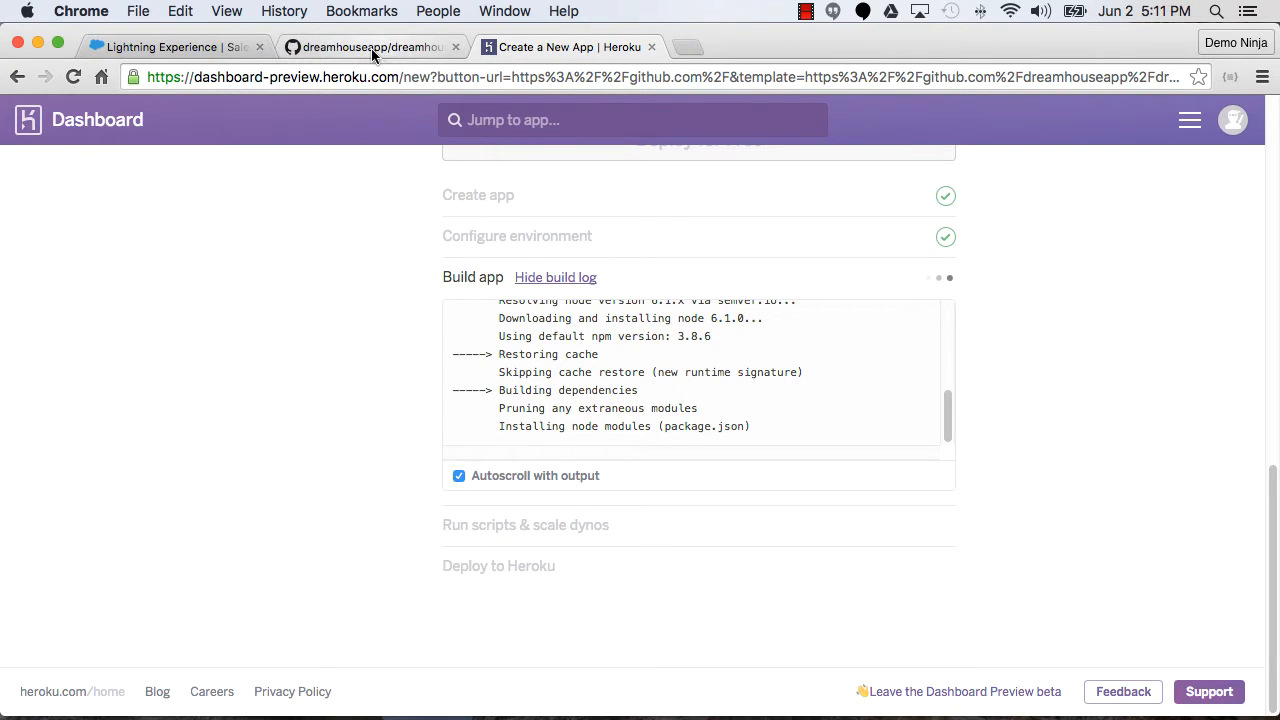
Read package.json's start and postinstall scripts and dependencies, then go back to the file list
left_click(364, 48)
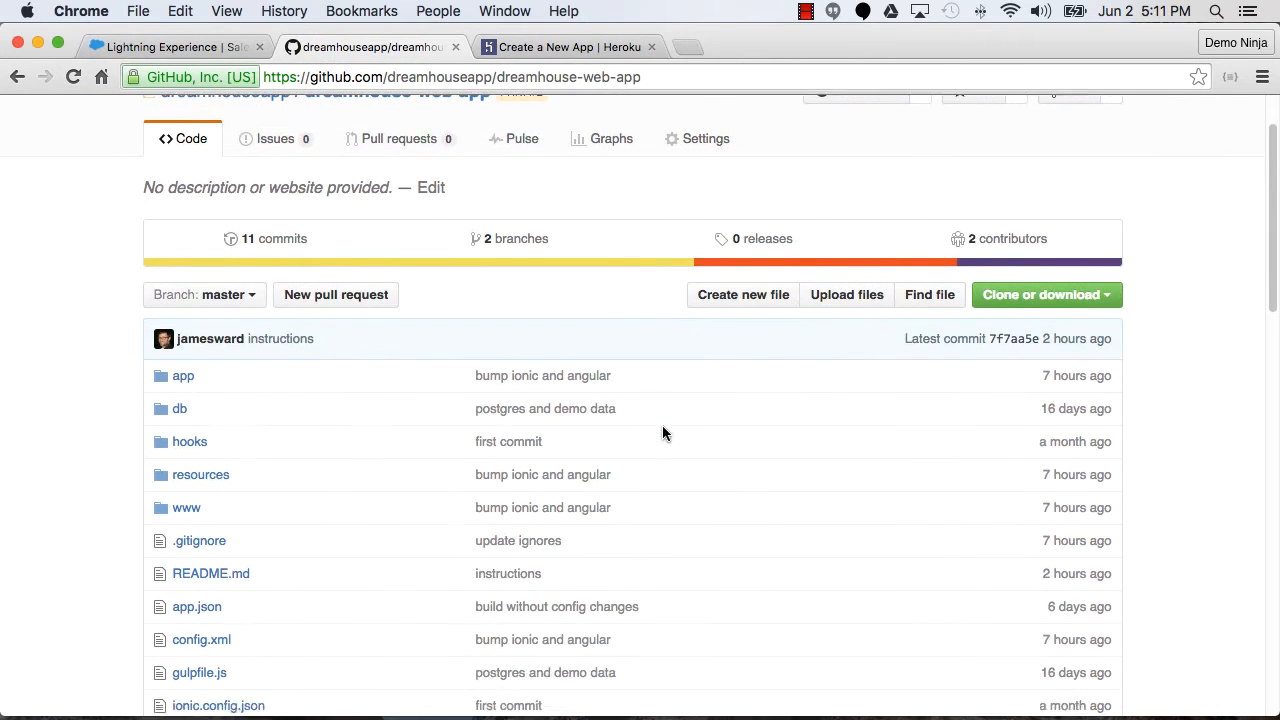
scroll("down", 3)
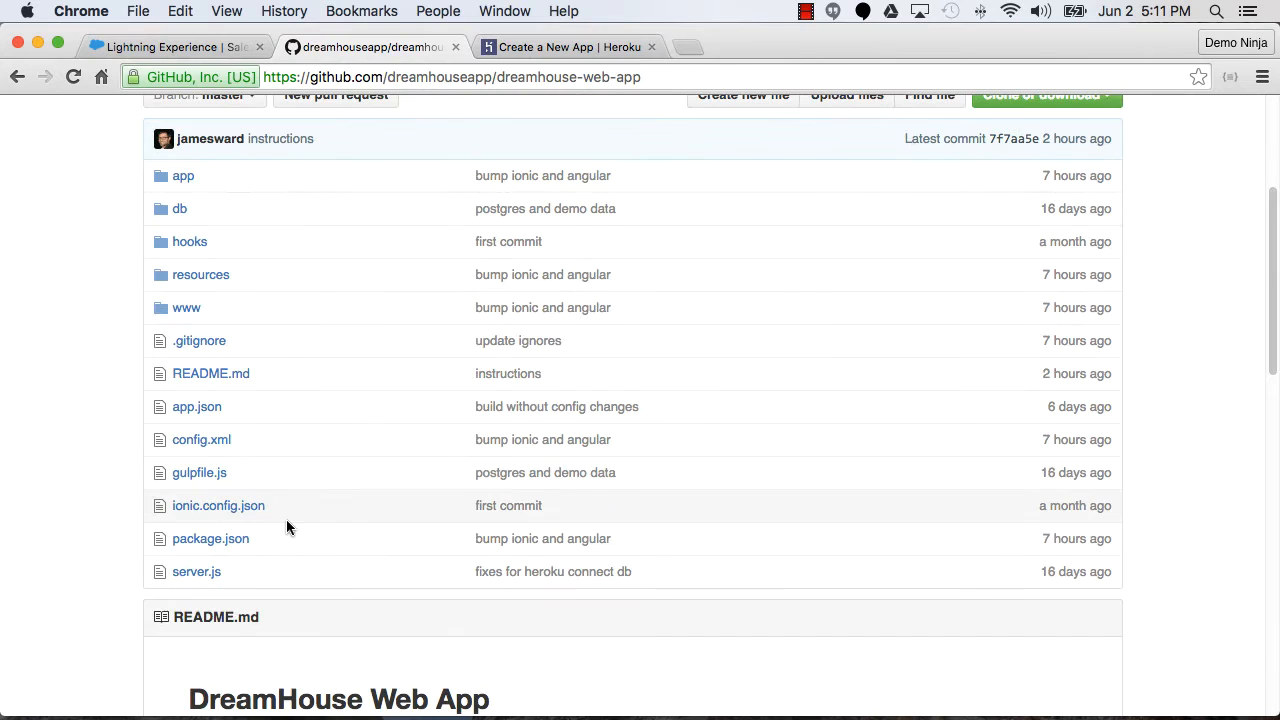
left_click(210, 538)
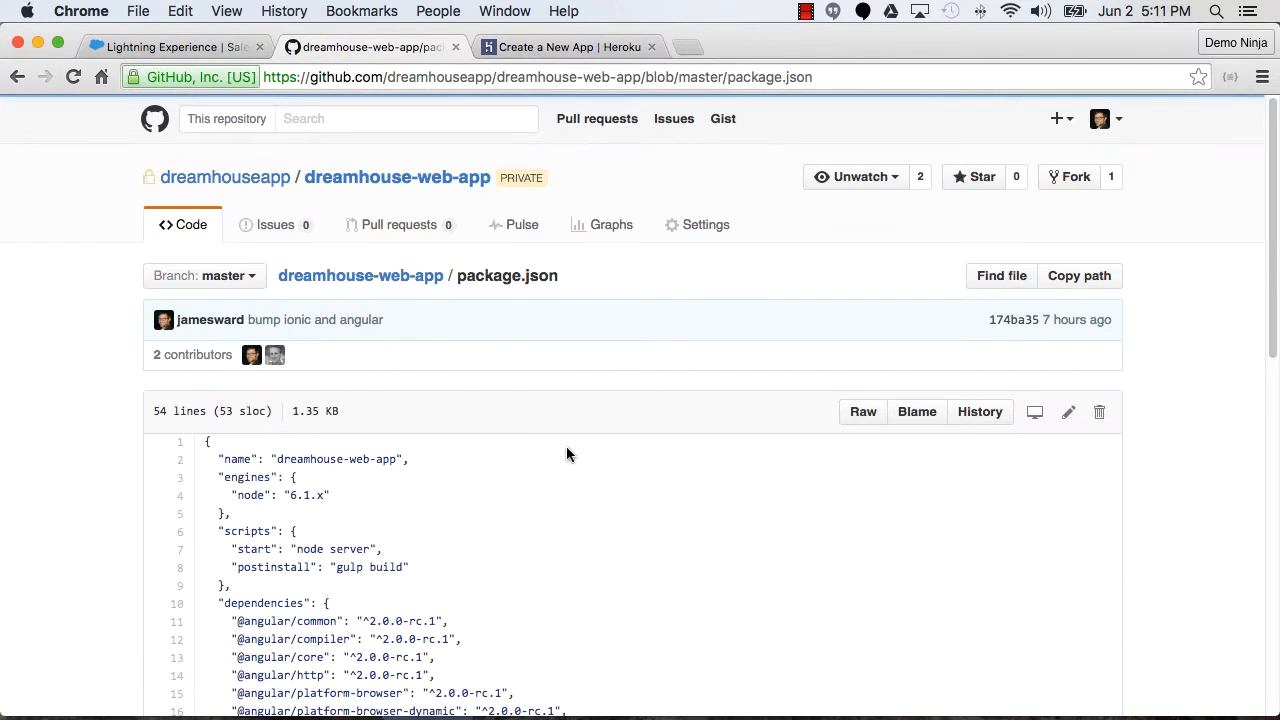
scroll("down", 3)
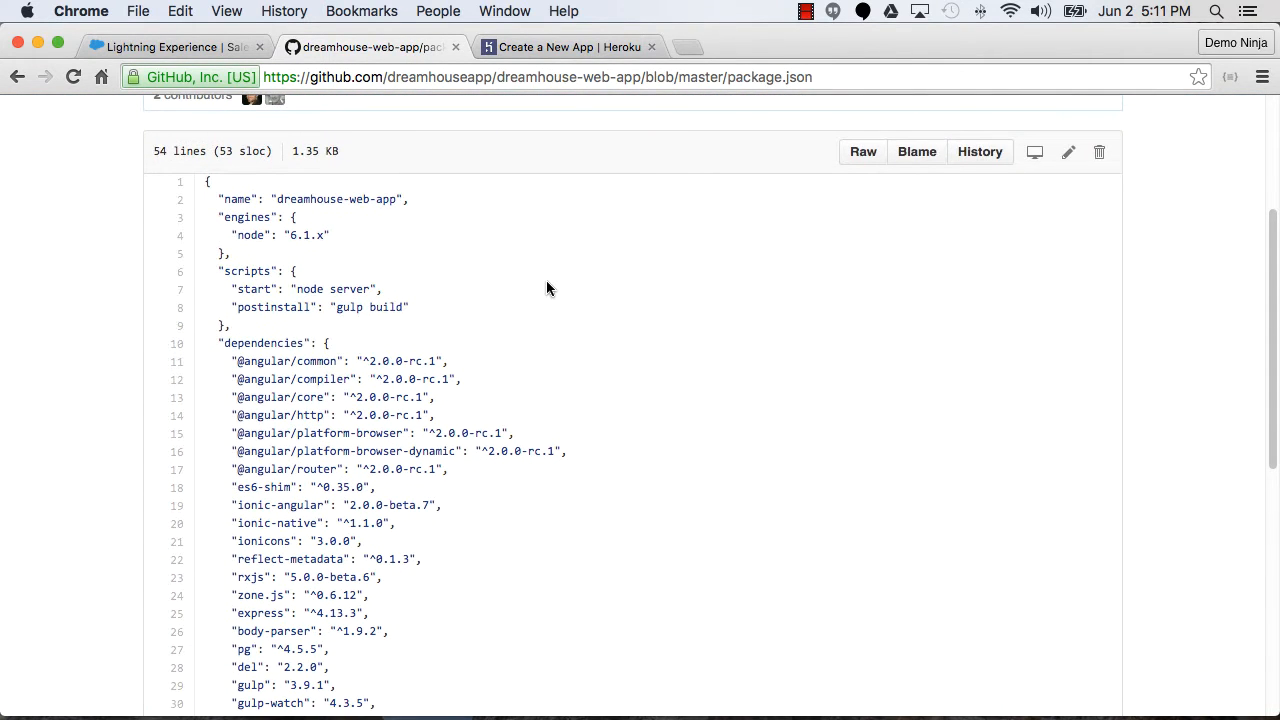
mouse_move(240, 304)
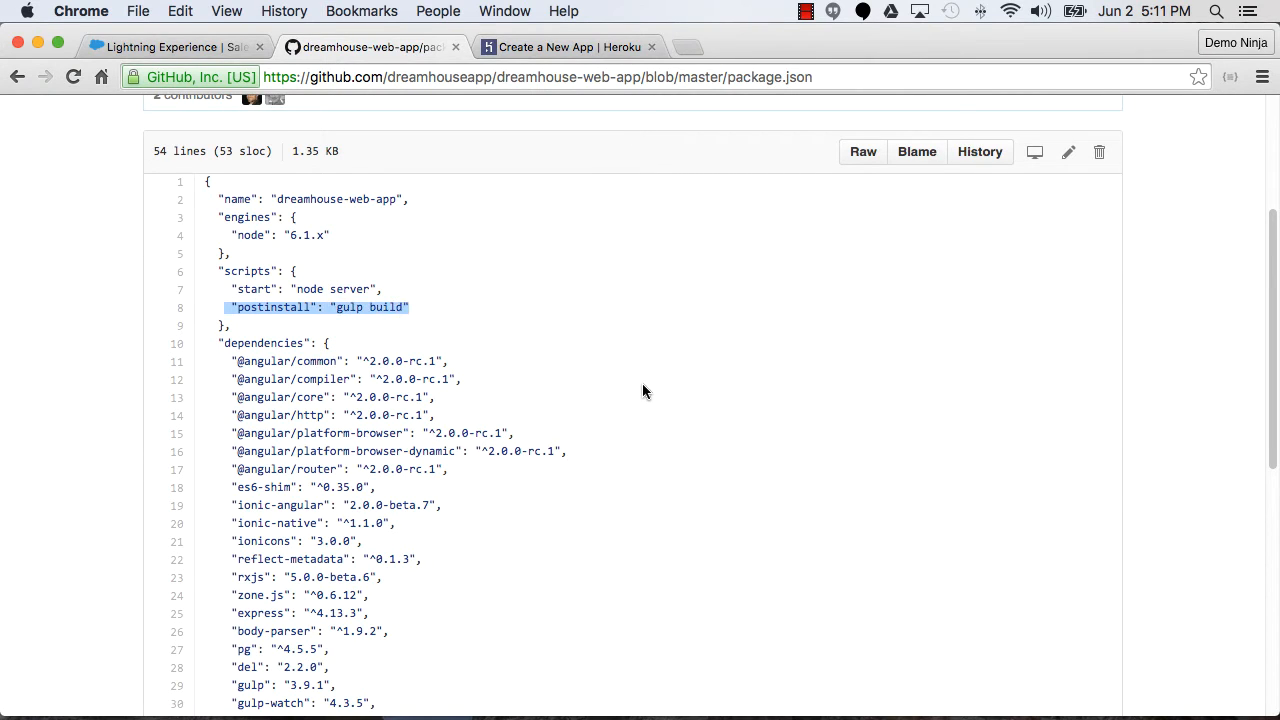
scroll("down", 3)
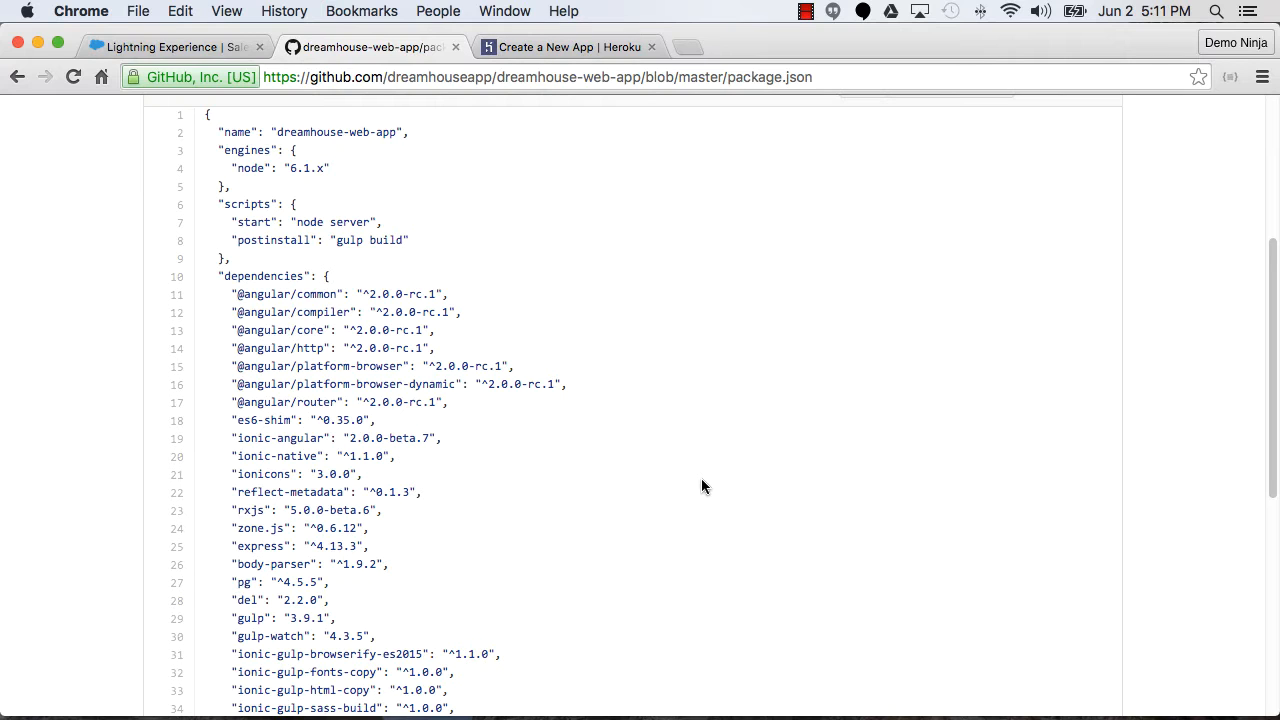
scroll("down", 3)
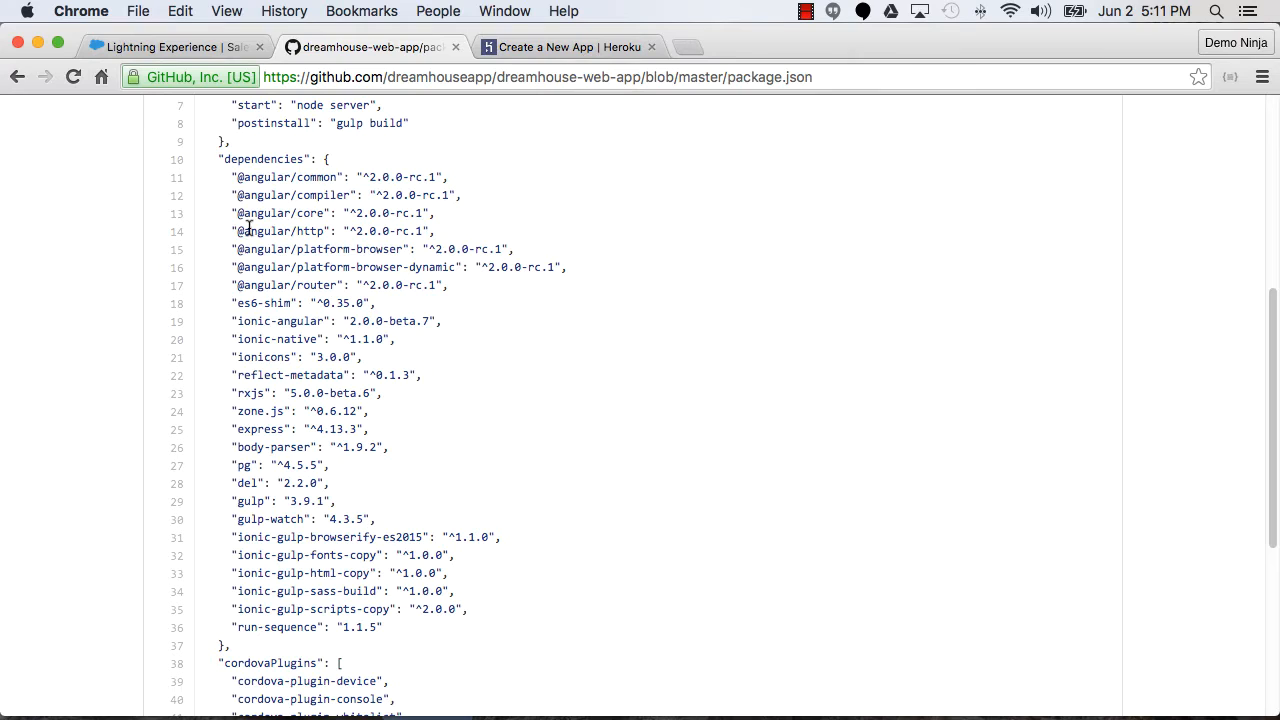
mouse_move(244, 428)
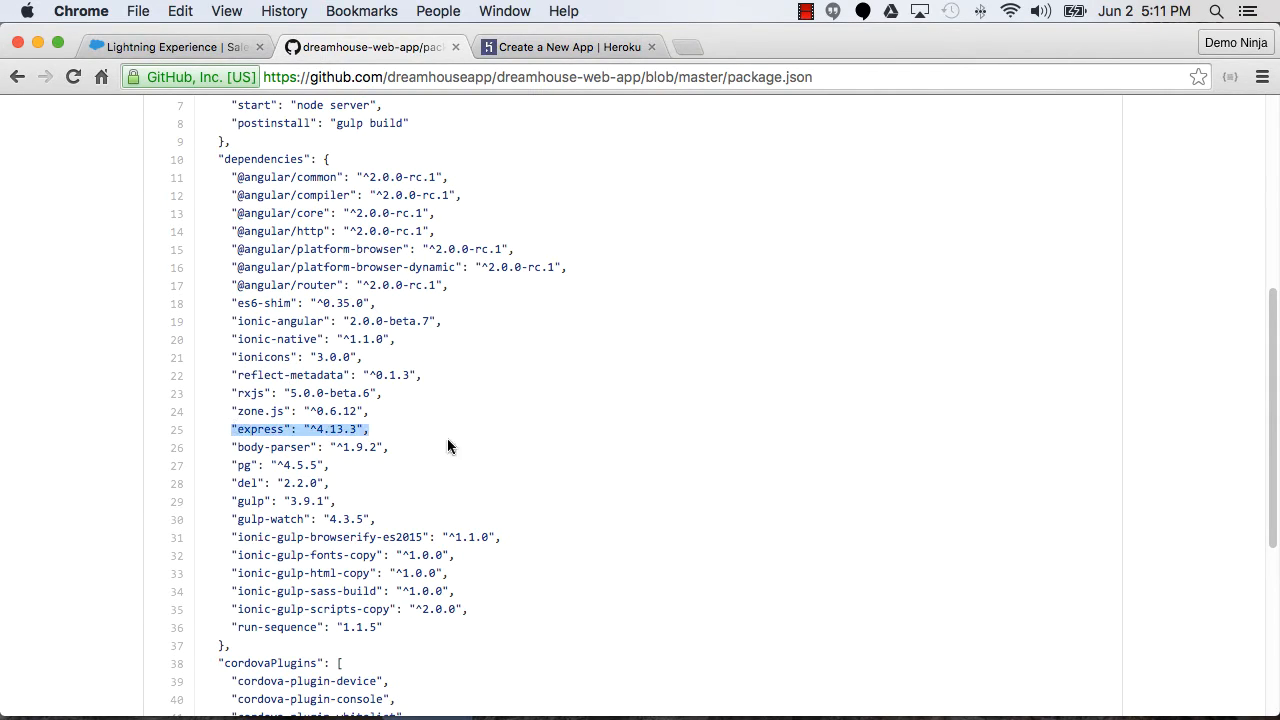
scroll("down", 3)
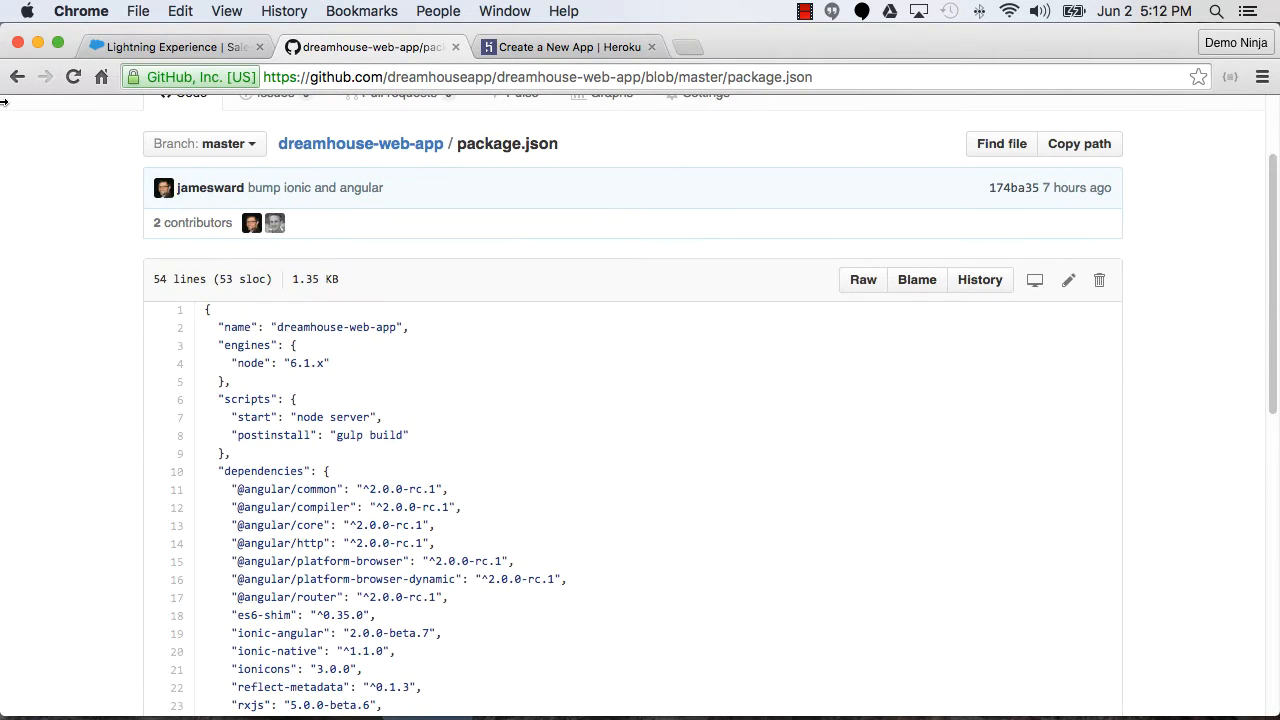
left_click(360, 144)
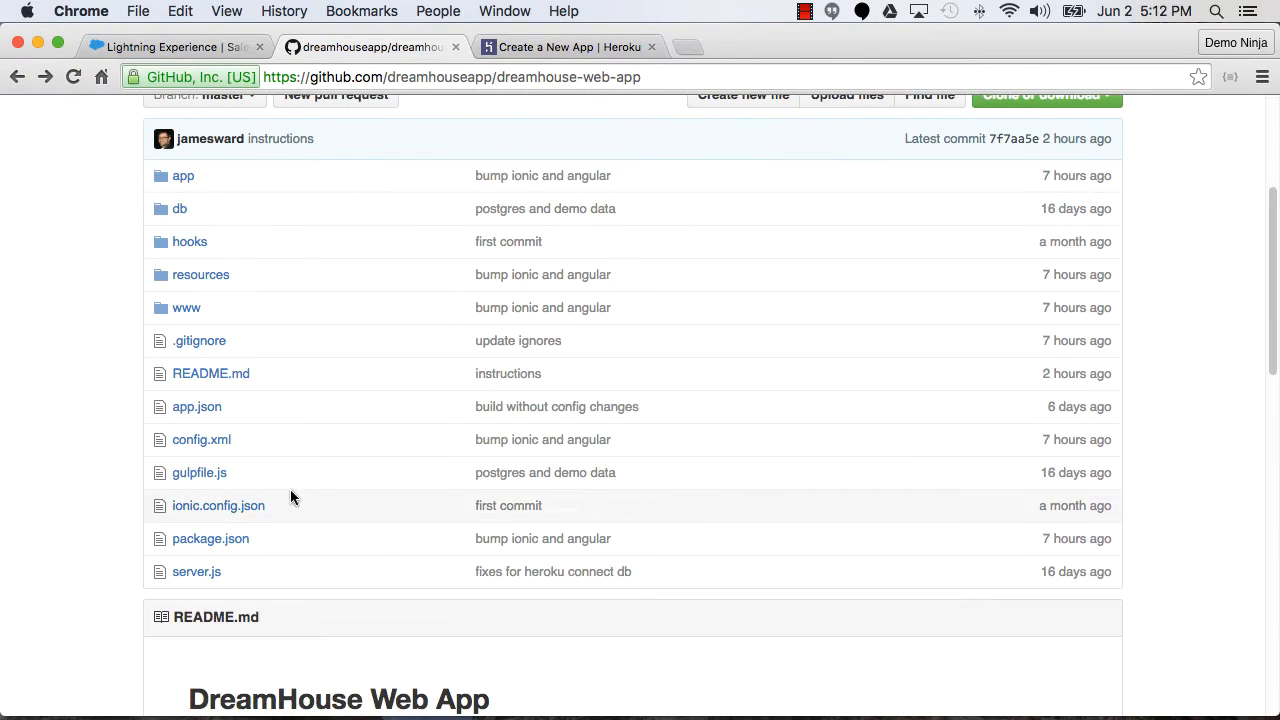
Read the top of server.js to see how it connects to and queries Postgres
left_click(196, 572)
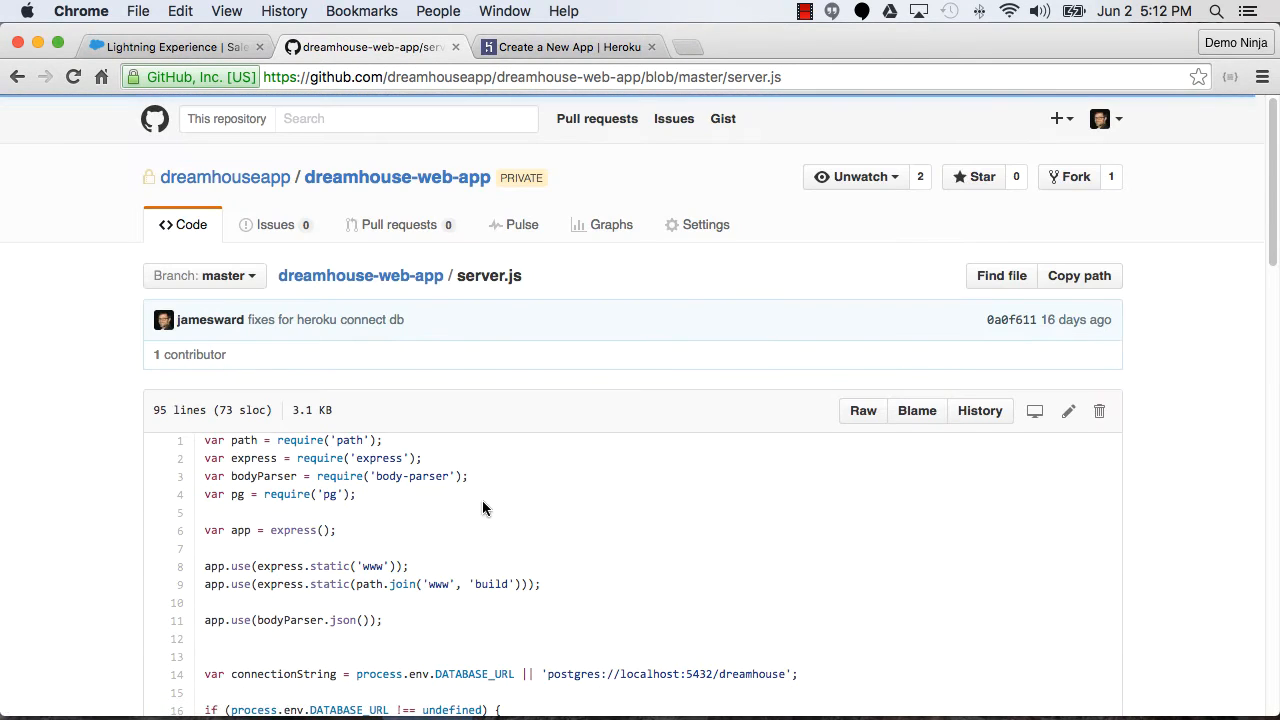
scroll("down", 3)
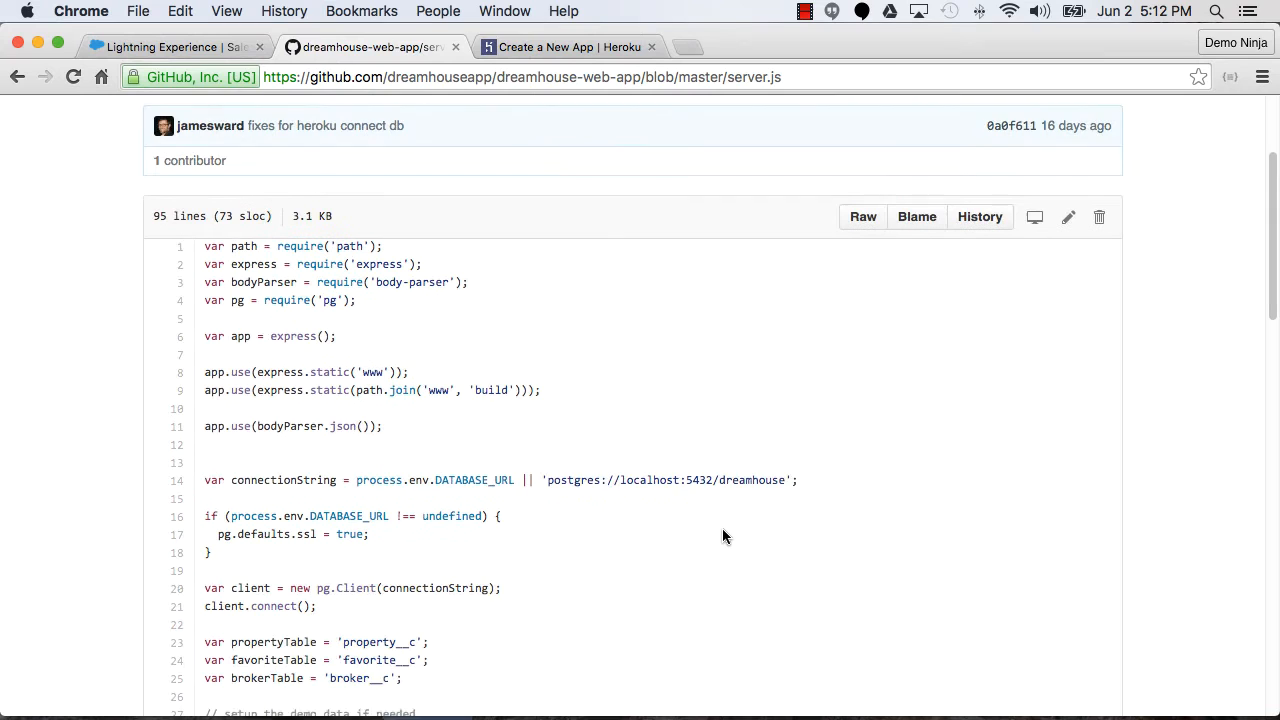
scroll("down", 3)
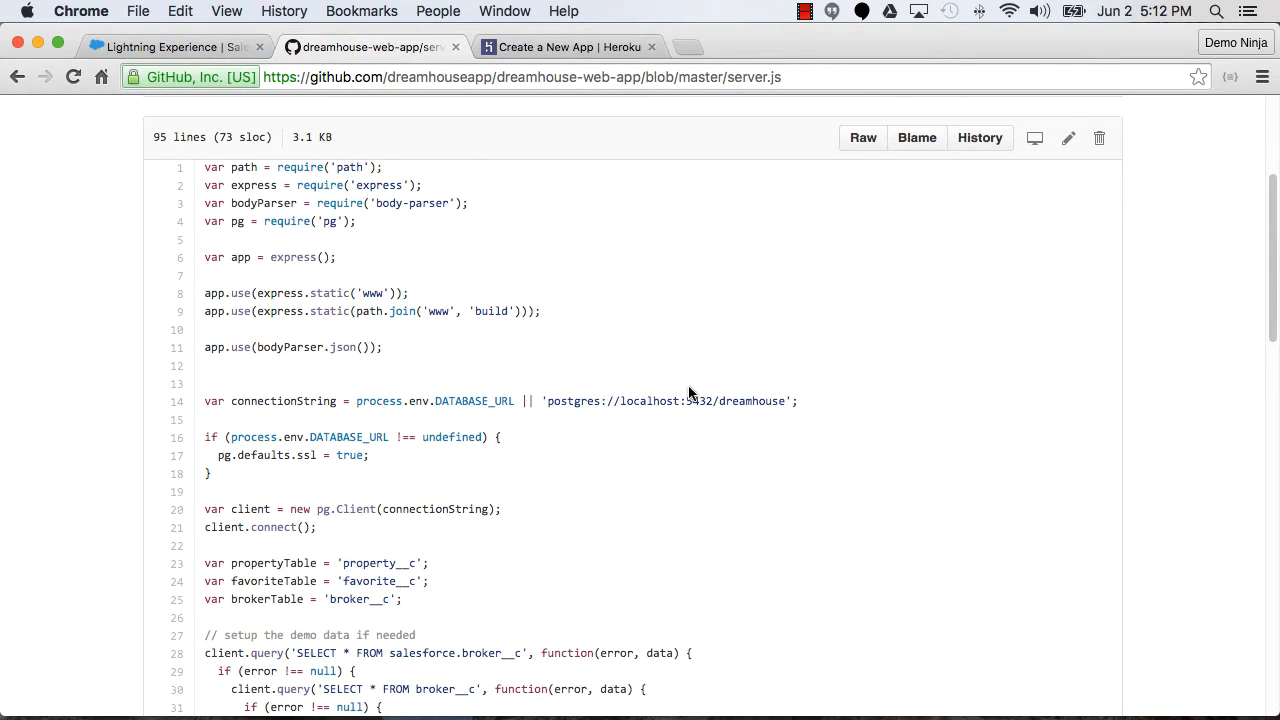
scroll("down", 3)
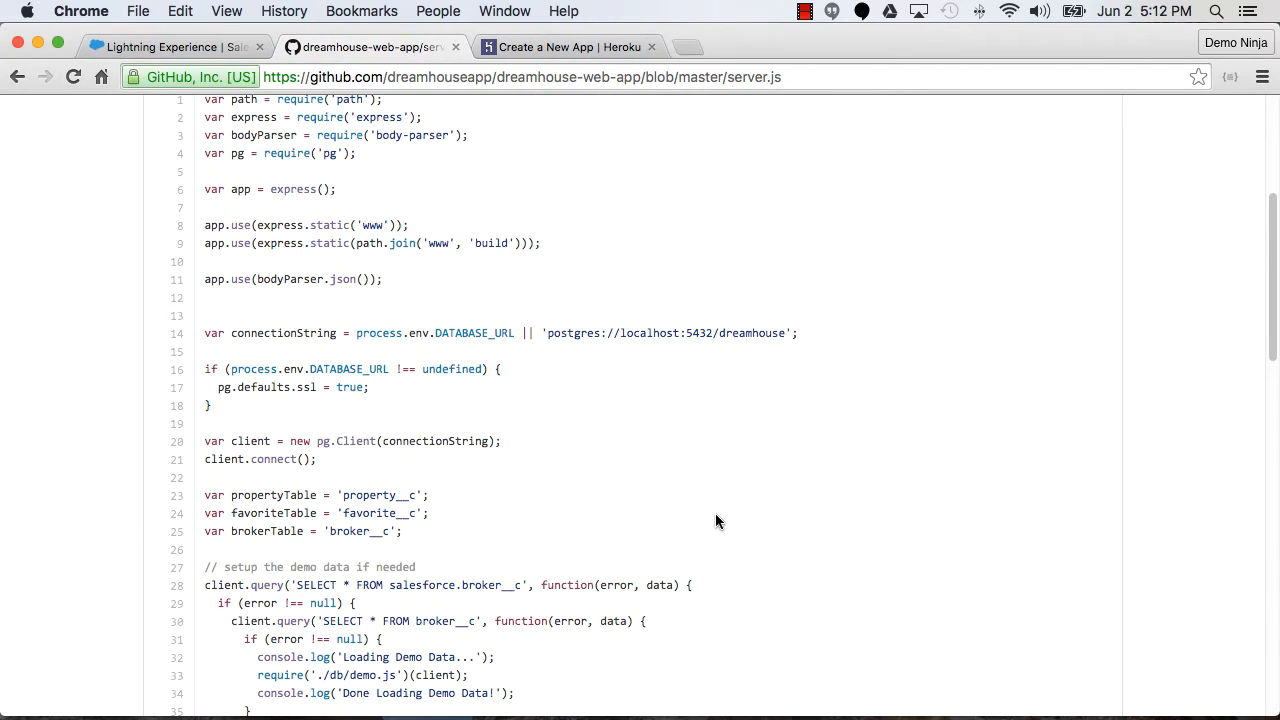
mouse_move(498, 332)
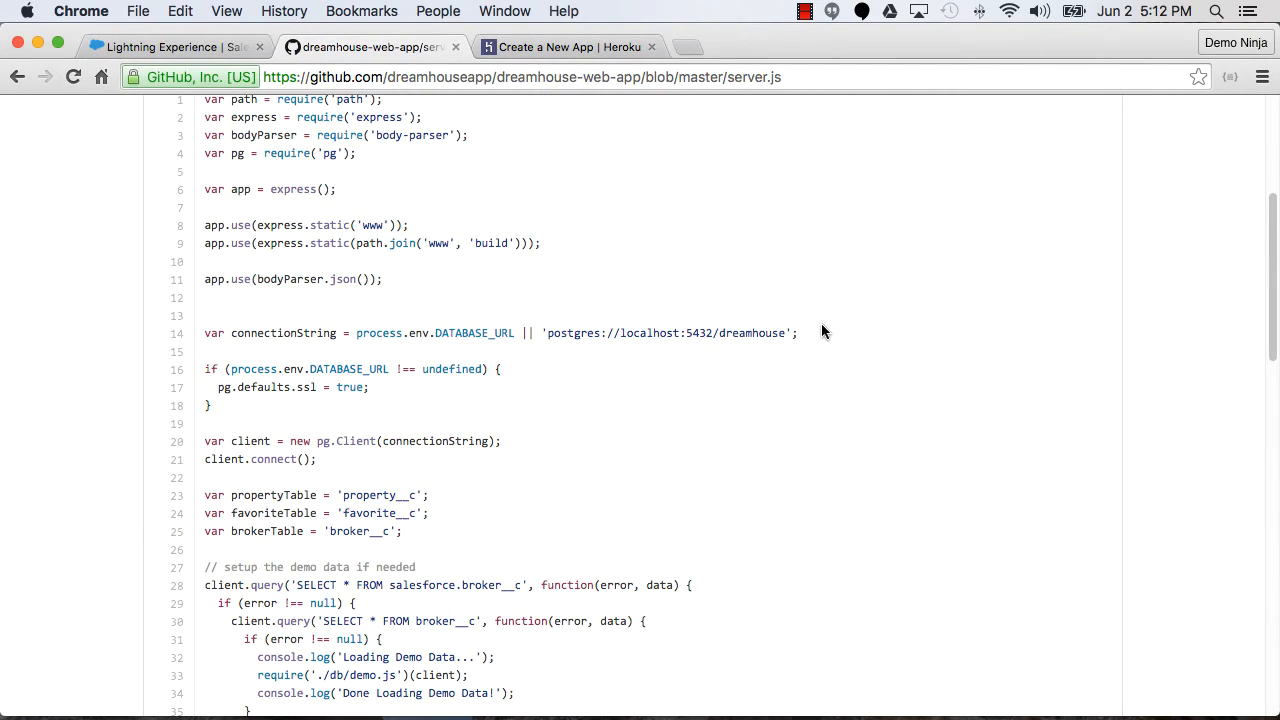
mouse_move(832, 344)
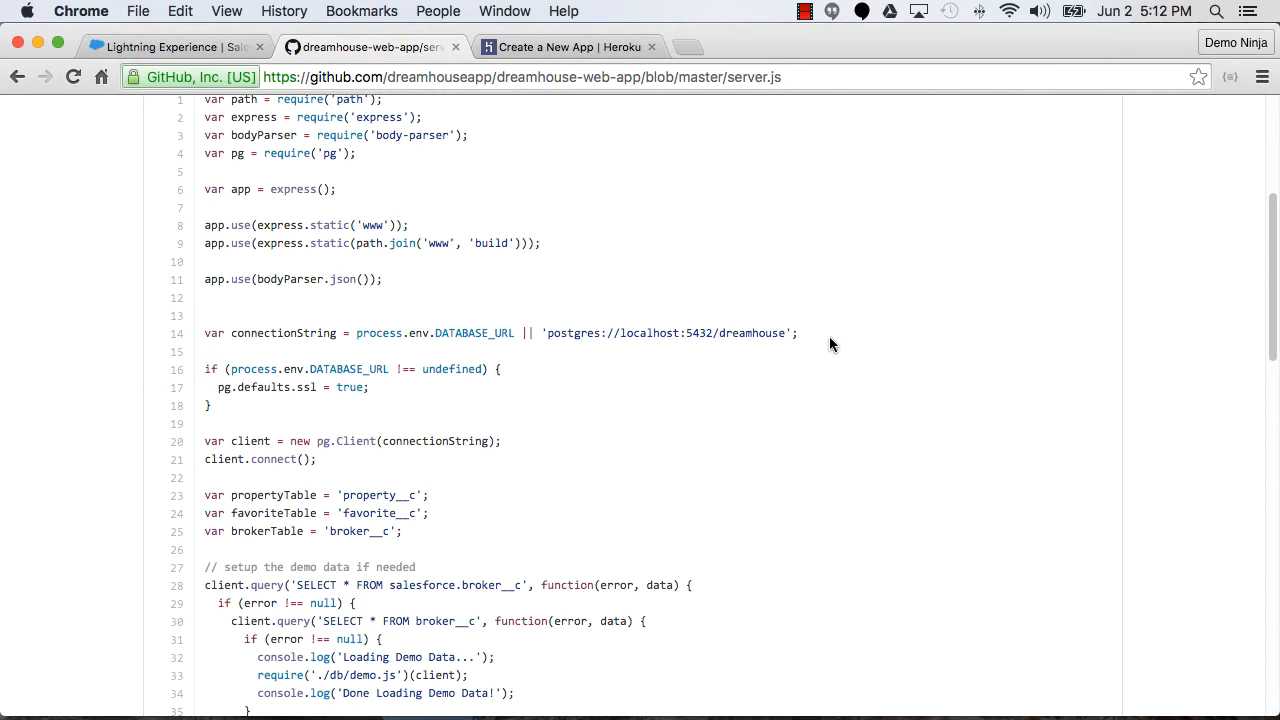
double_click(472, 332)
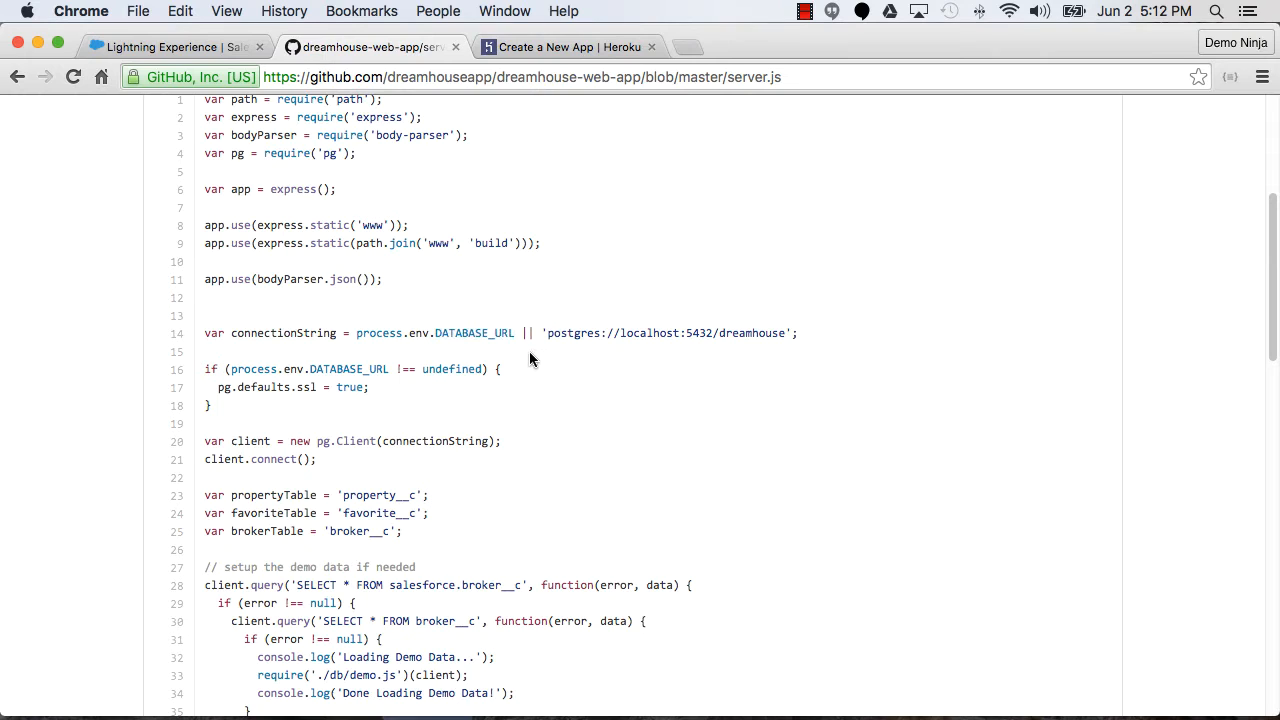
mouse_move(584, 414)
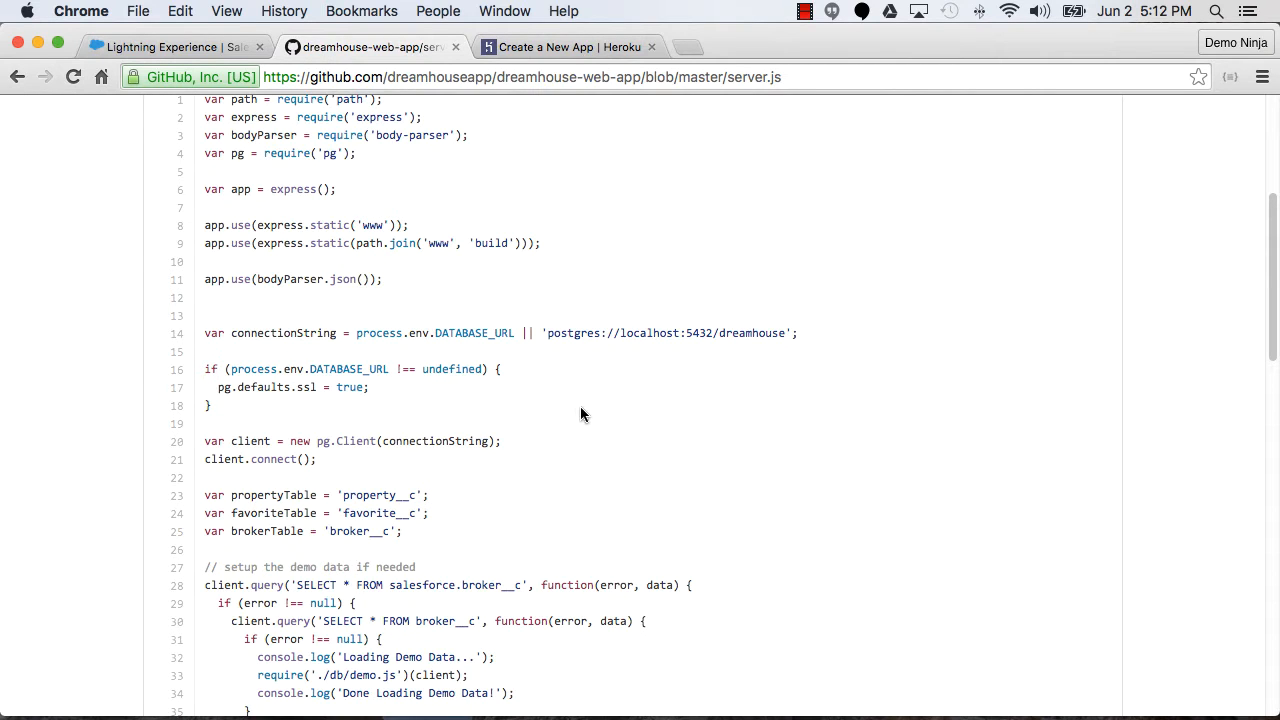
scroll("down", 3)
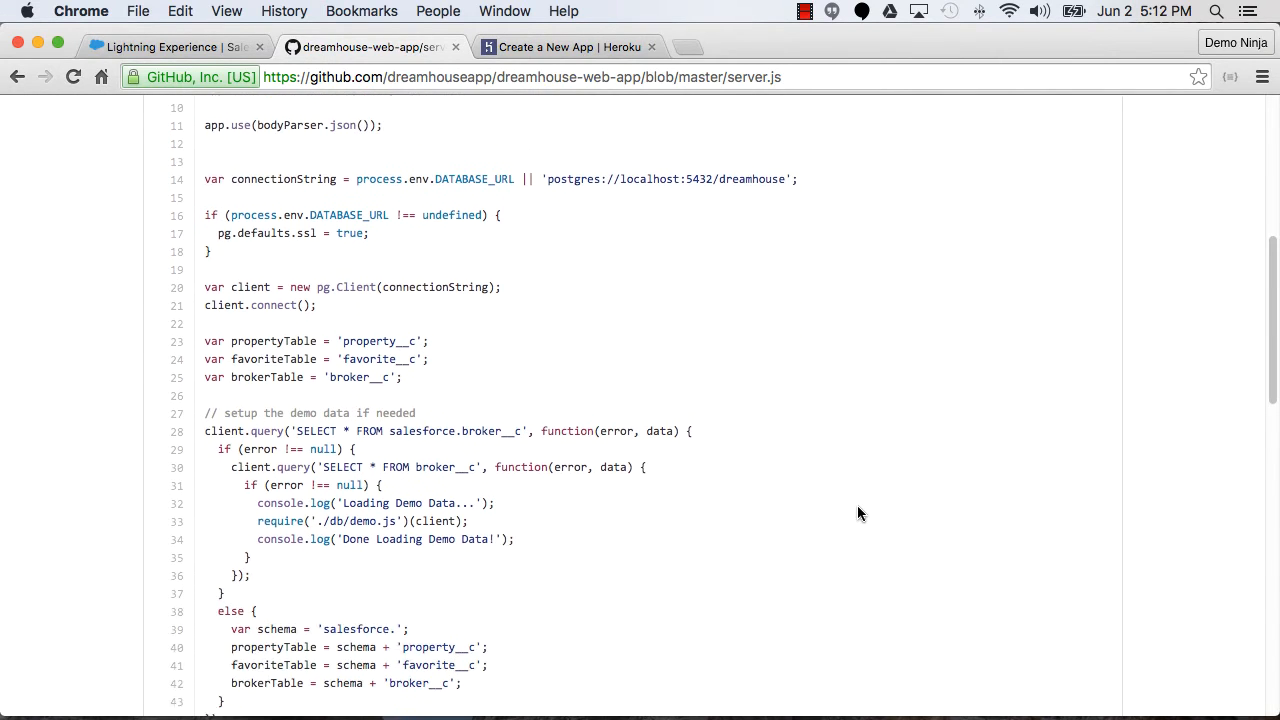
scroll("down", 3)
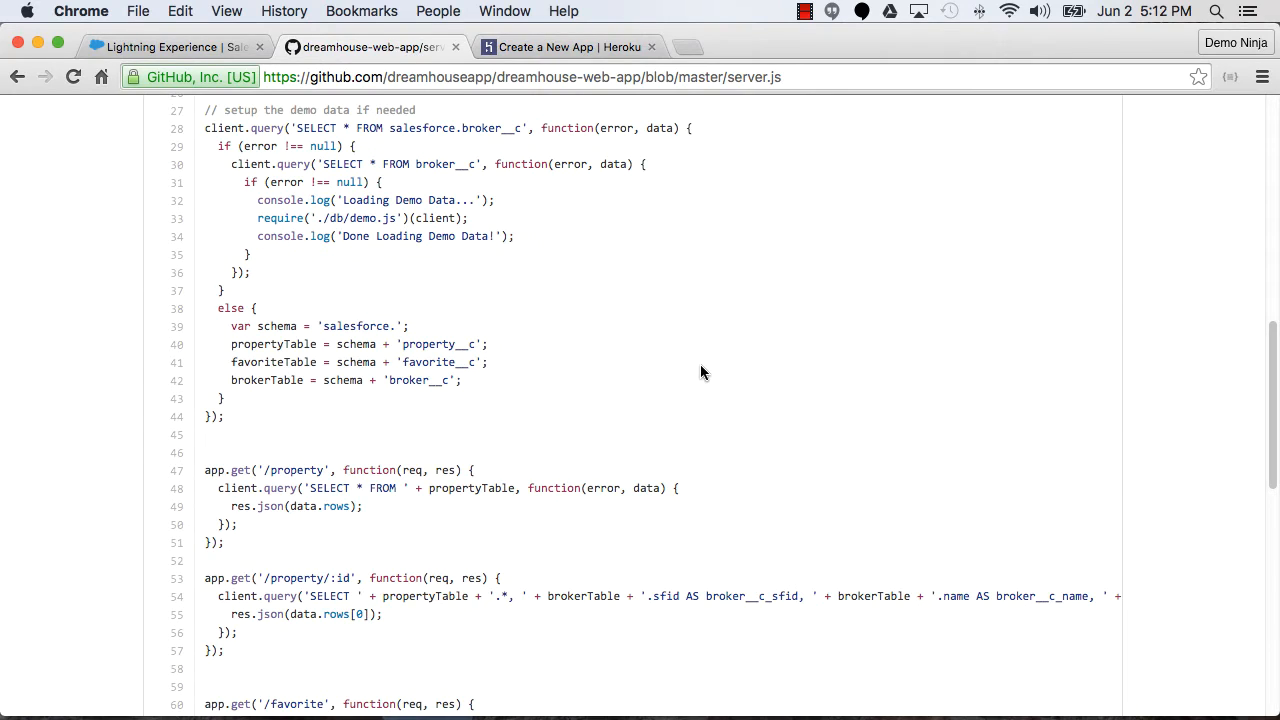
mouse_move(708, 296)
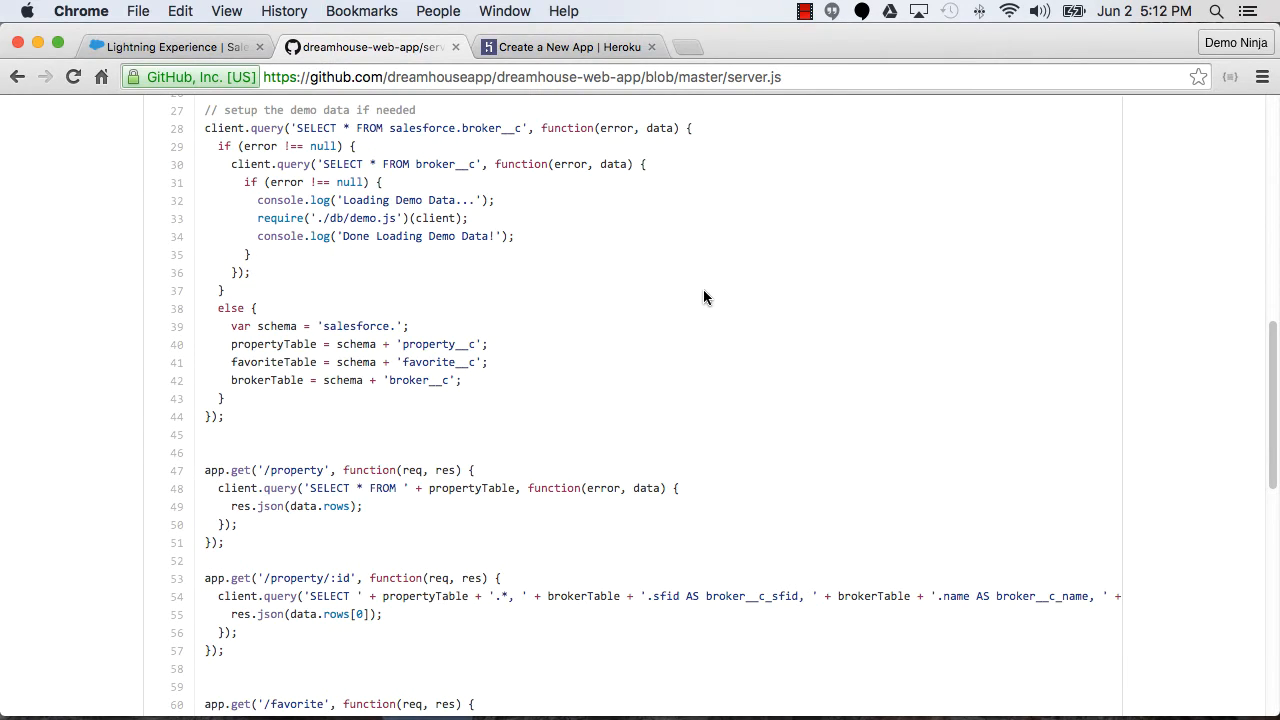
mouse_move(424, 162)
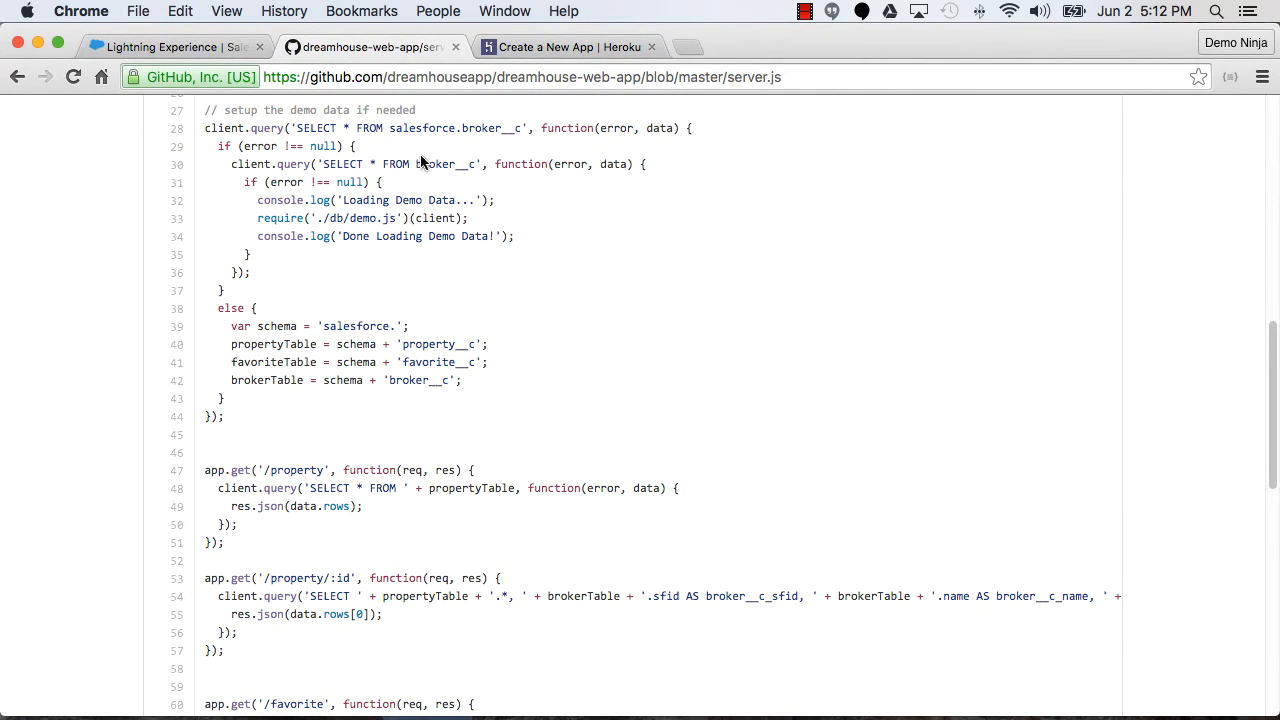
mouse_move(620, 308)
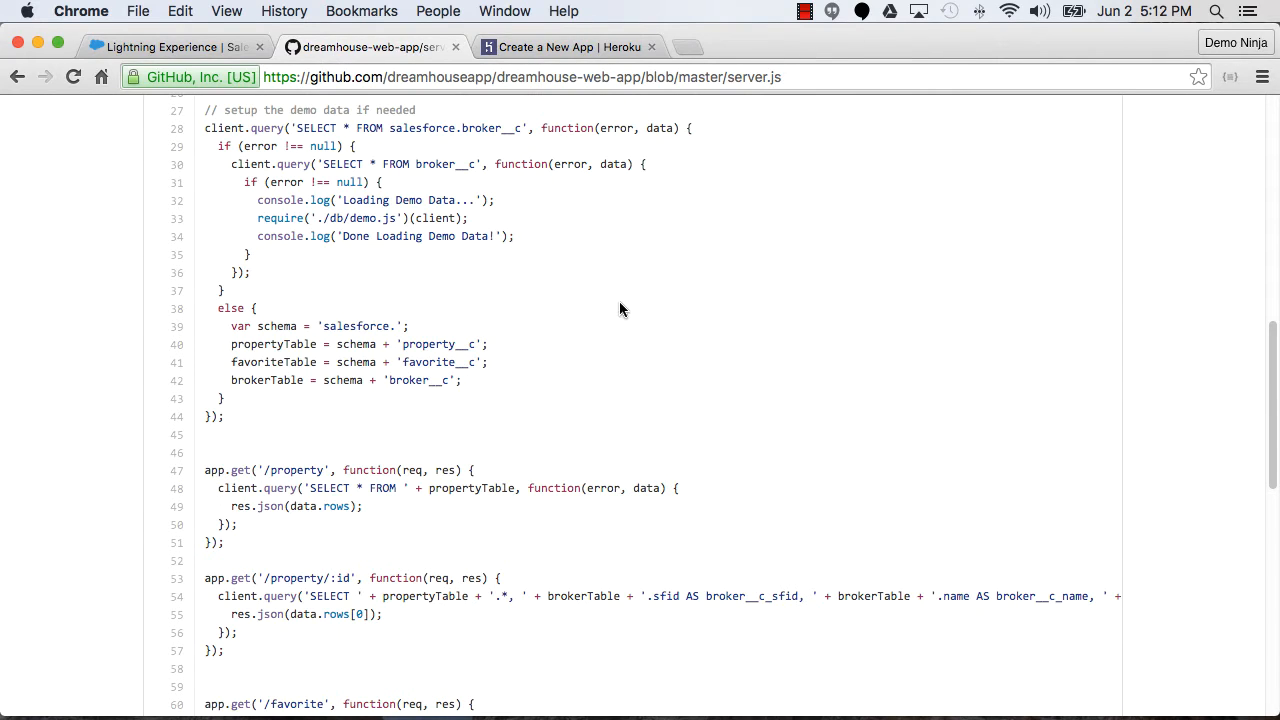
mouse_move(484, 416)
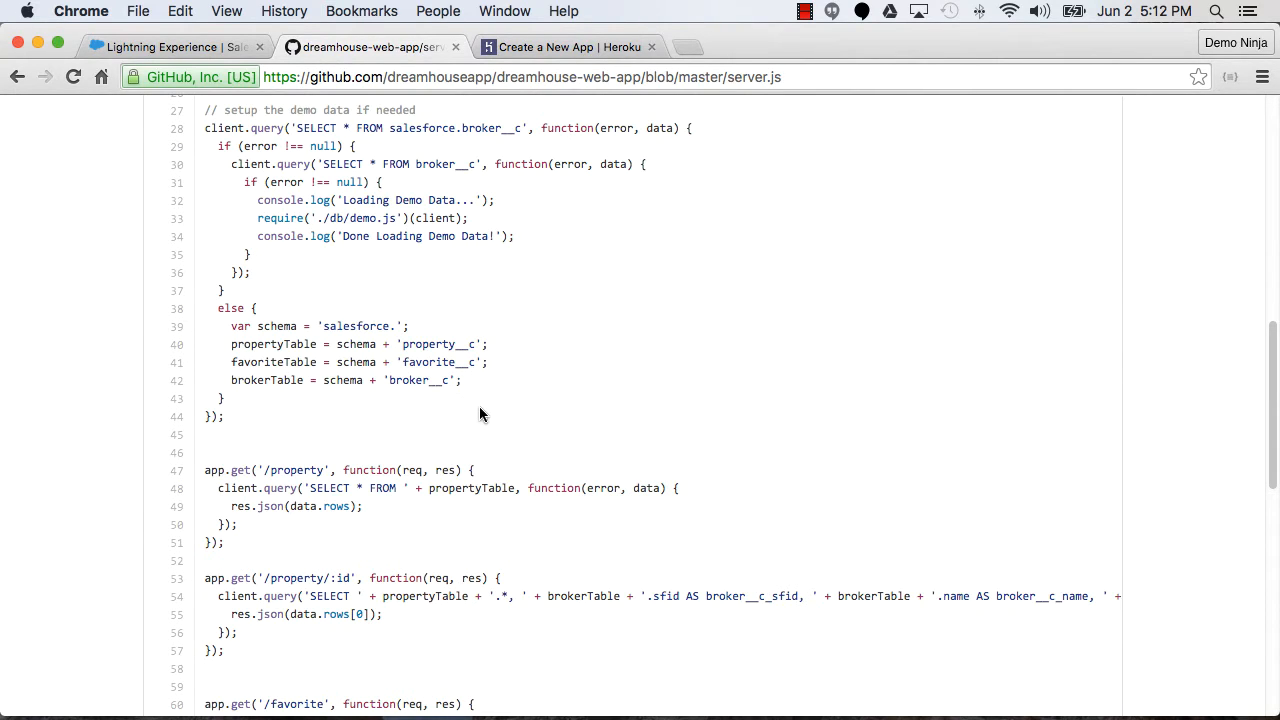
Read the remaining server.js routes querying Salesforce tables, then return to the Heroku results
scroll("down", 3)
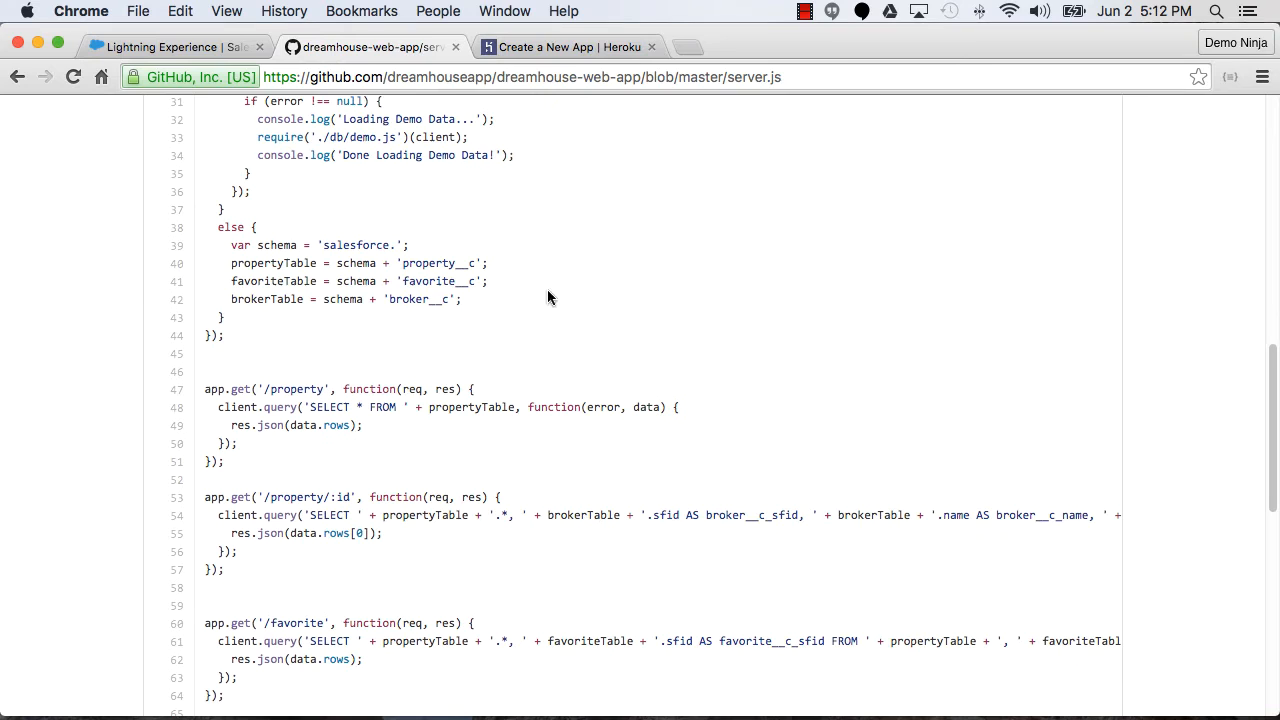
scroll("down", 3)
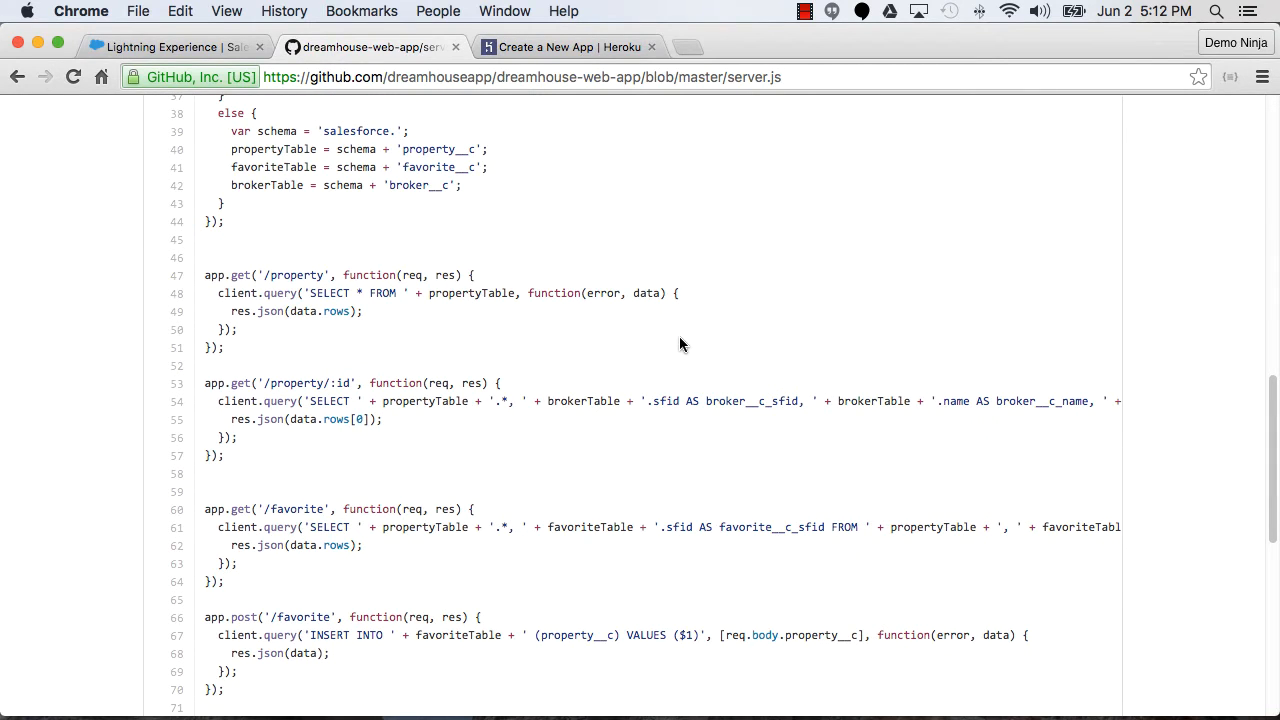
mouse_move(574, 324)
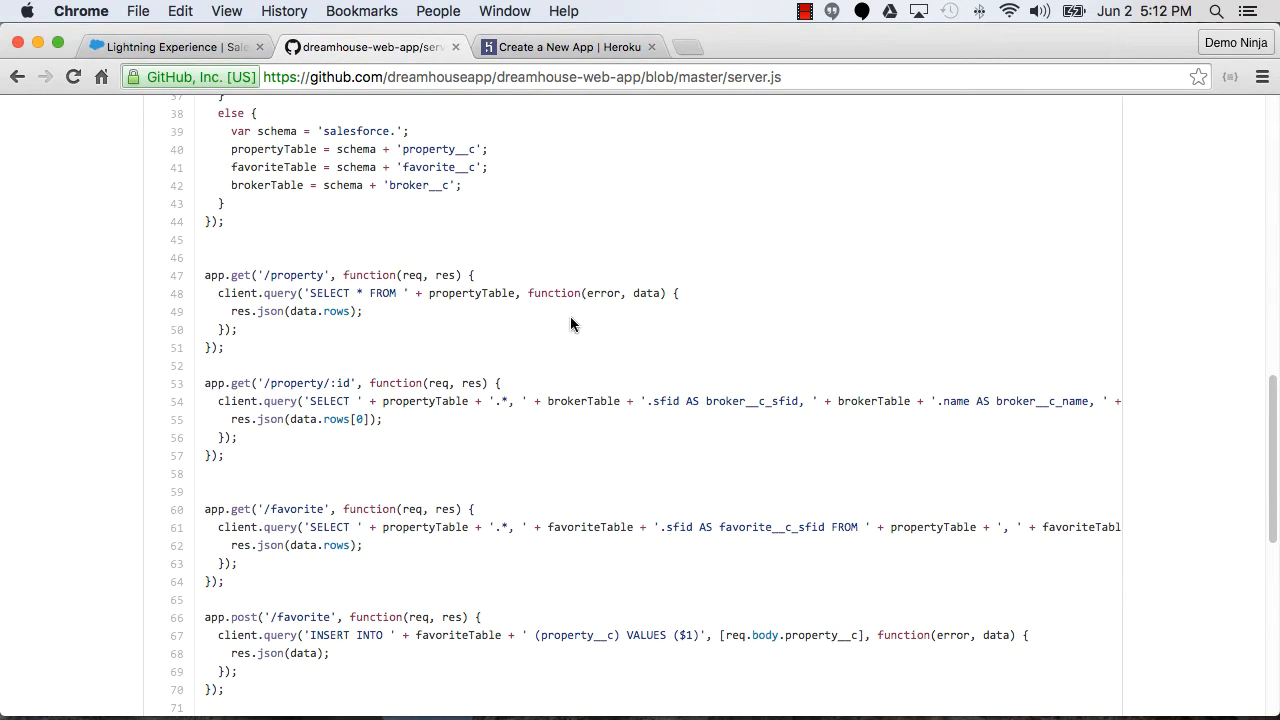
scroll("down", 3)
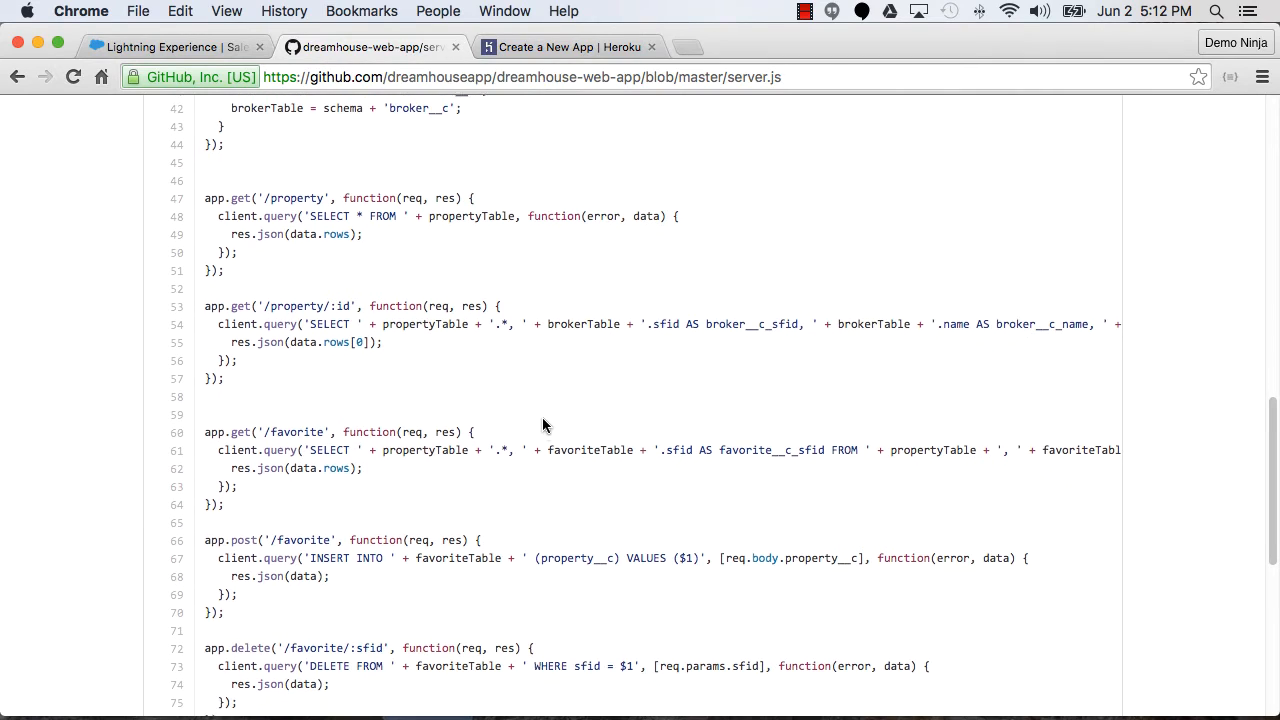
scroll("down", 3)
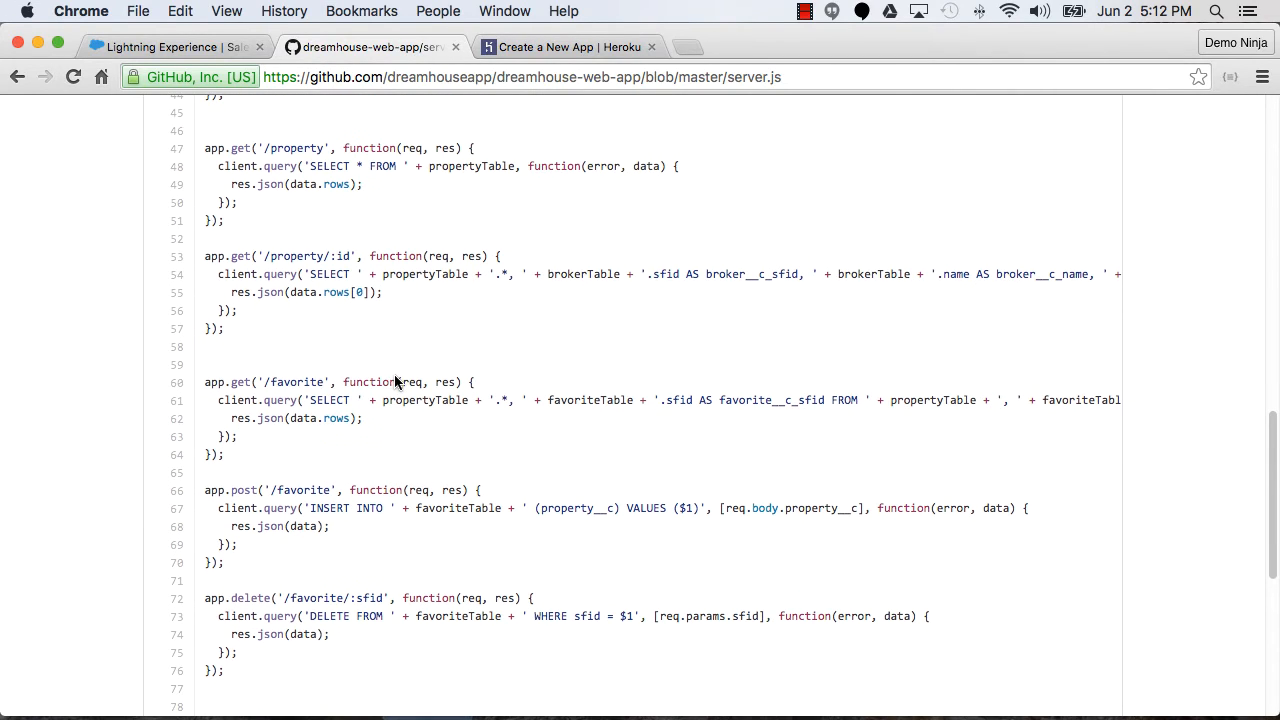
scroll("down", 3)
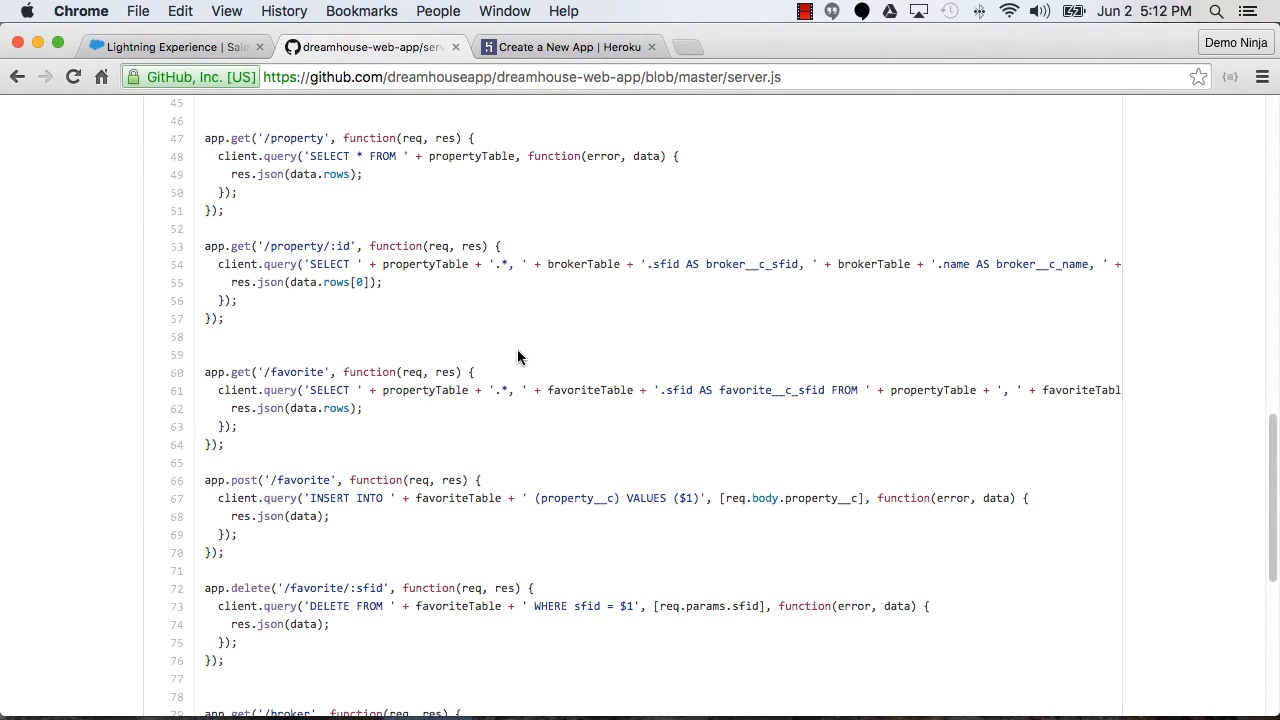
scroll("down", 3)
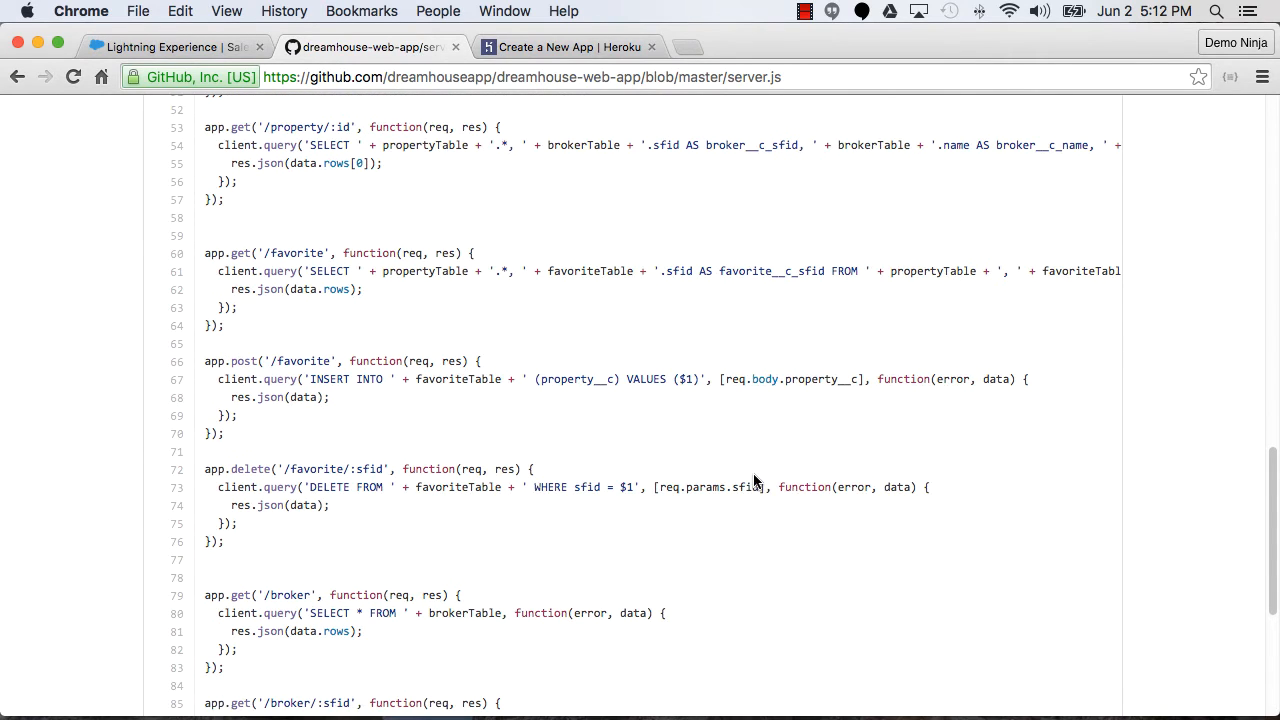
scroll("down", 3)
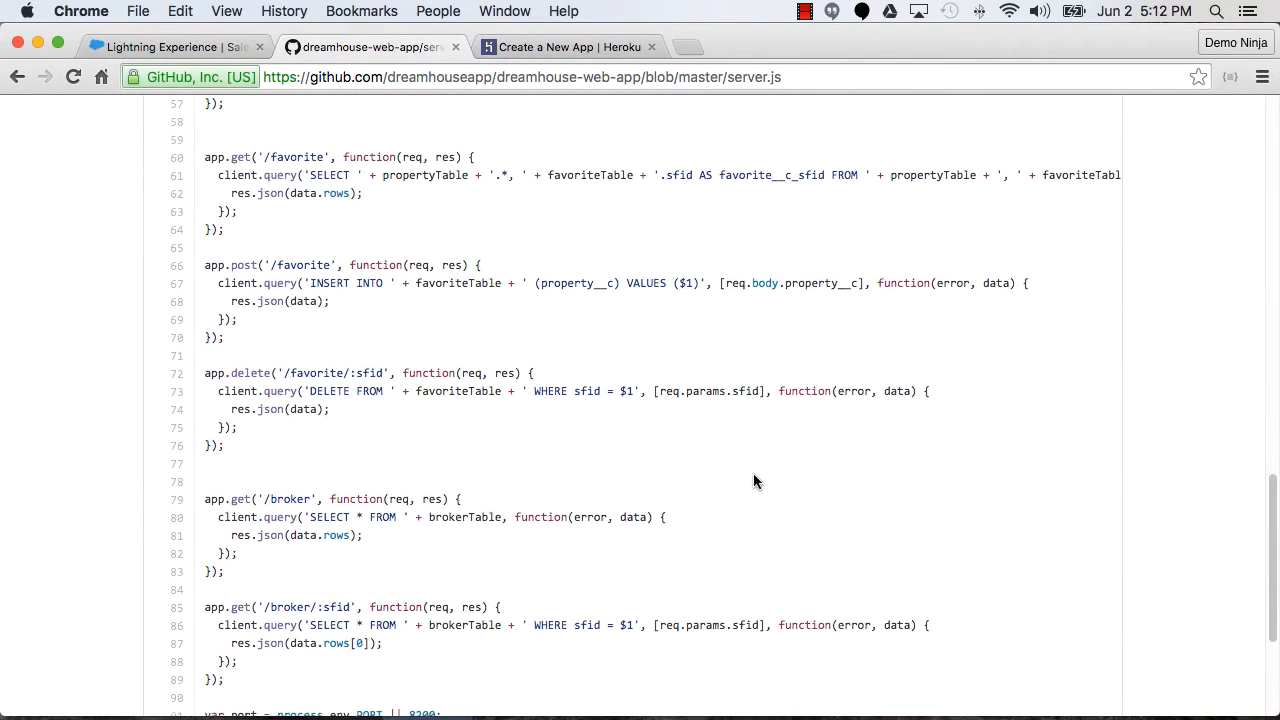
scroll("down", 3)
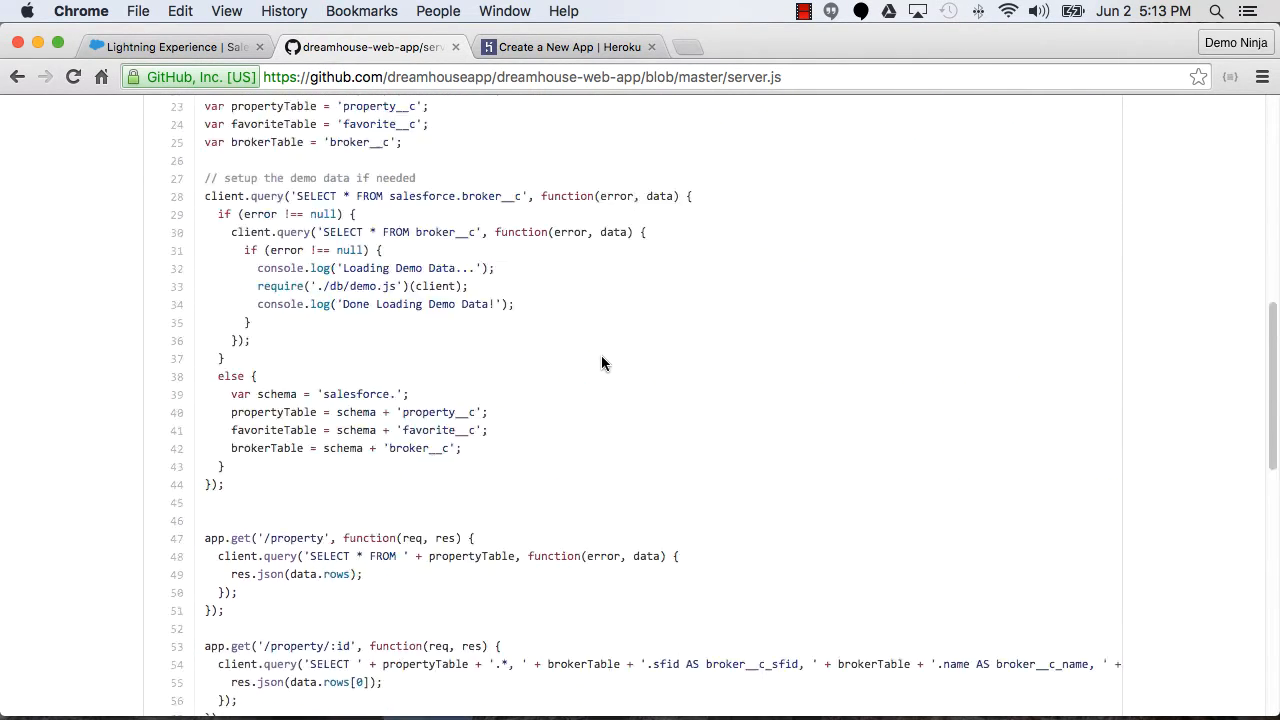
left_click(570, 48)
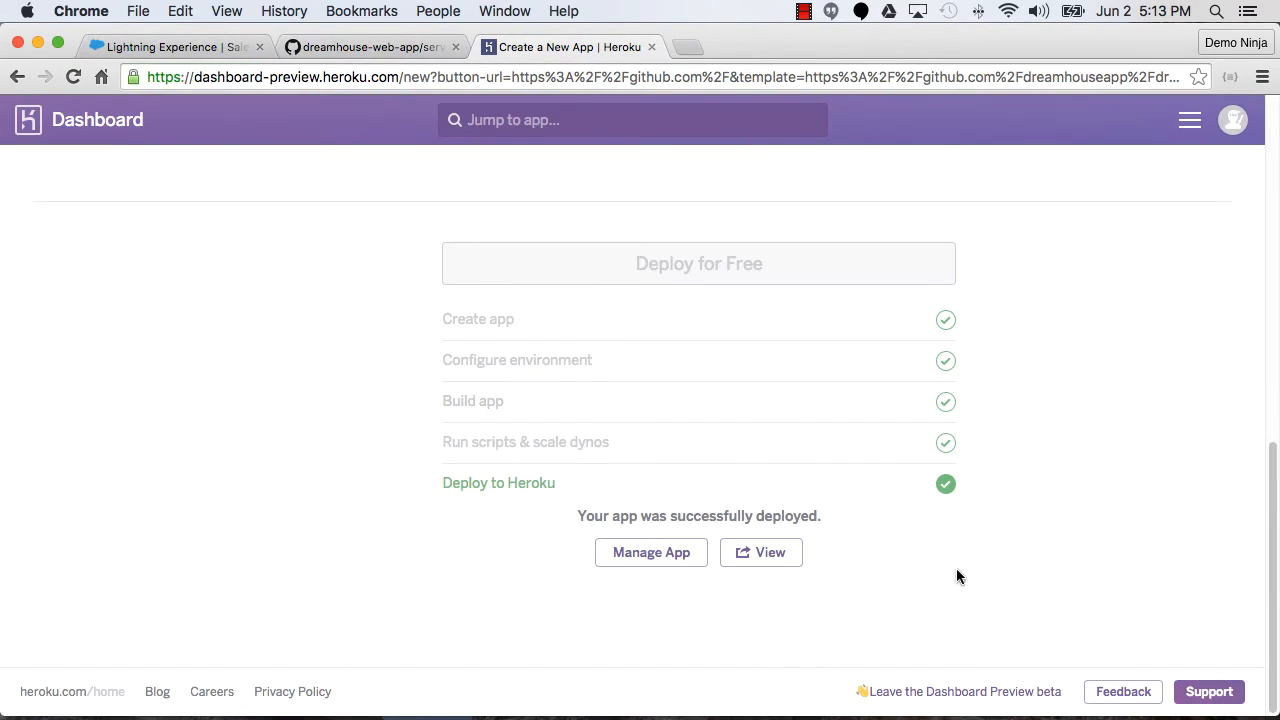
mouse_move(634, 494)
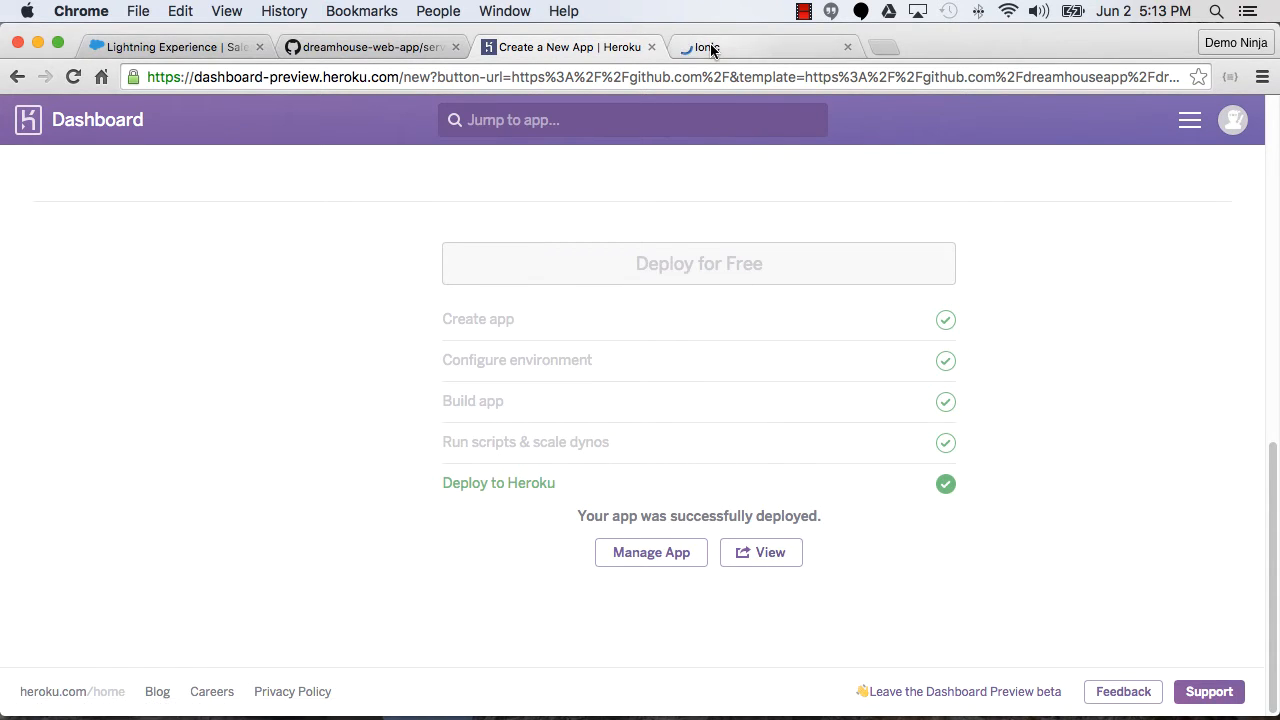
Open the deployed DreamHouse app, browse Properties and a broker profile, ending on the list
left_click(760, 552)
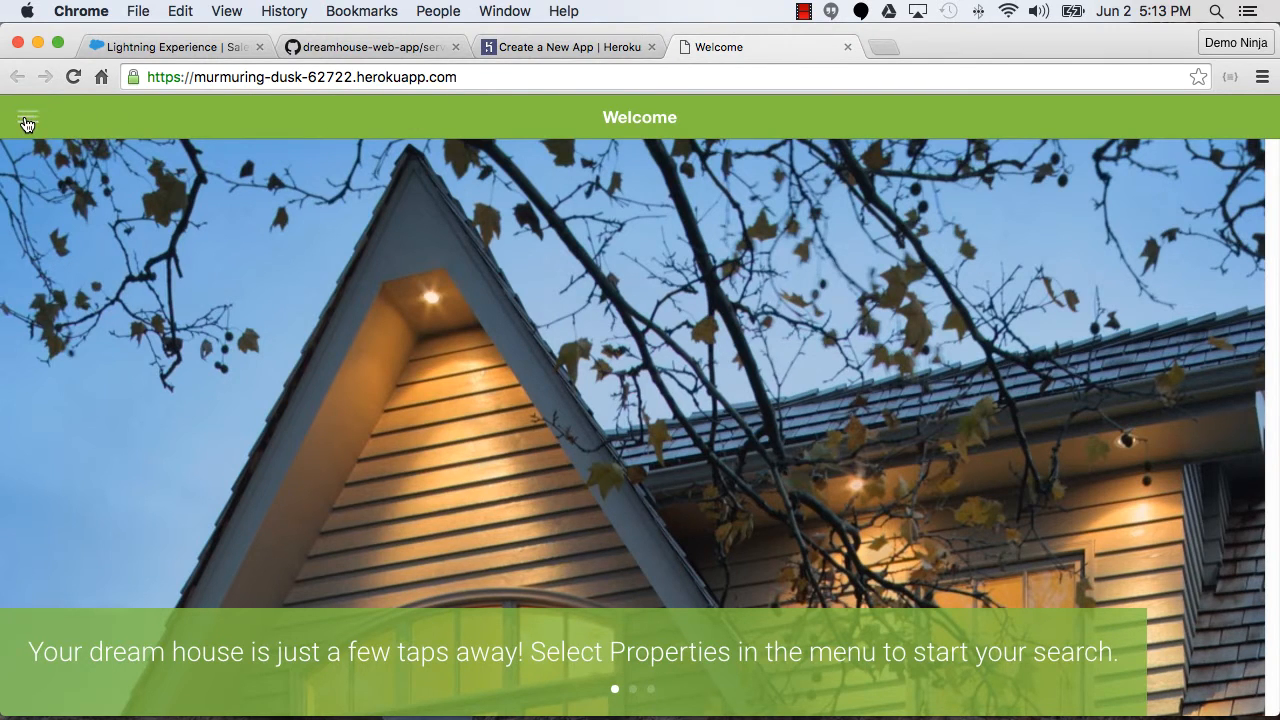
left_click(28, 116)
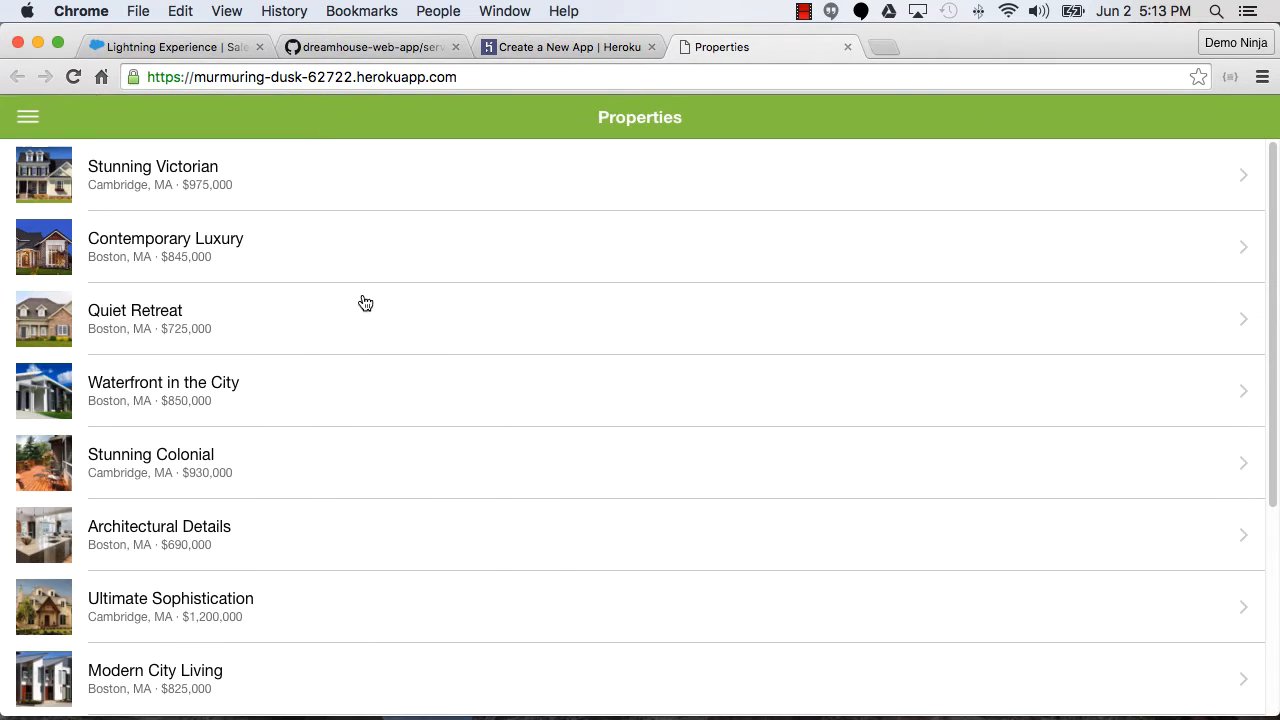
mouse_move(168, 172)
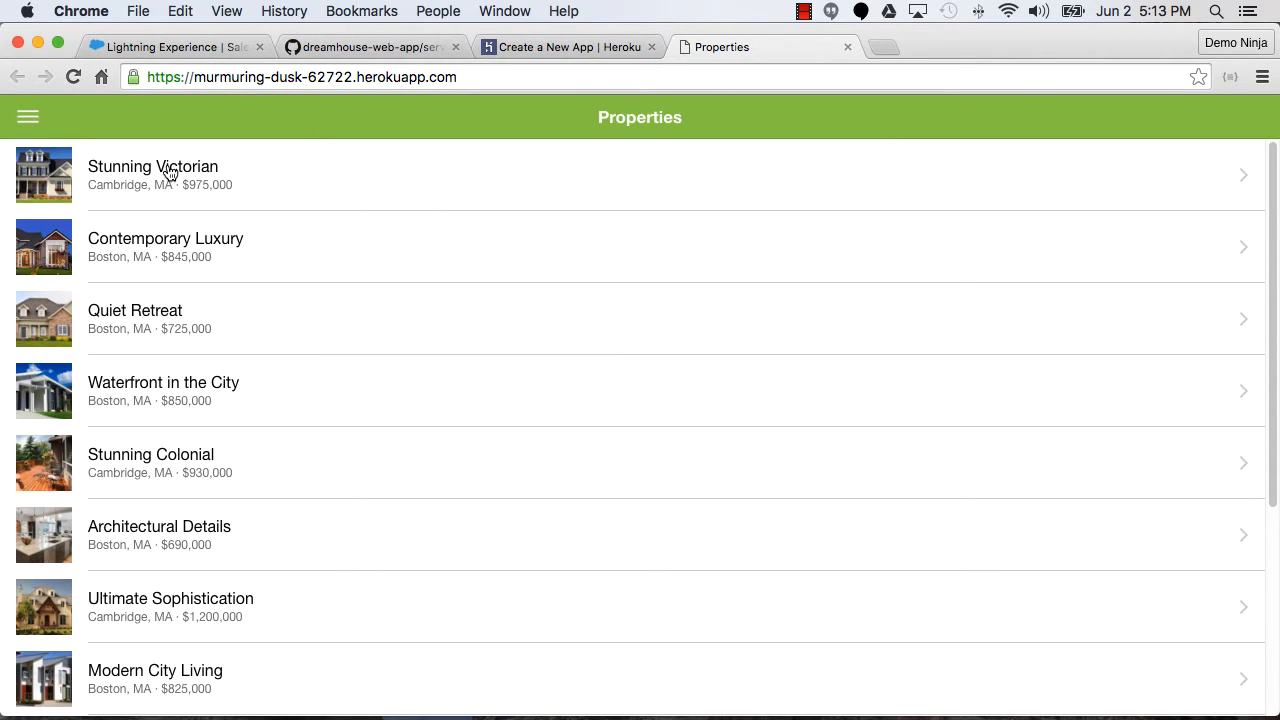
mouse_move(340, 370)
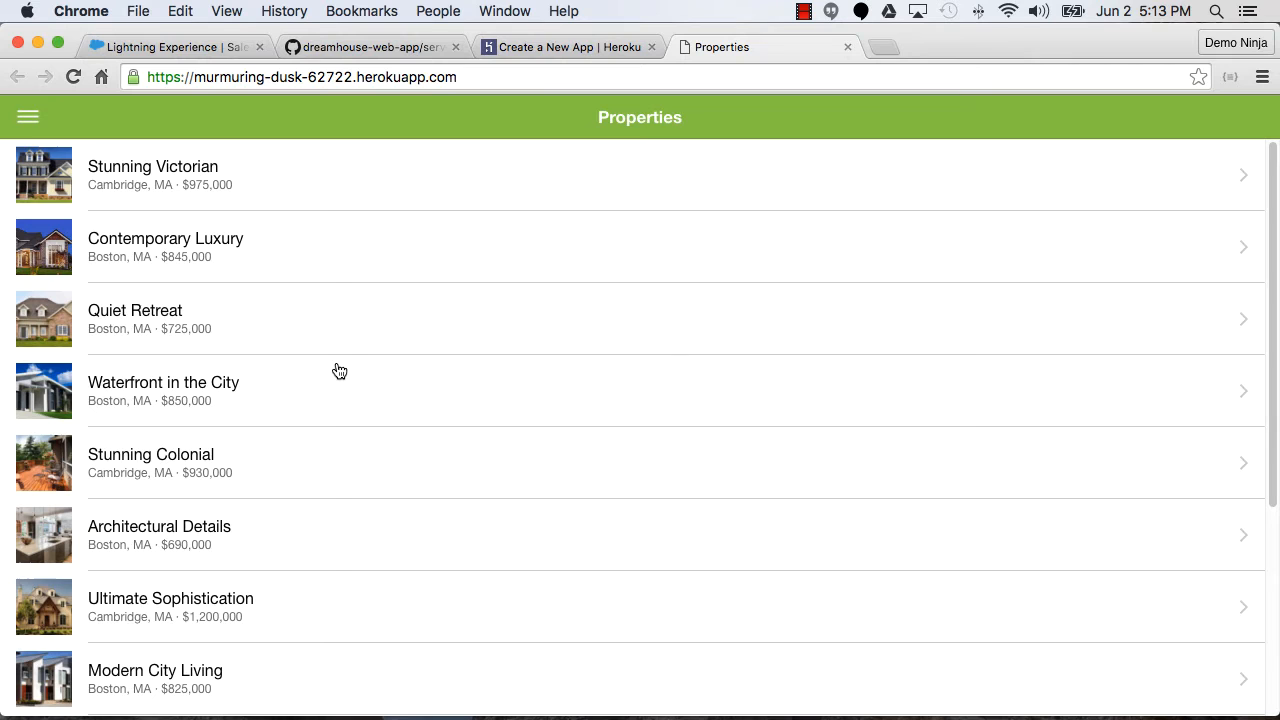
mouse_move(280, 204)
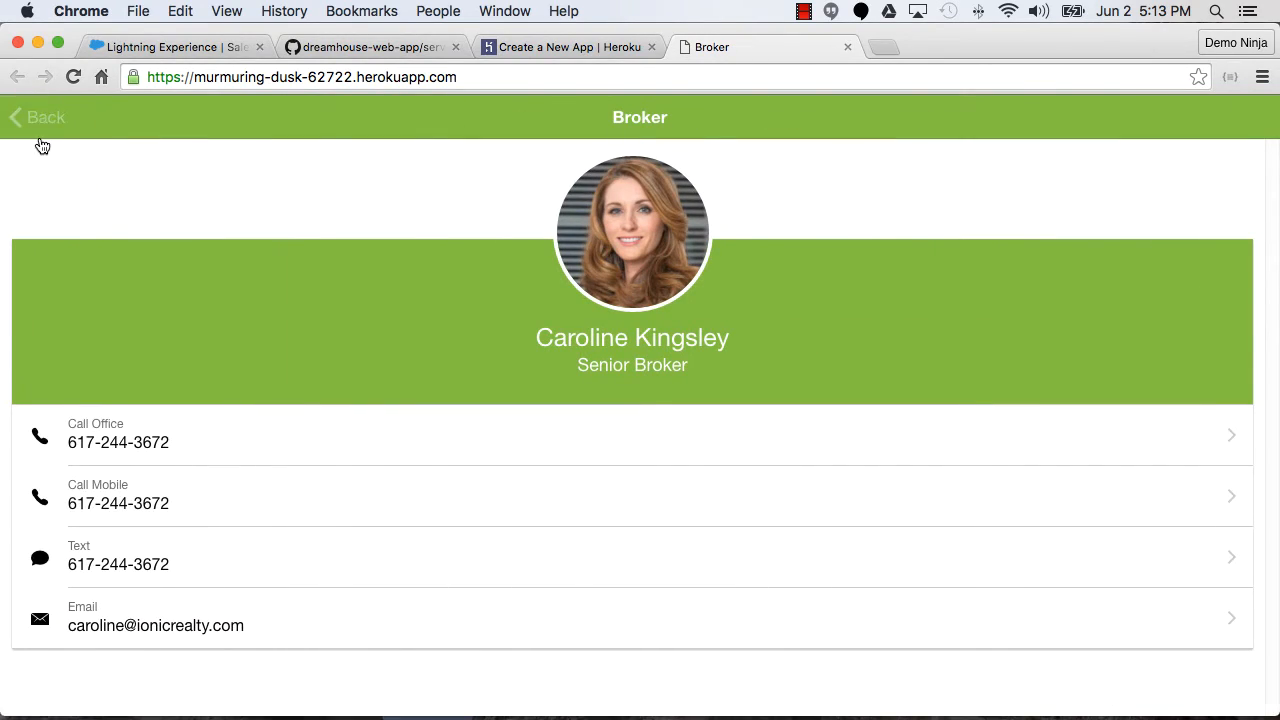
left_click(36, 116)
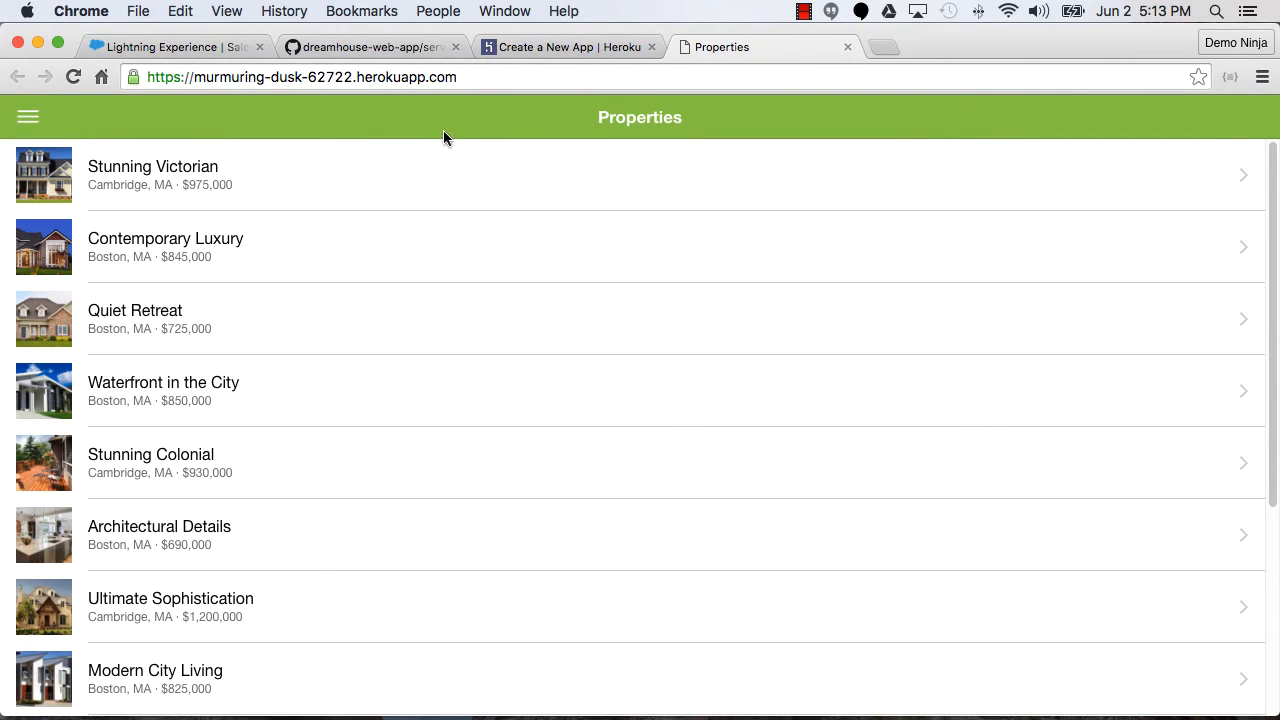
mouse_move(424, 124)
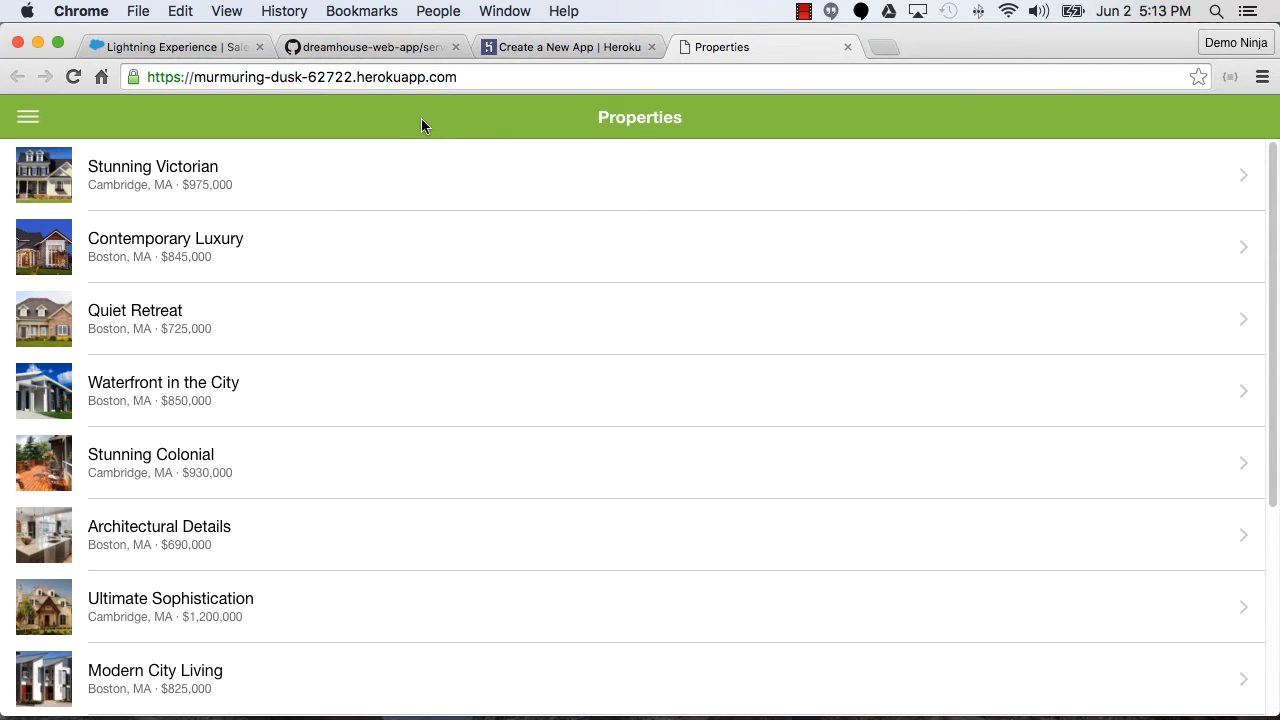
mouse_move(426, 136)
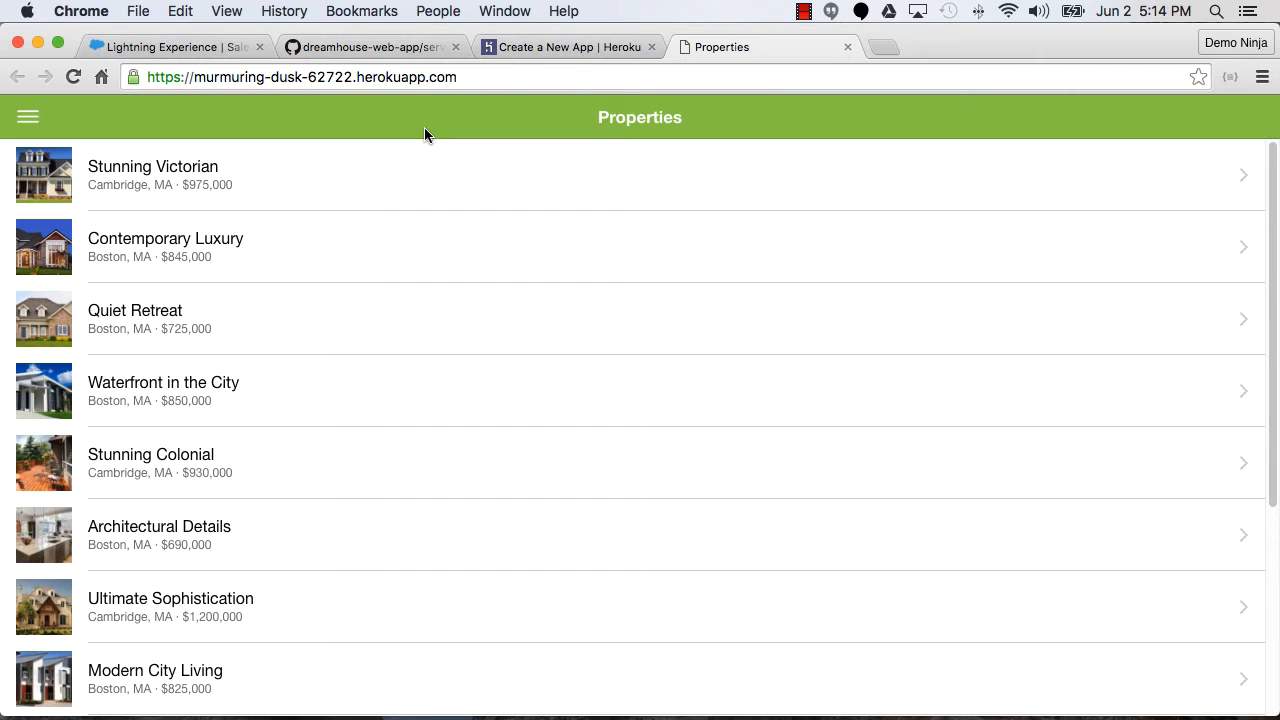
mouse_move(592, 116)
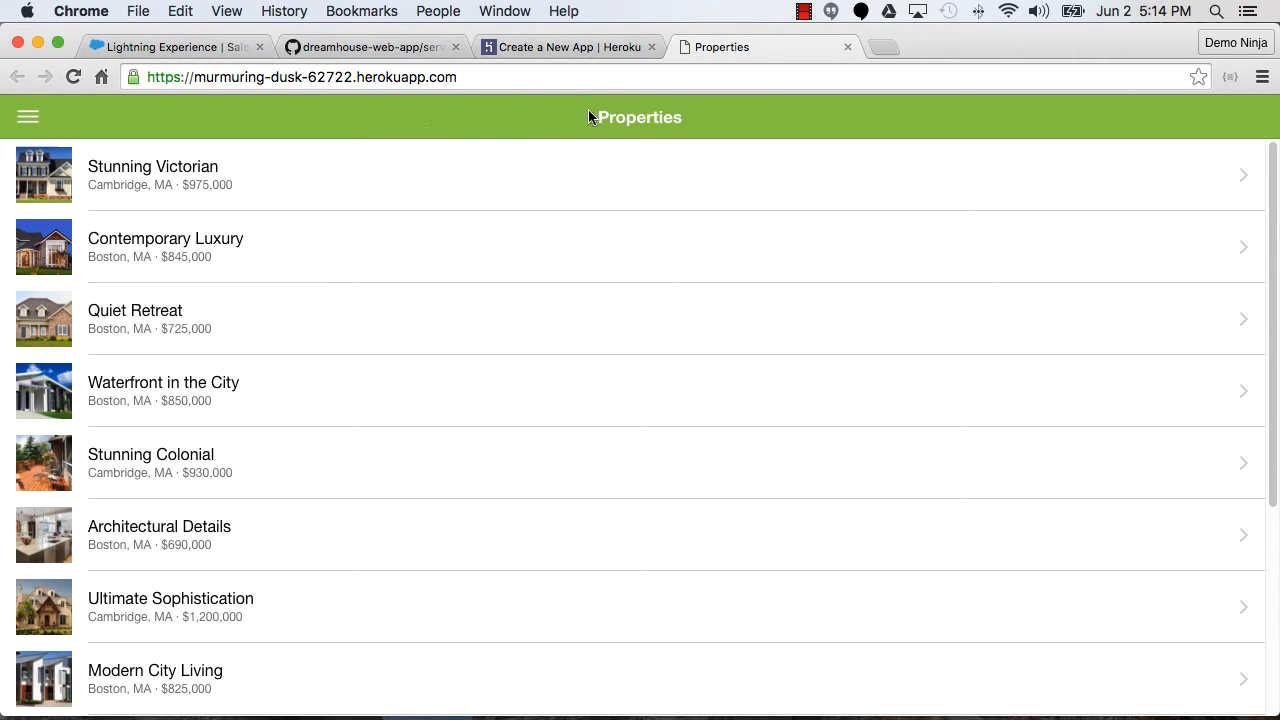
From Salesforce's App Launcher open DreamHouse and the 48 Brattle st record priced $450,000
left_click(568, 48)
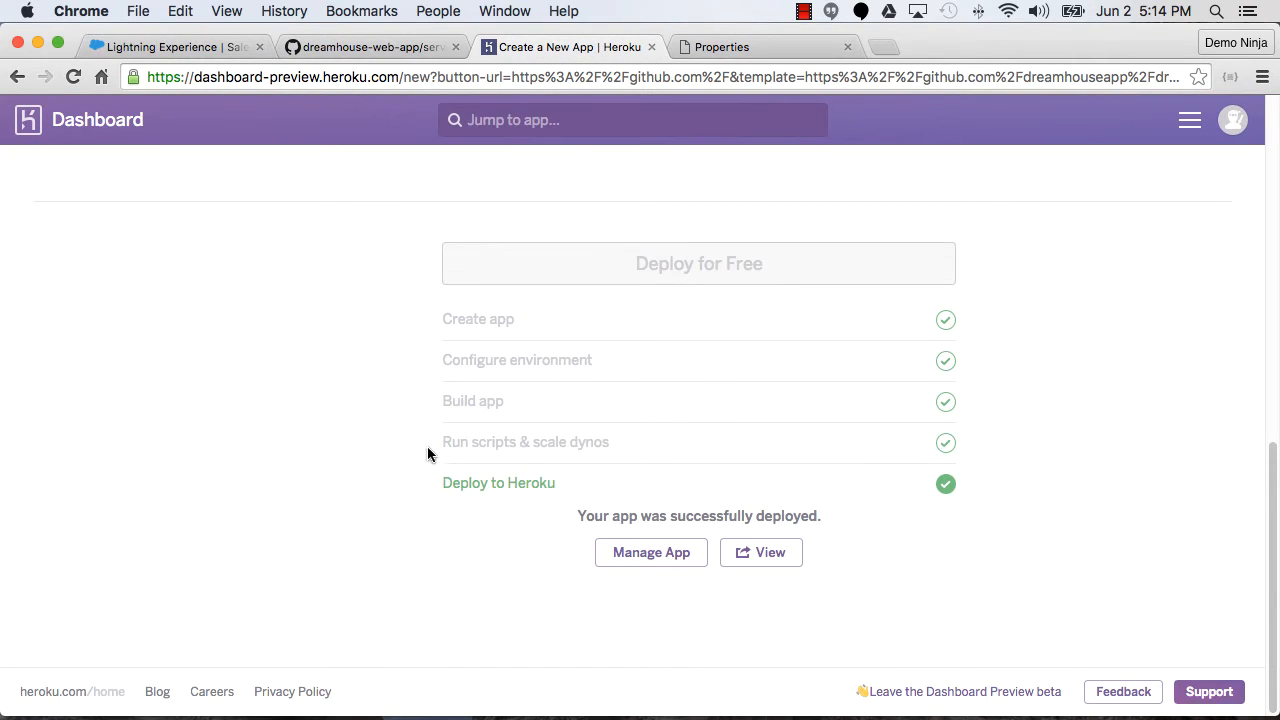
mouse_move(198, 110)
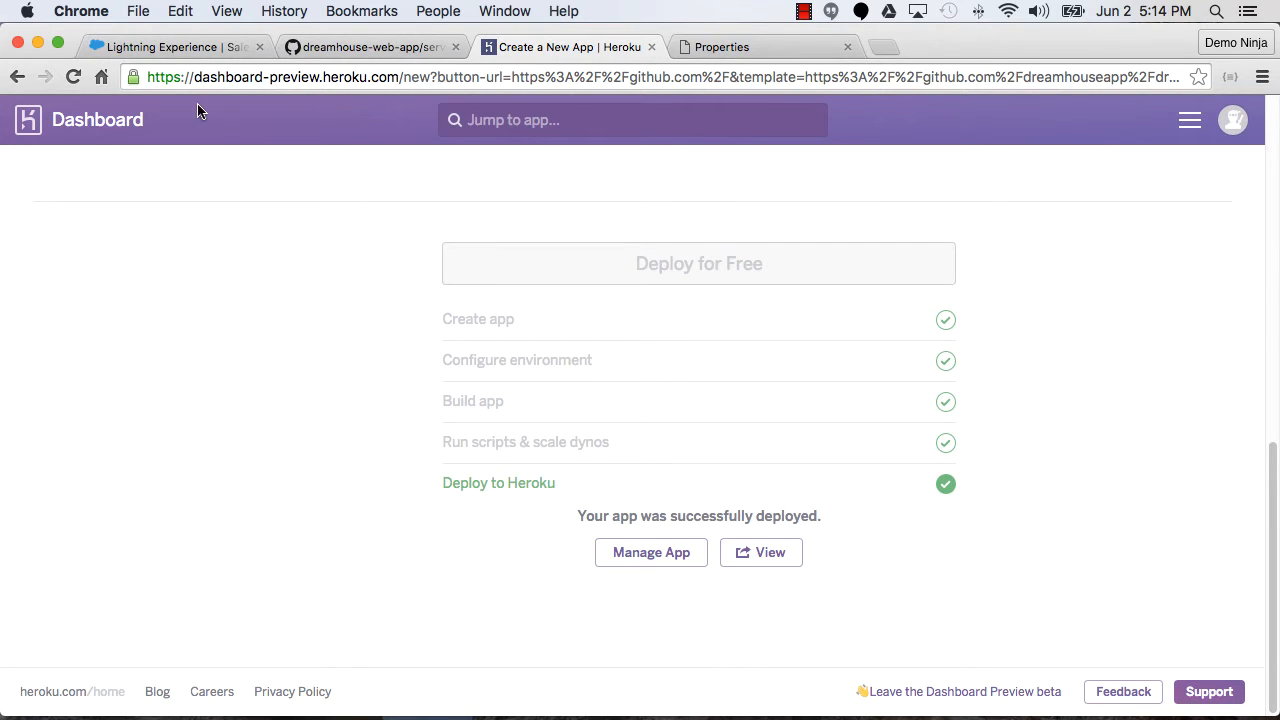
left_click(176, 48)
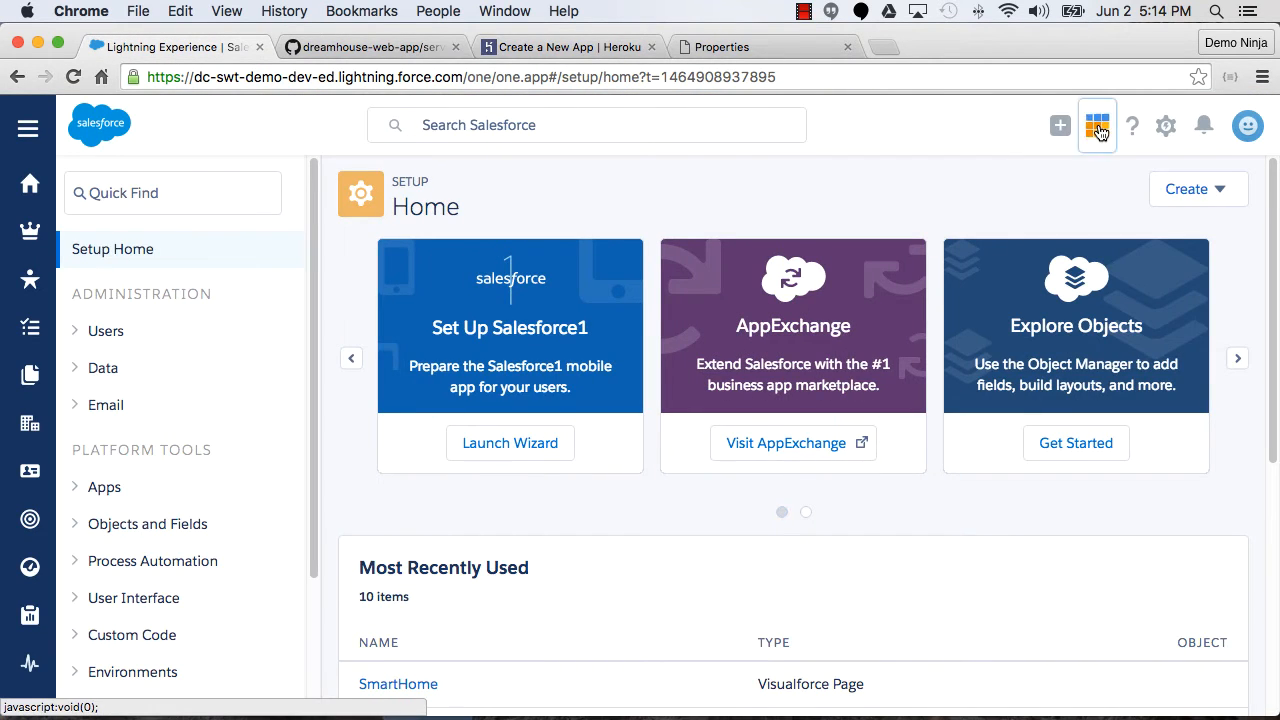
left_click(1096, 124)
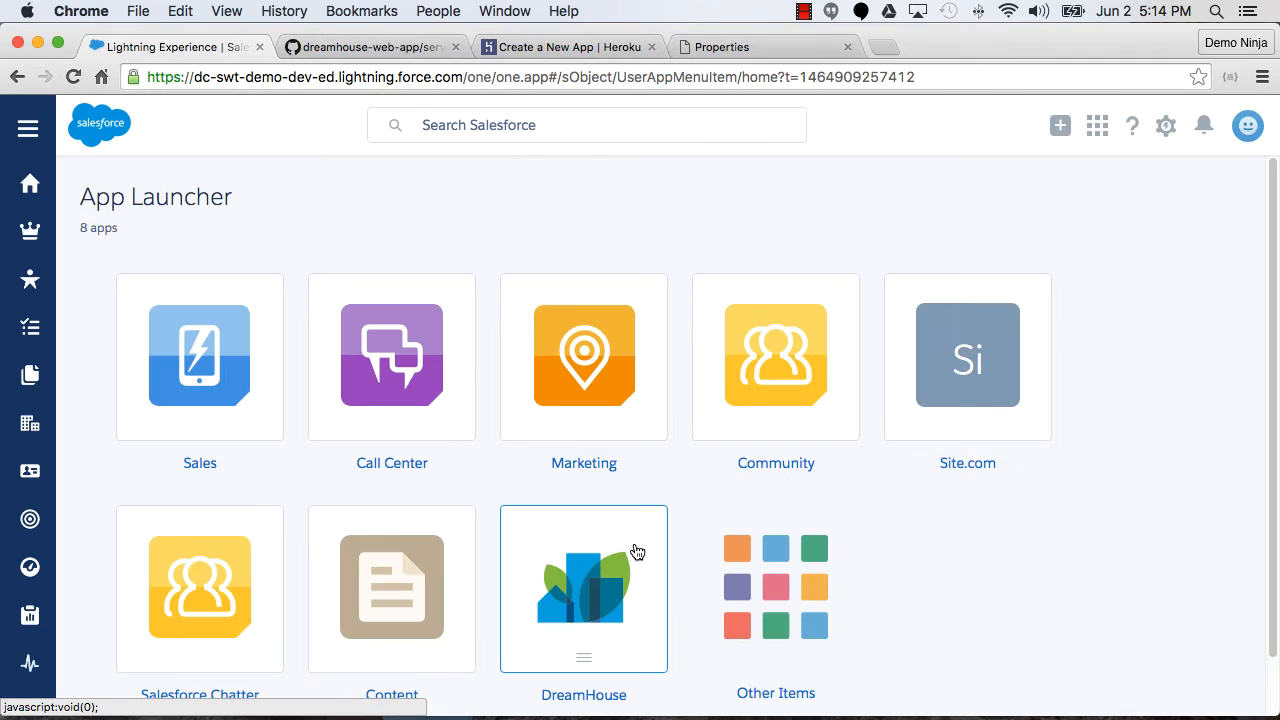
left_click(584, 588)
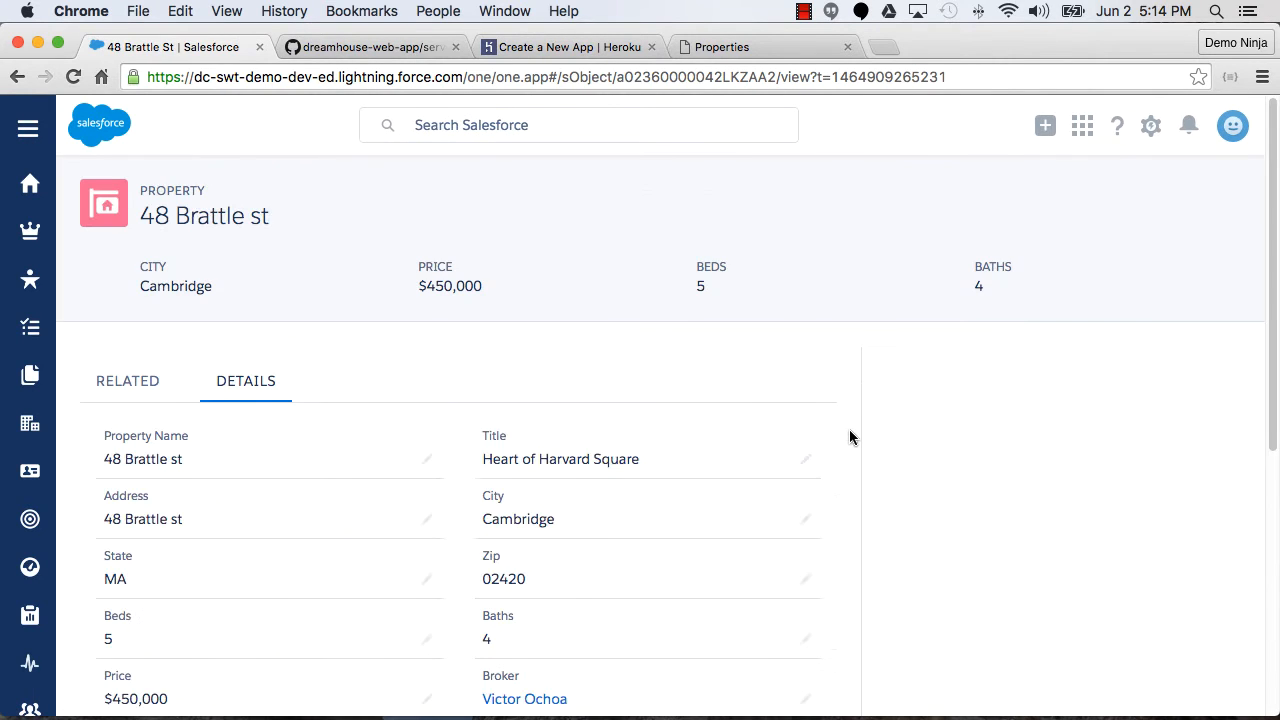
scroll("down", 3)
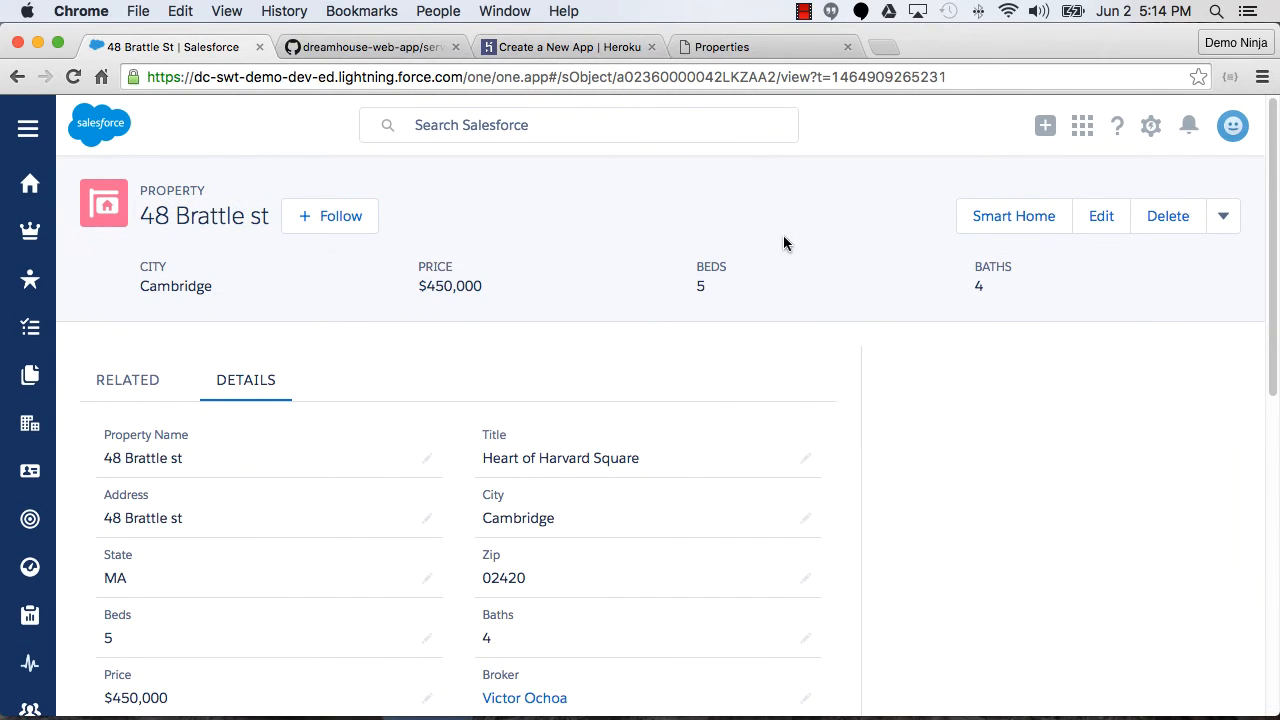
mouse_move(750, 244)
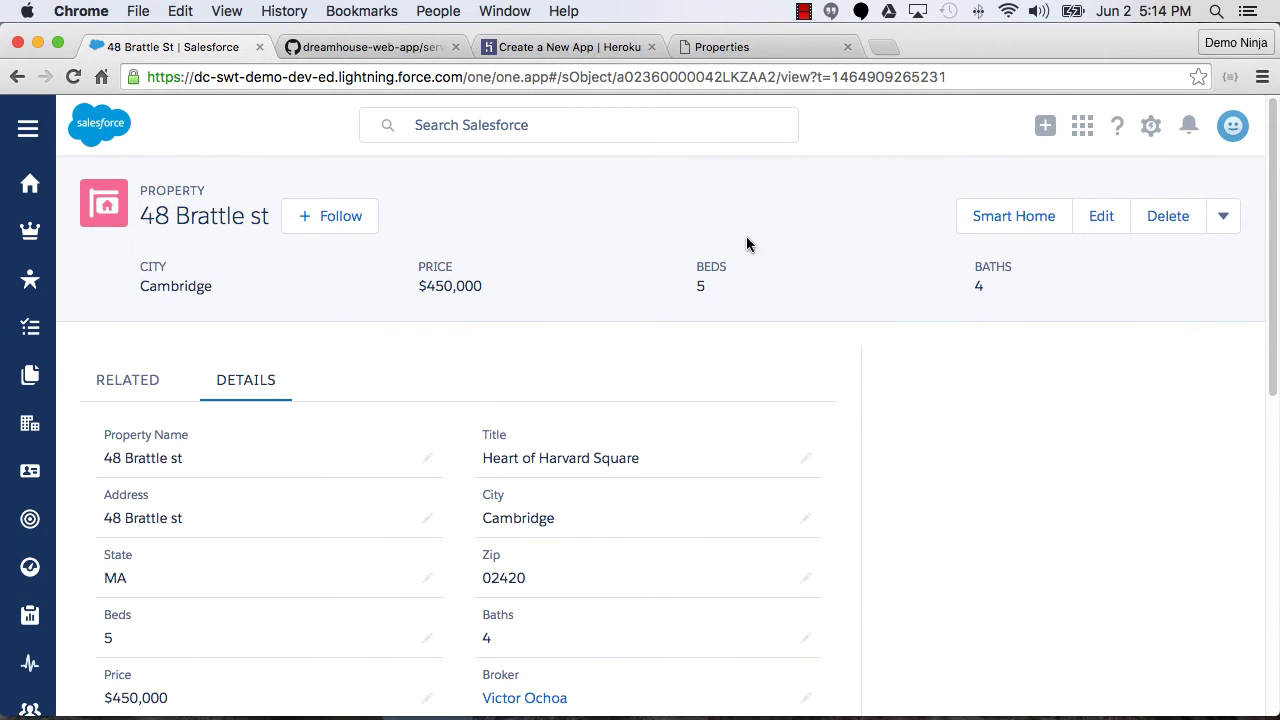
mouse_move(836, 260)
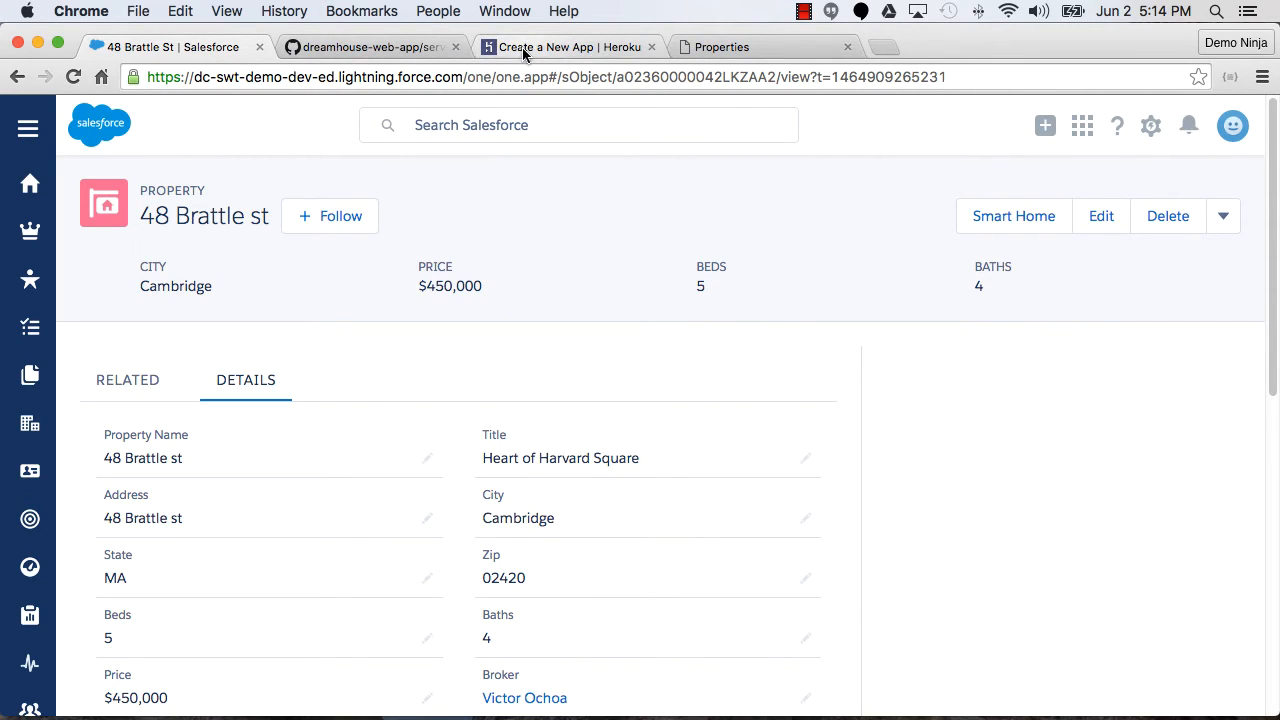
mouse_move(530, 52)
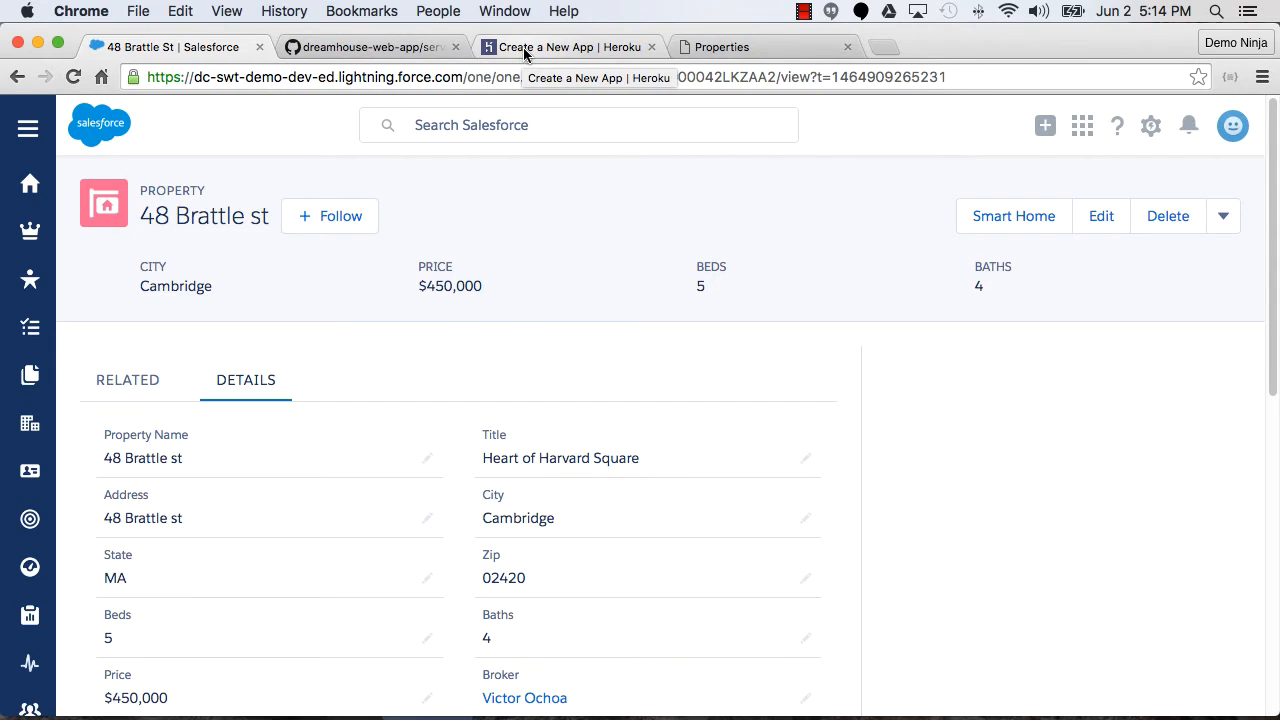
In murmuring-dusk-62722 Resources, find Heroku Connect and provision its free Demo Edition
left_click(568, 46)
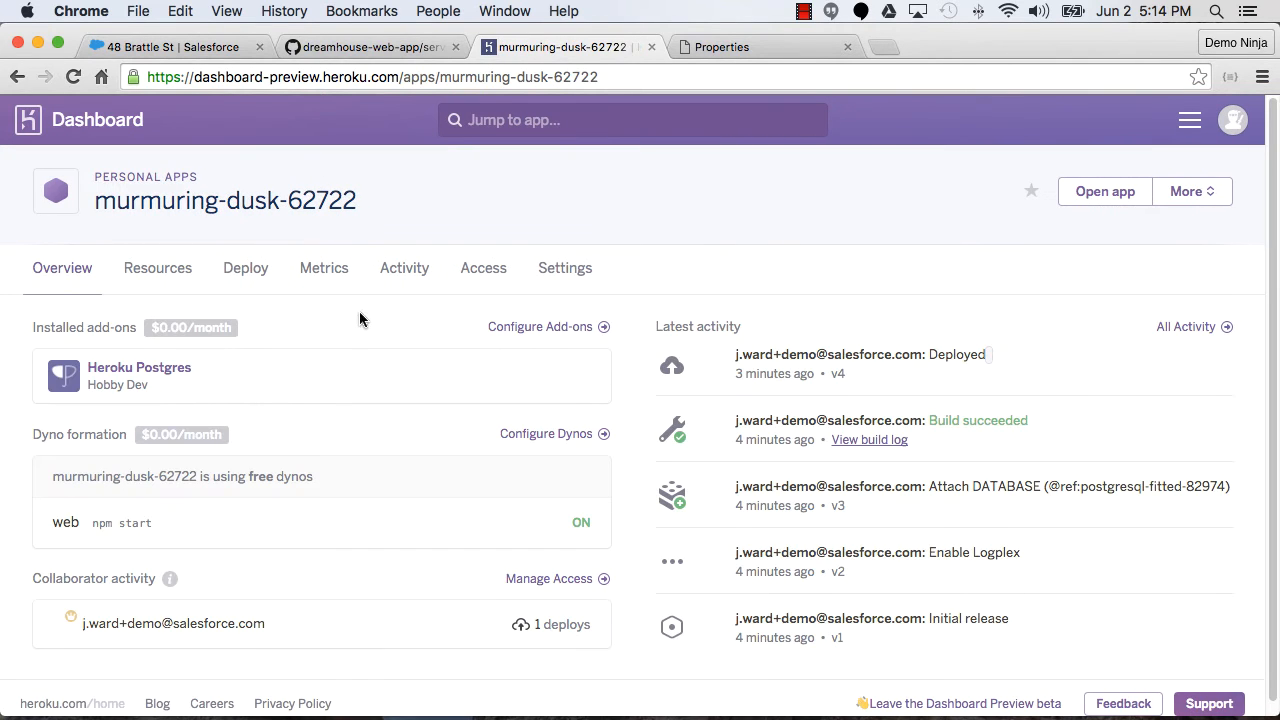
mouse_move(440, 346)
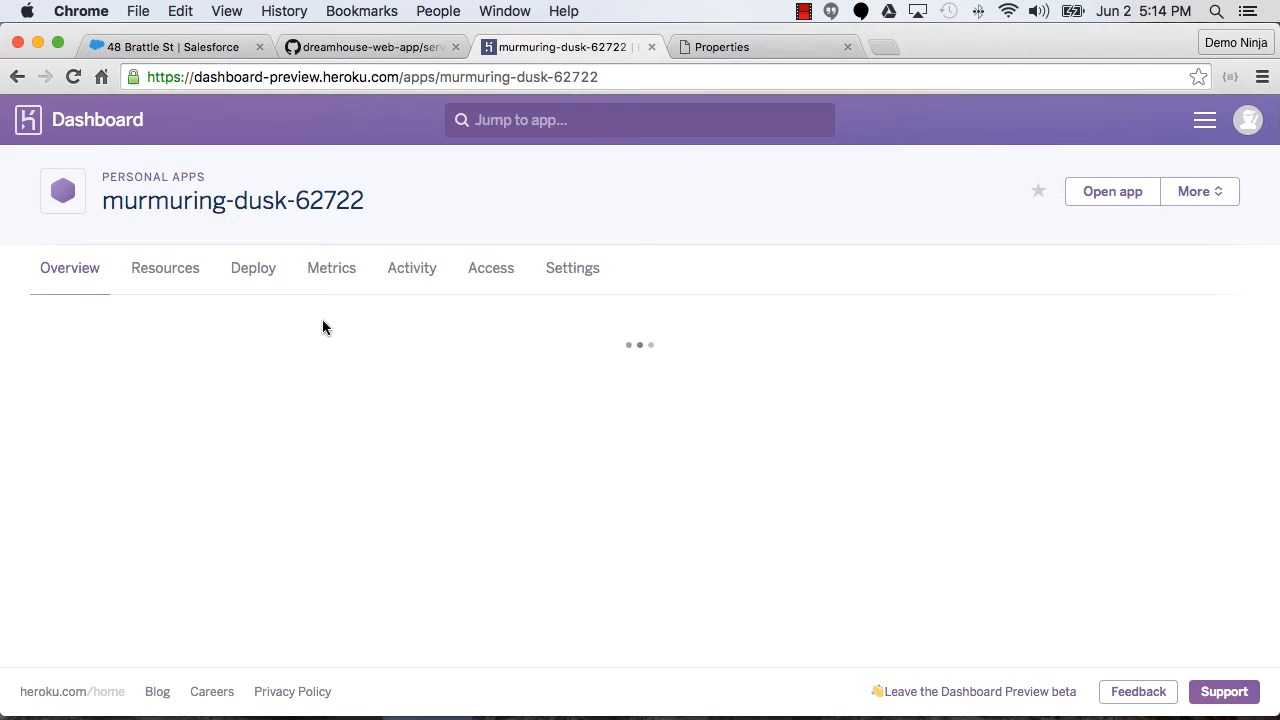
left_click(164, 268)
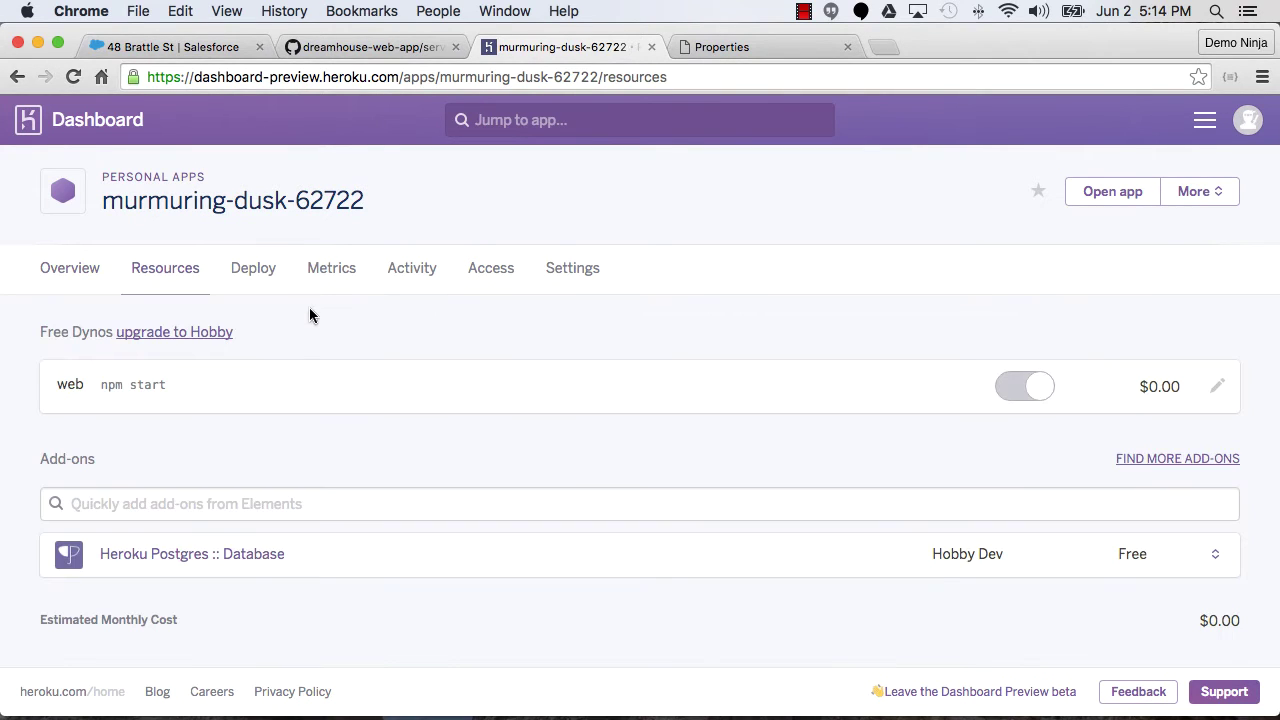
type("con")
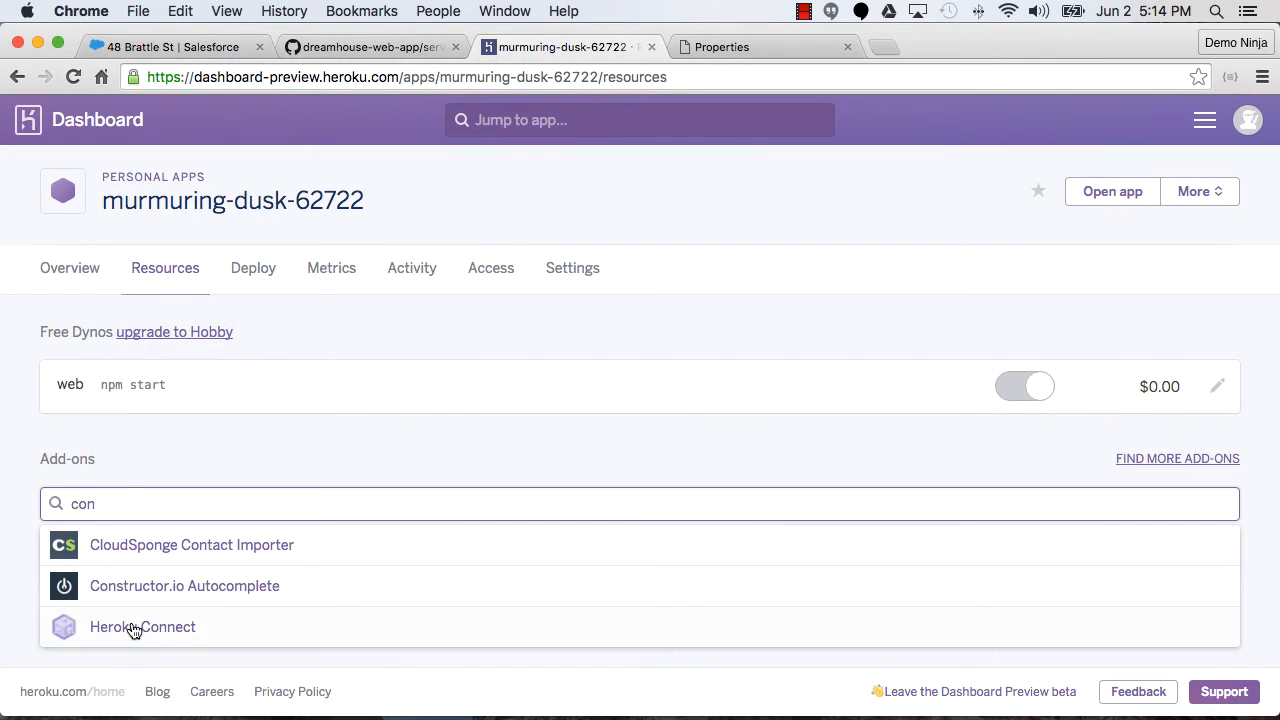
left_click(142, 628)
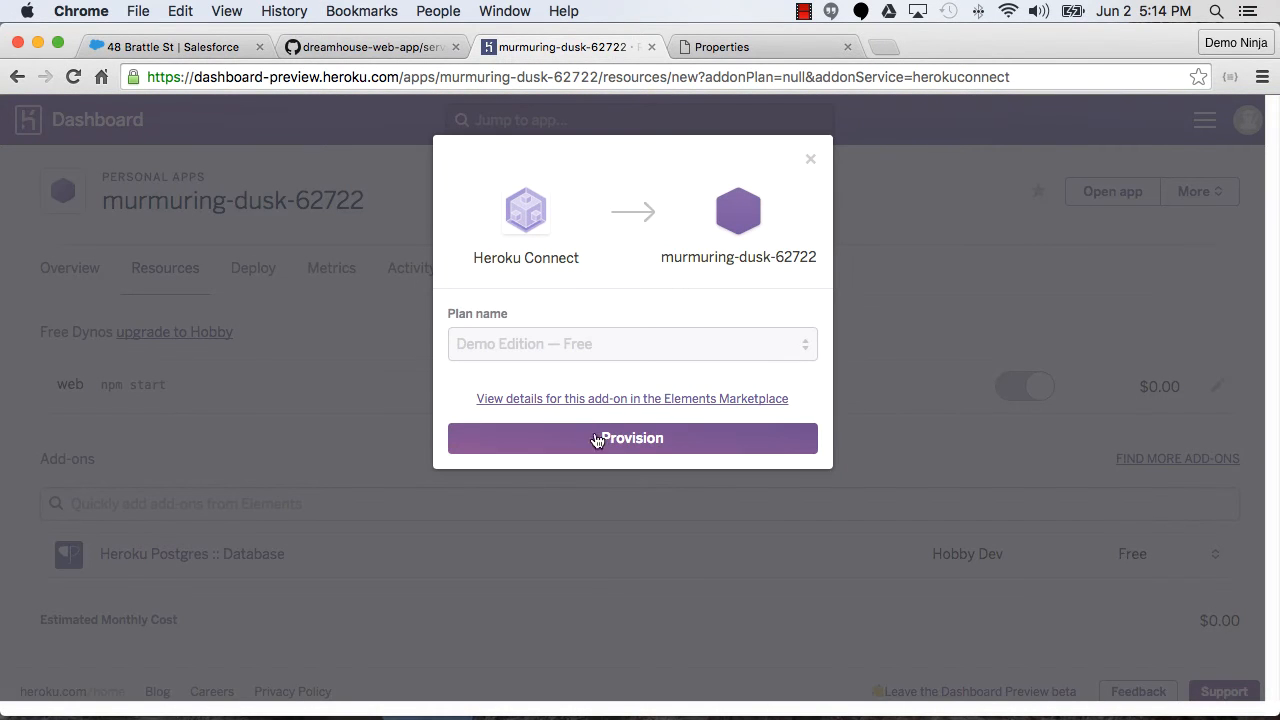
left_click(632, 438)
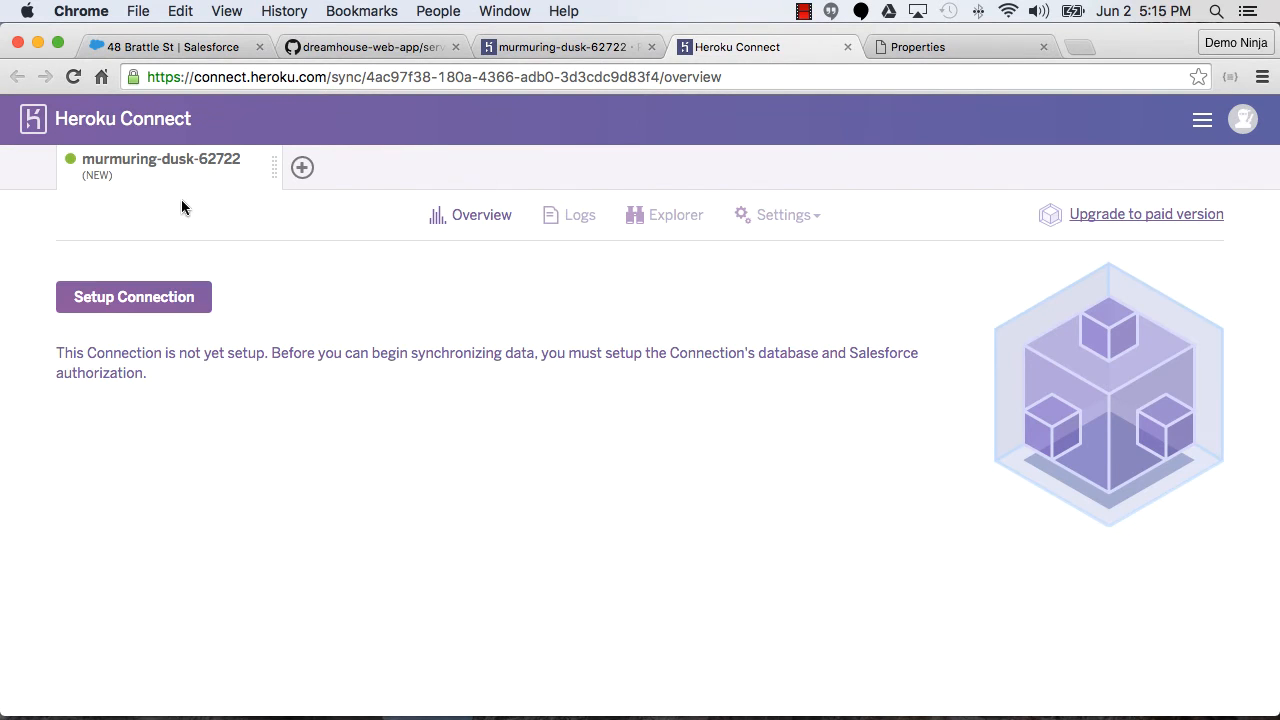
Set up the connection with DATABASE_URL and salesforce schema, authorizing via the saved Salesforce login
left_click(132, 296)
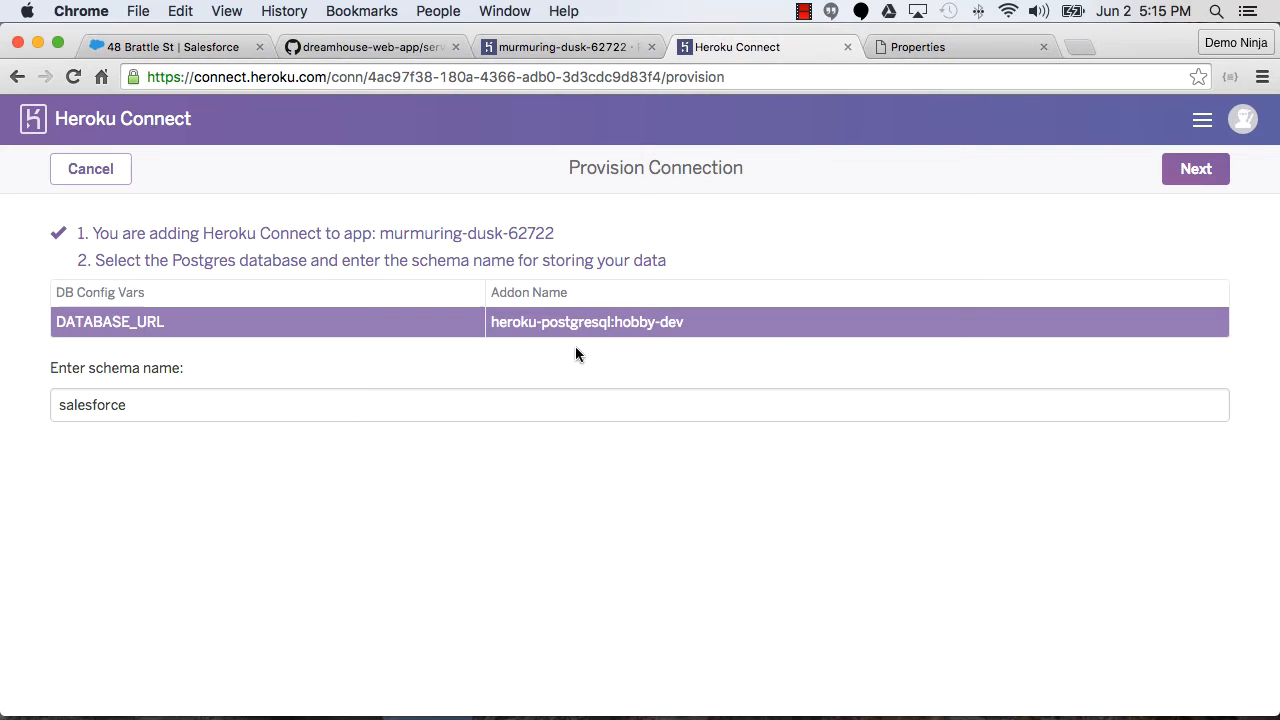
left_click(1196, 168)
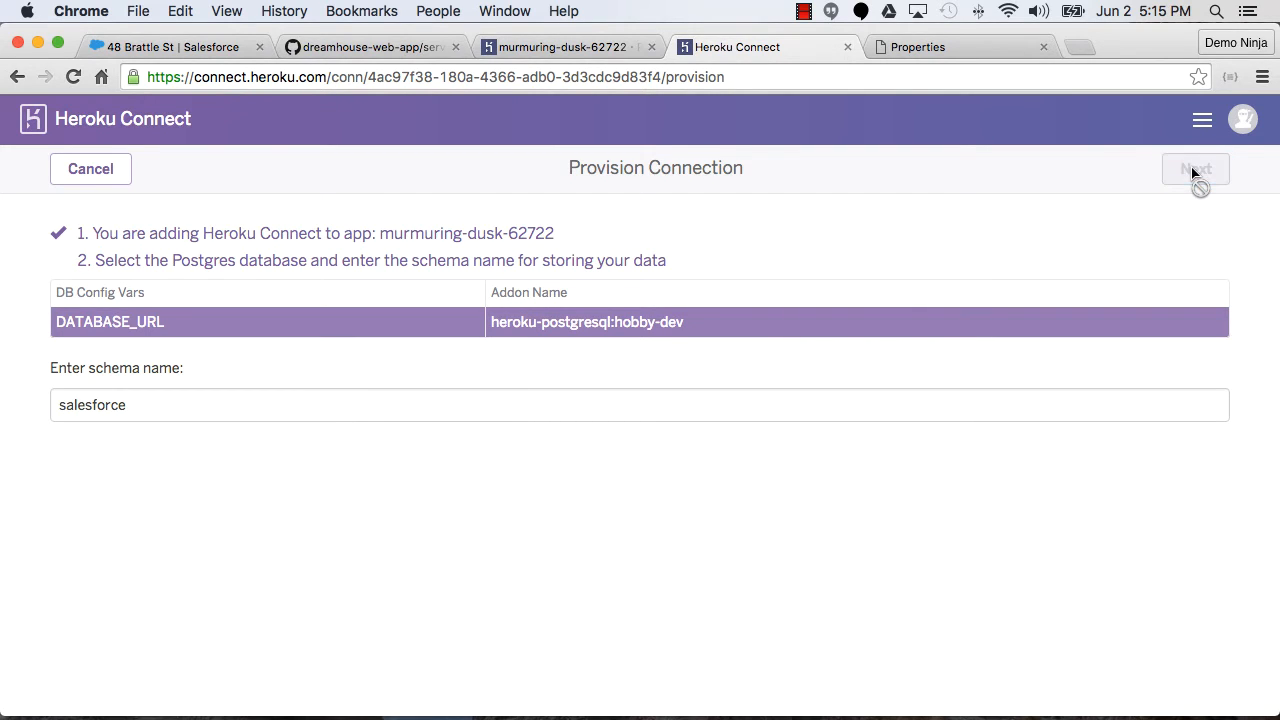
left_click(1196, 168)
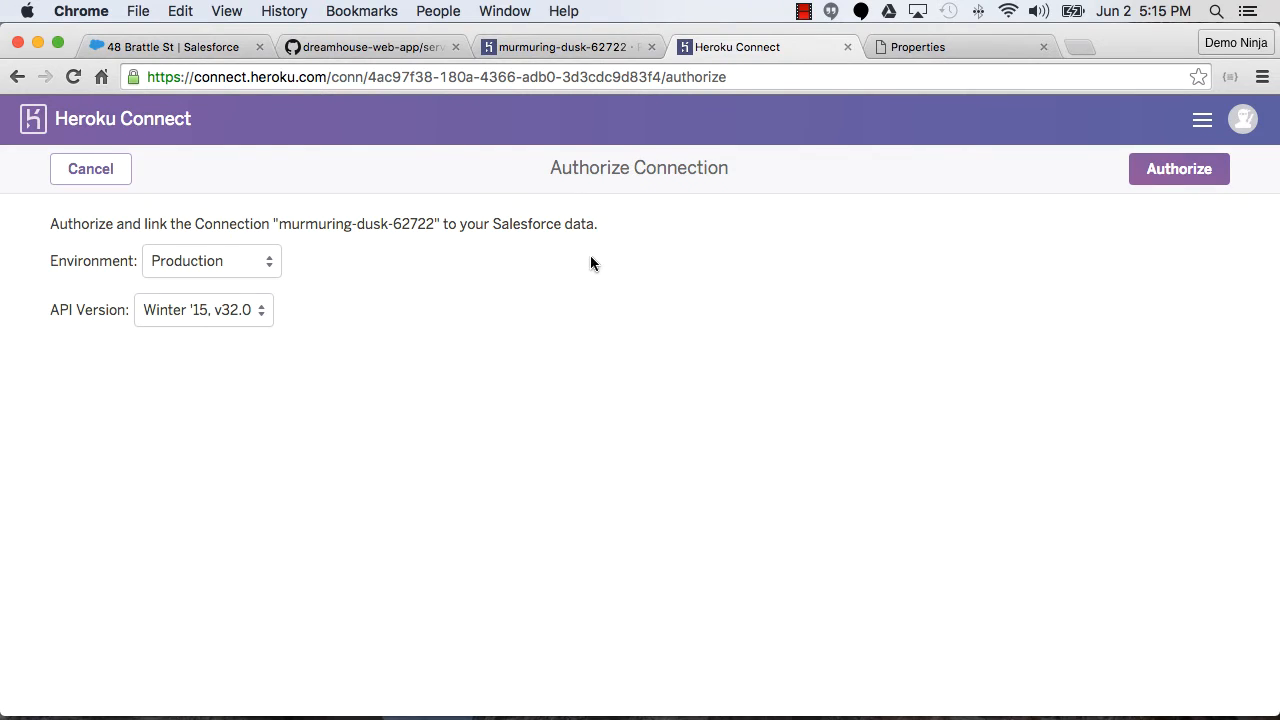
mouse_move(1164, 180)
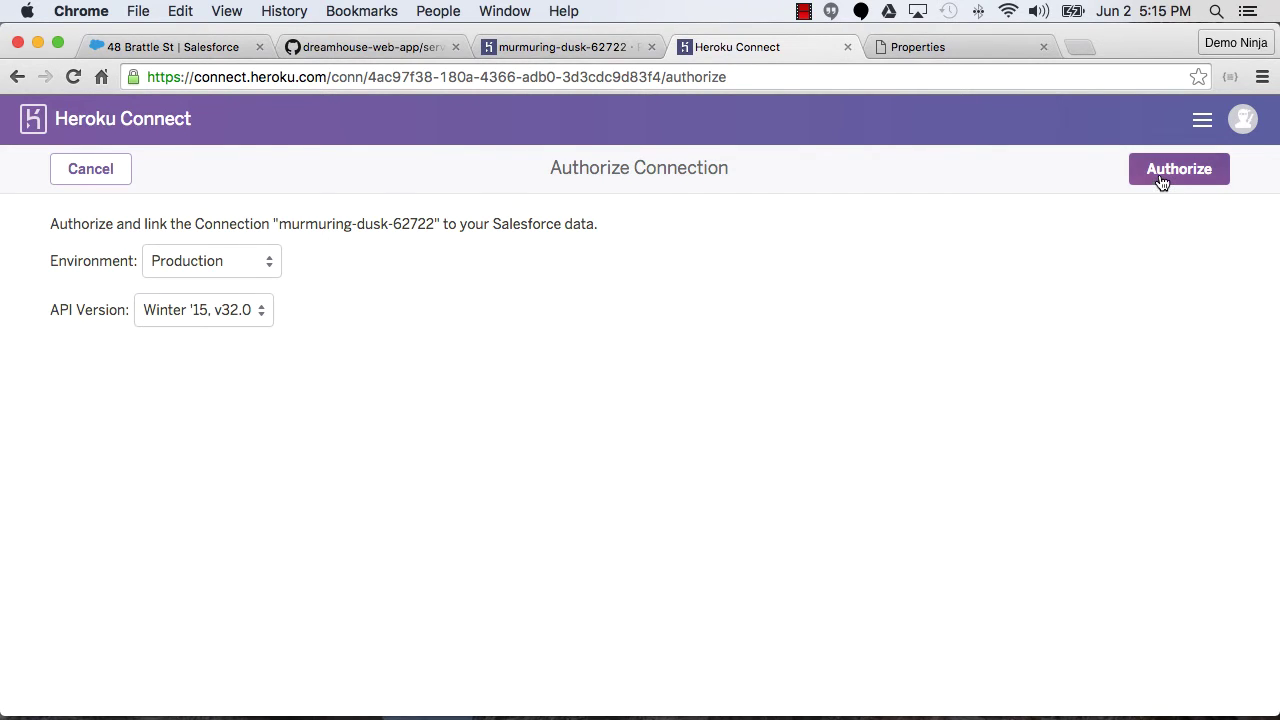
left_click(1178, 168)
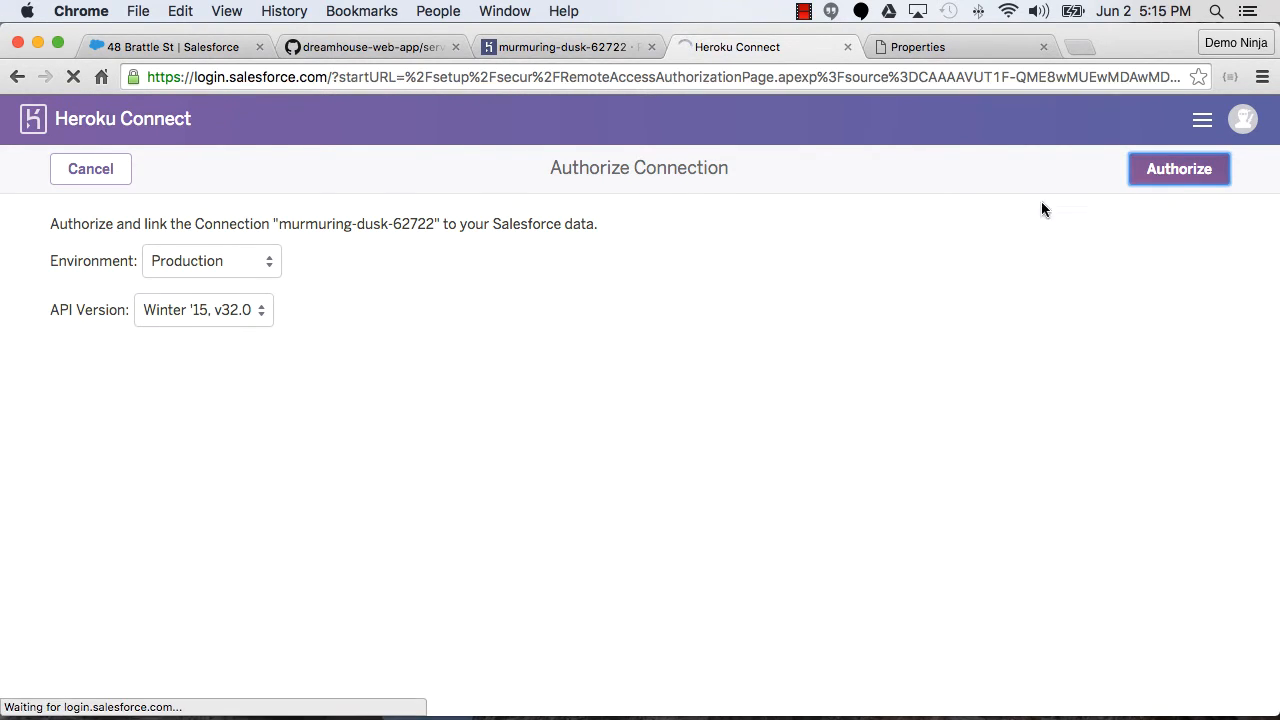
left_click(1180, 168)
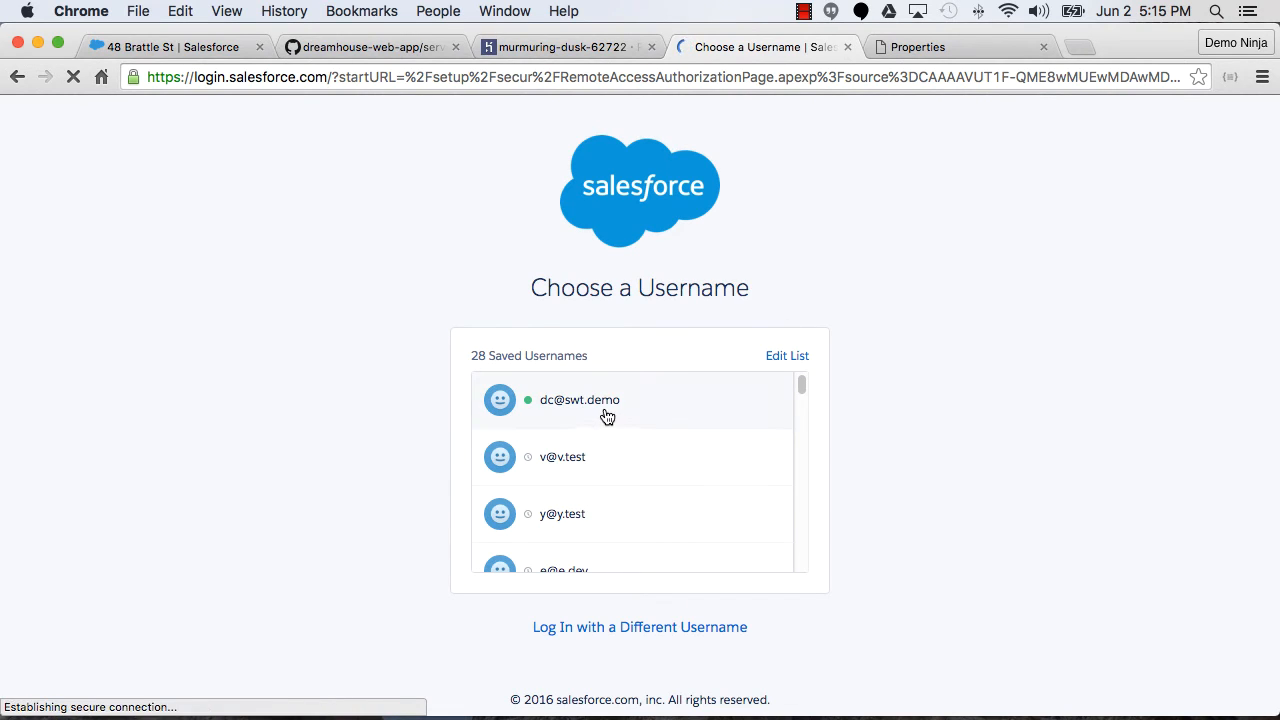
left_click(580, 400)
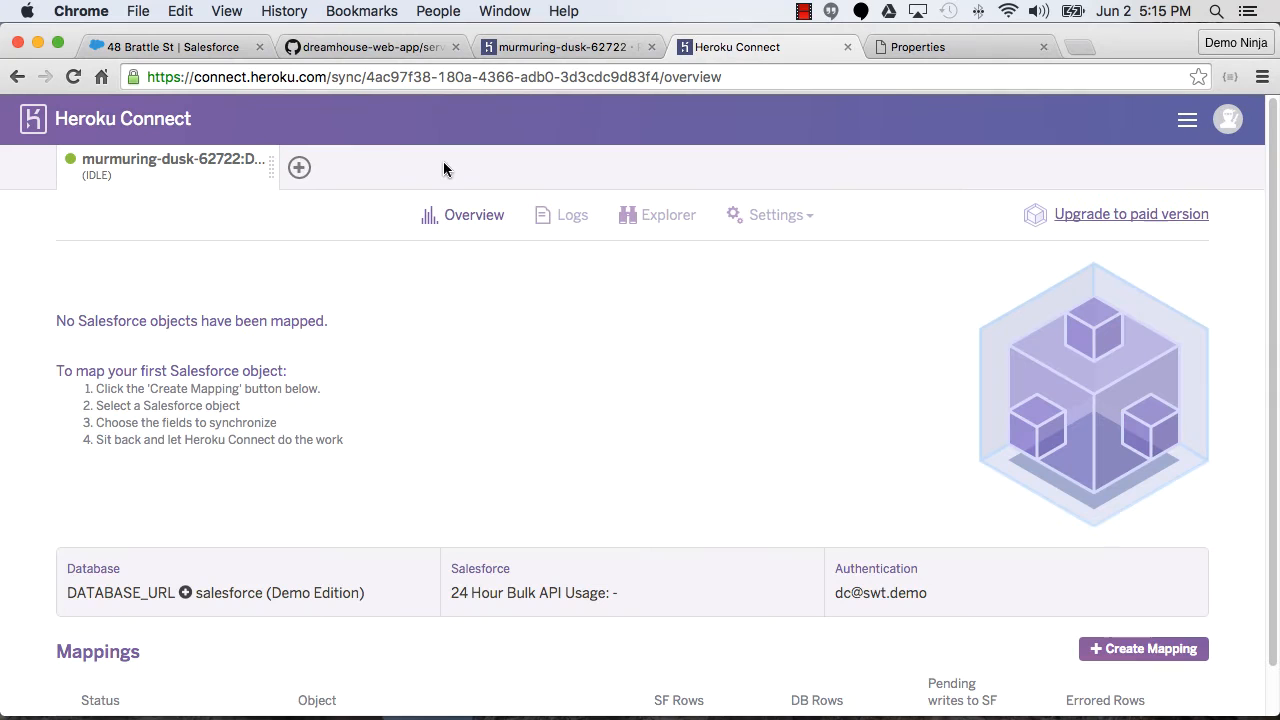
scroll("down", 3)
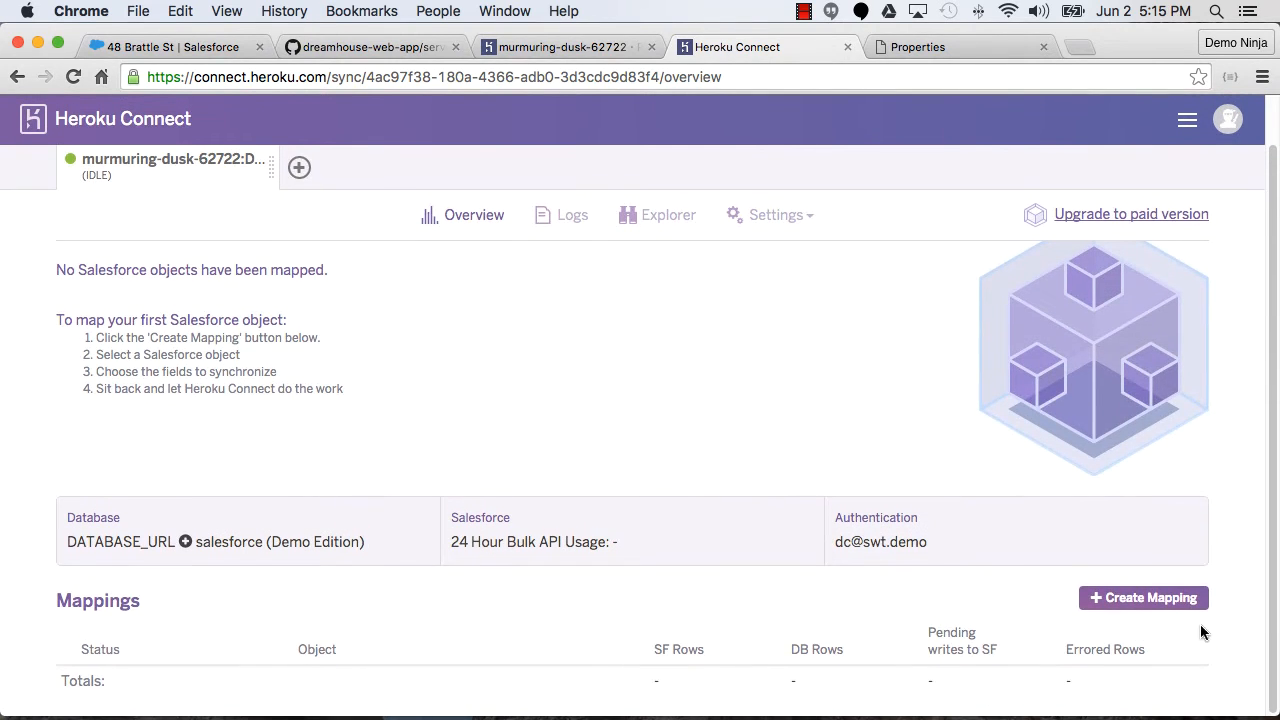
Map the Property__c object with streaming updates and write-back to Salesforce enabled
left_click(1144, 598)
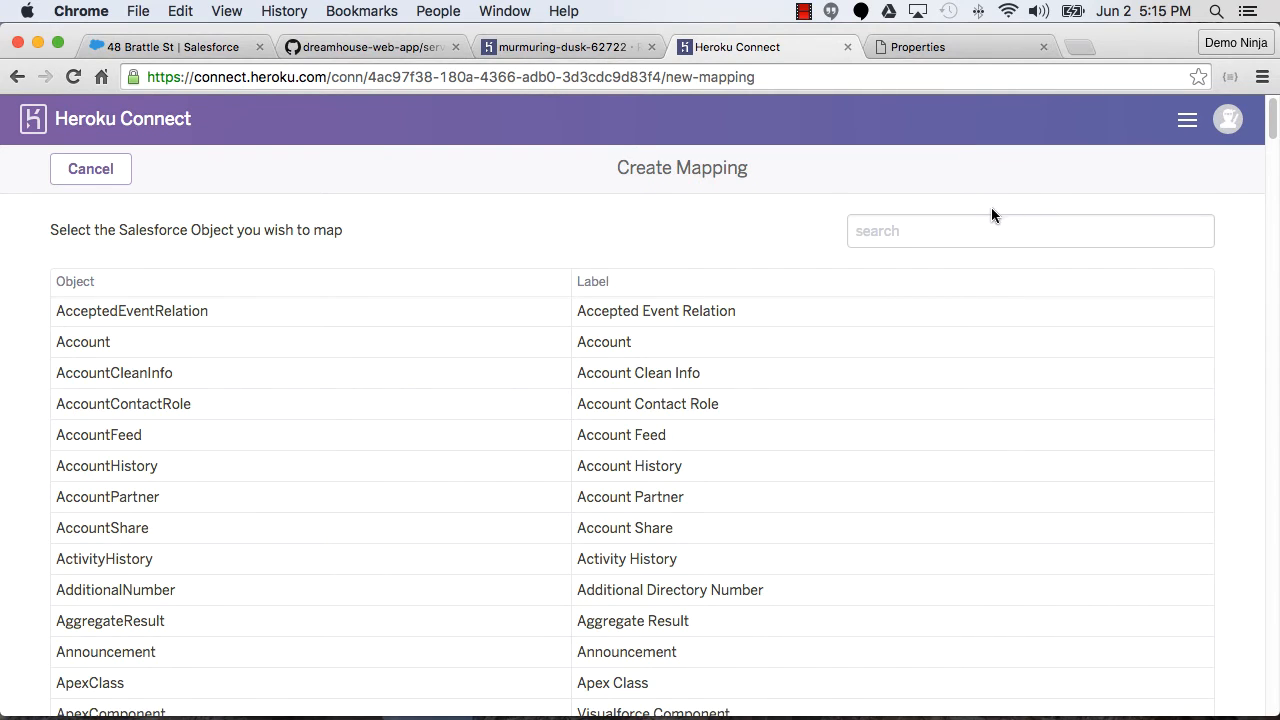
left_click(1030, 230)
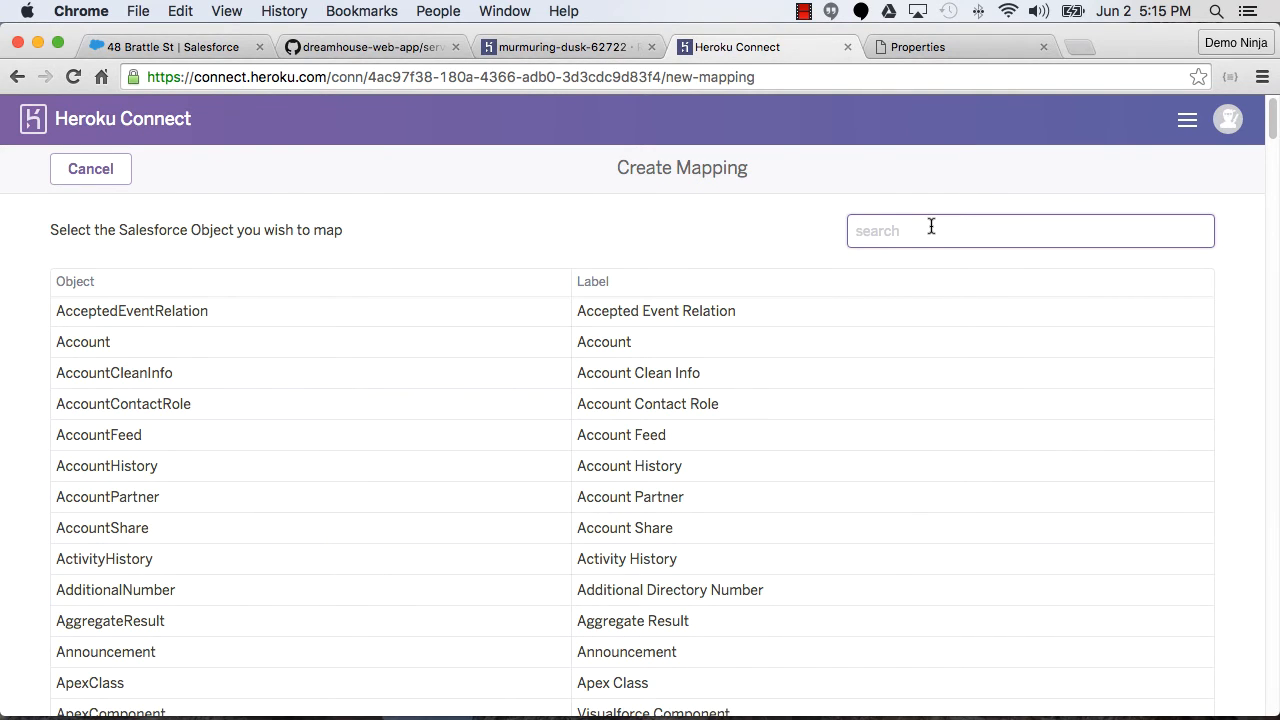
type("prop")
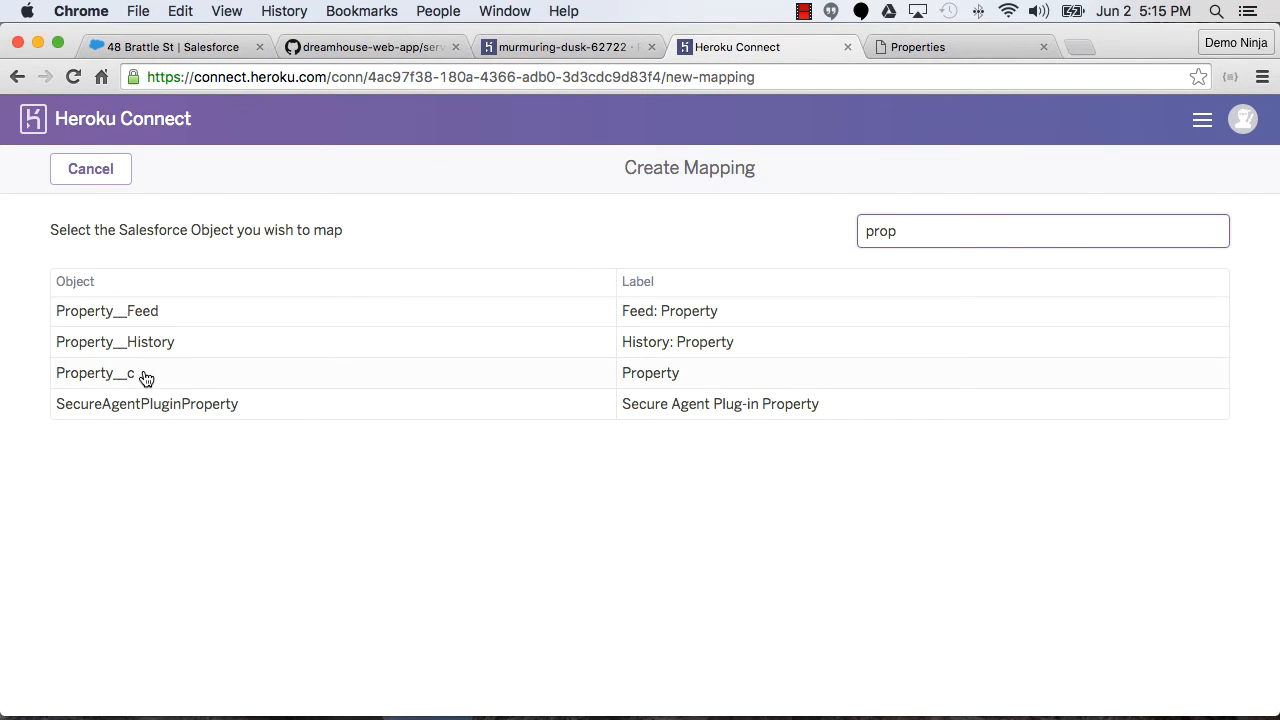
left_click(94, 374)
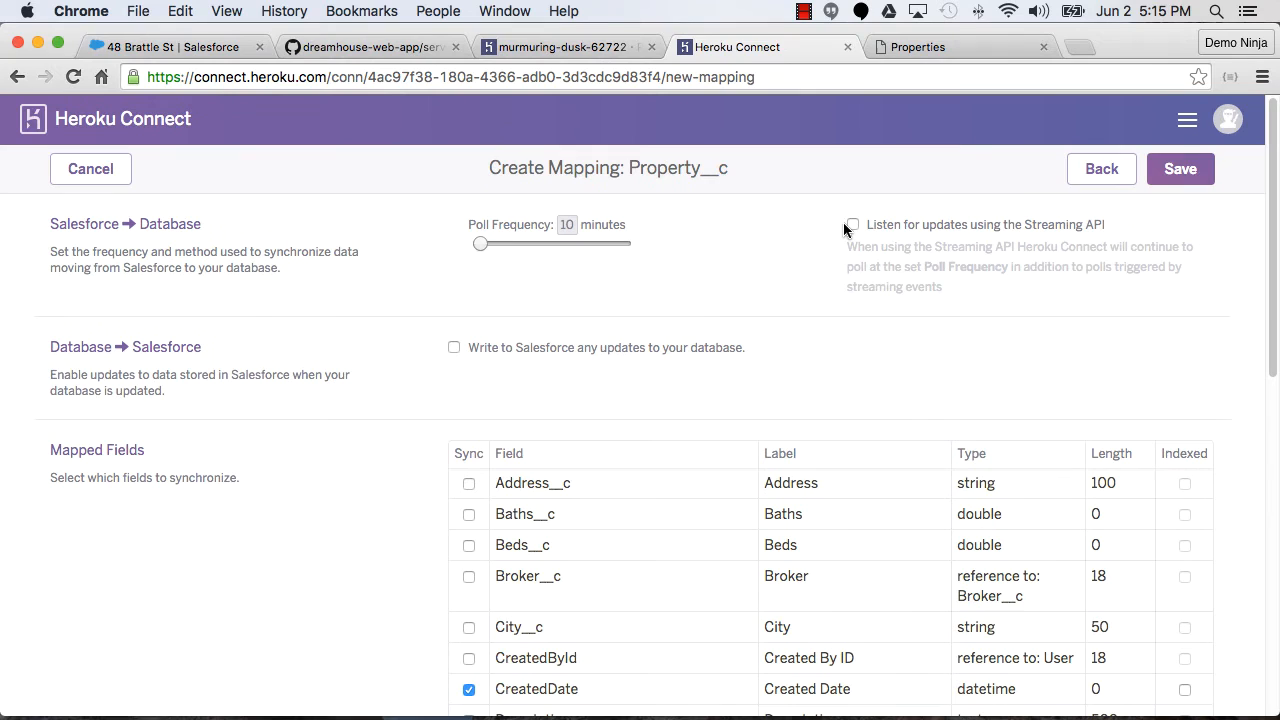
left_click(852, 224)
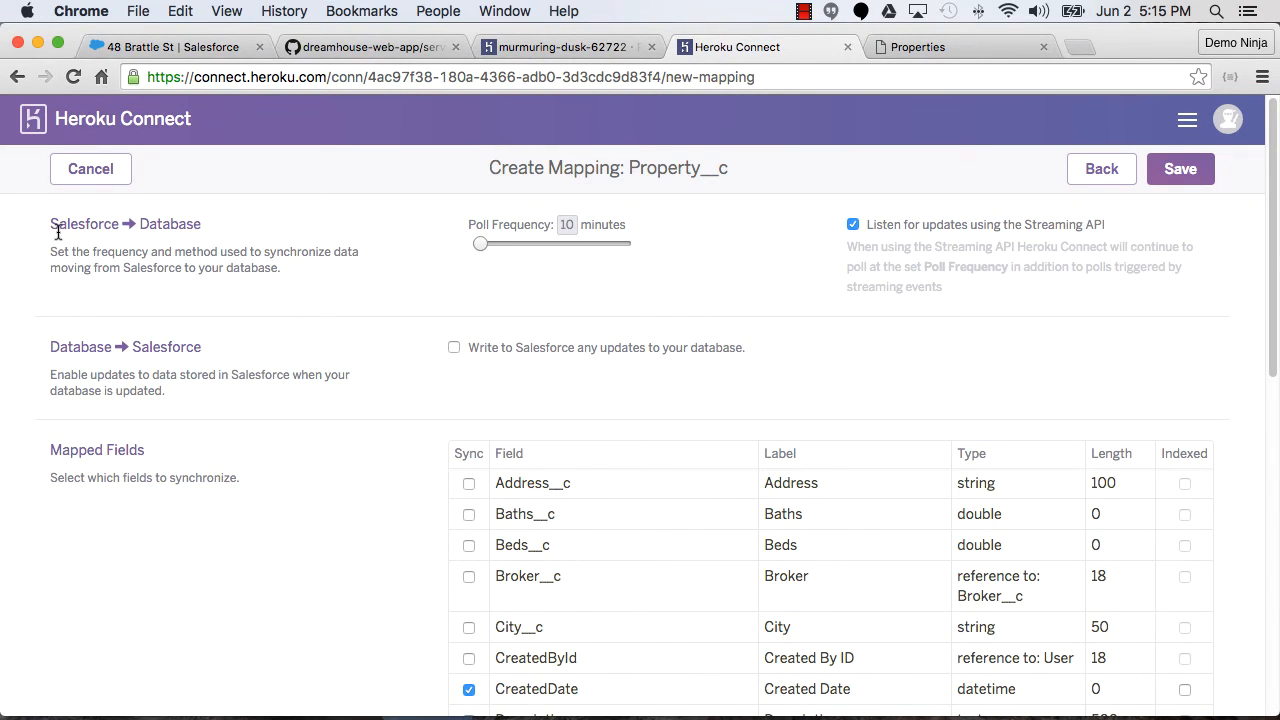
mouse_move(512, 322)
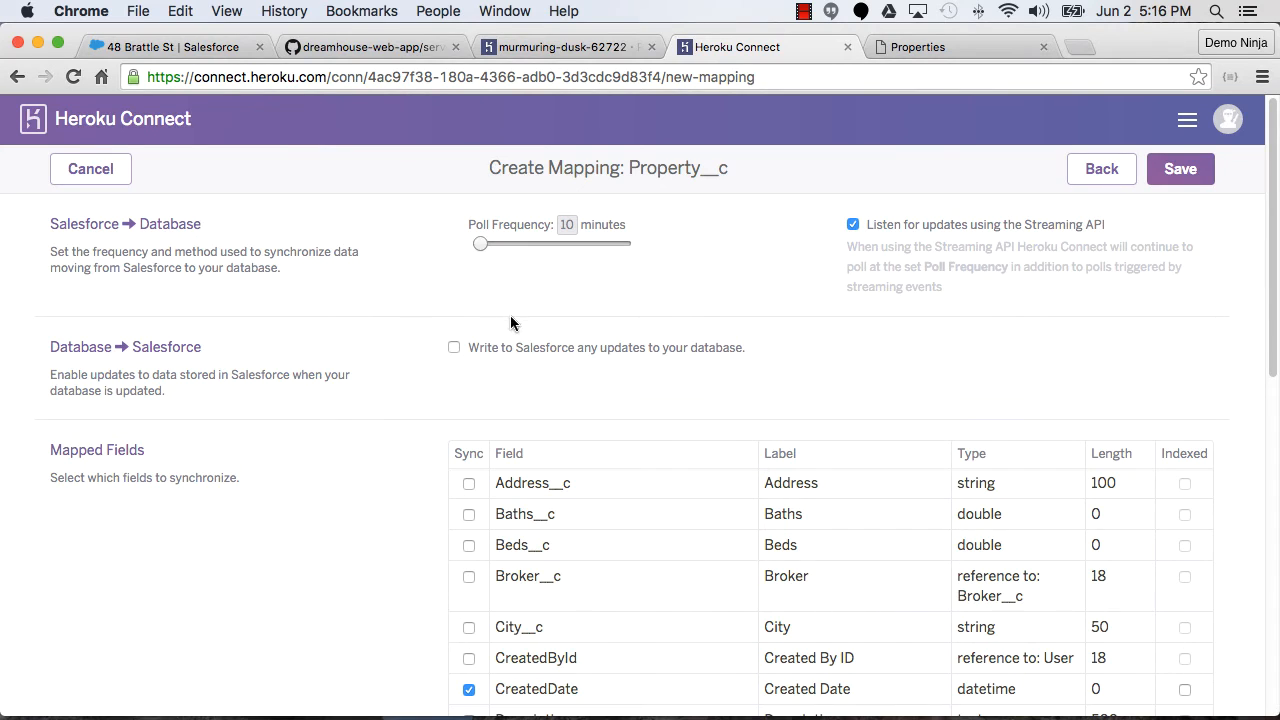
mouse_move(290, 372)
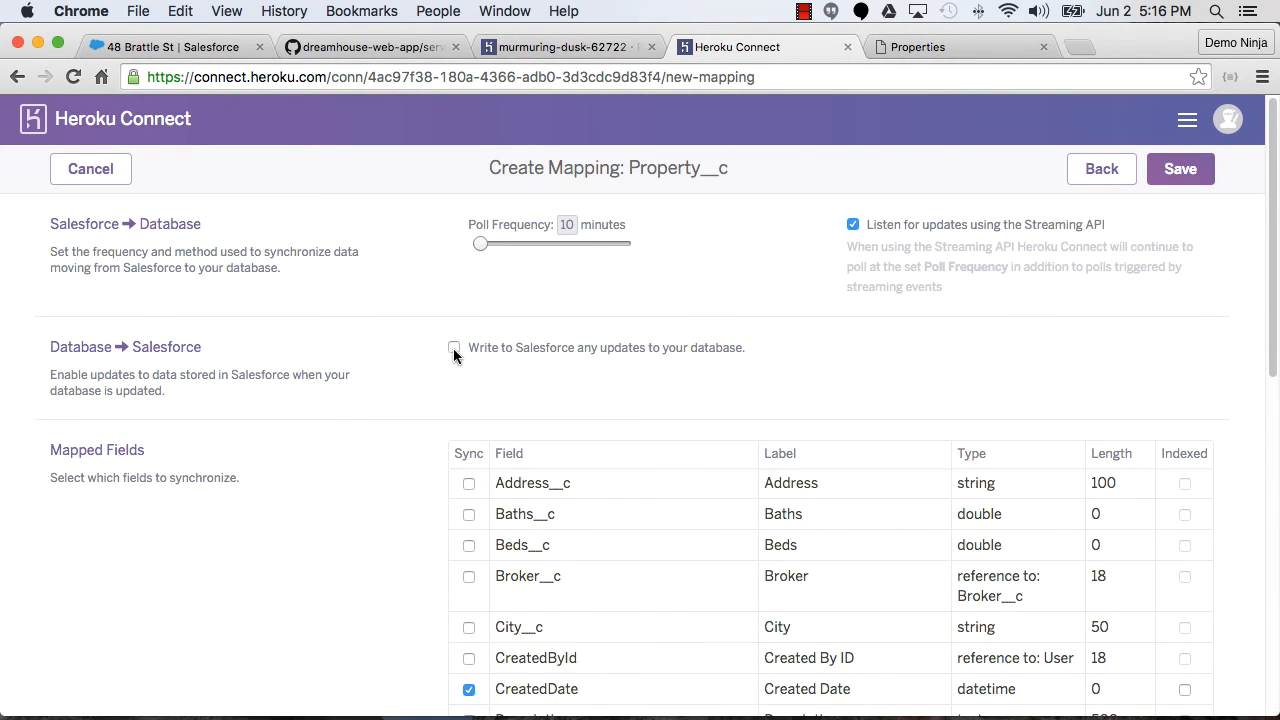
left_click(454, 348)
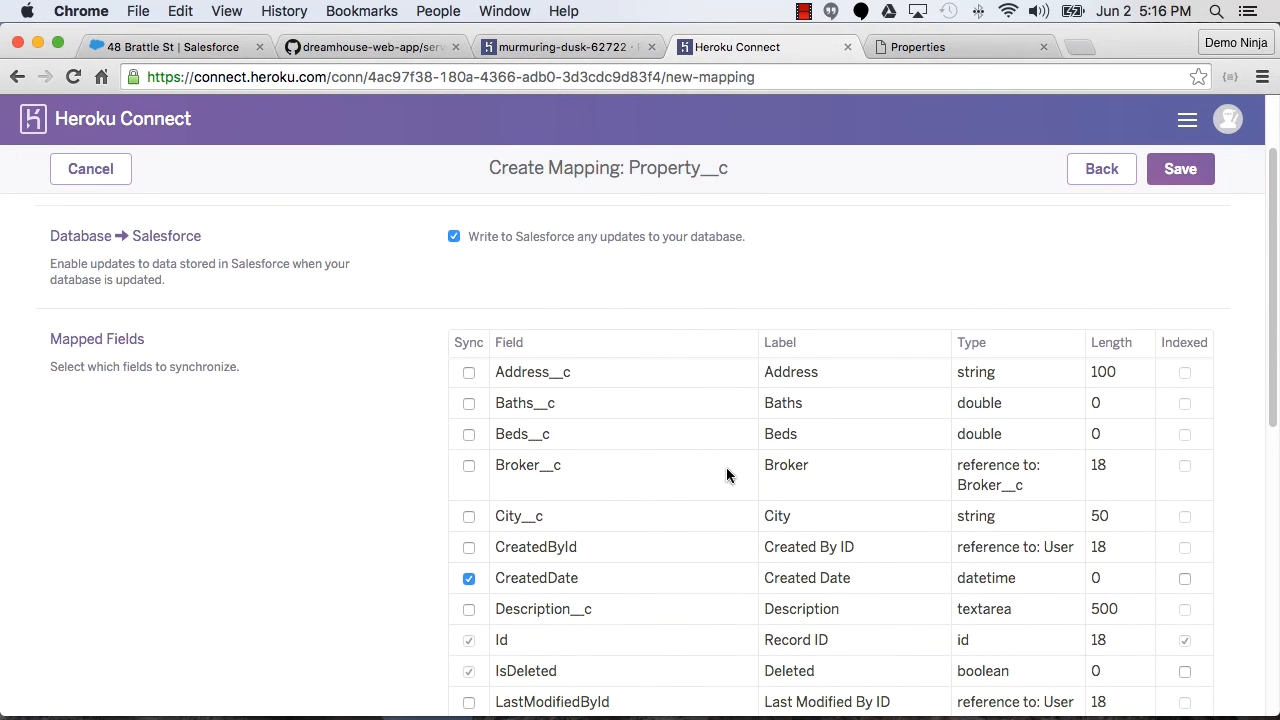
Add State__c, Title__c and Zip__c to the mapped fields and save the mapping
left_click(468, 372)
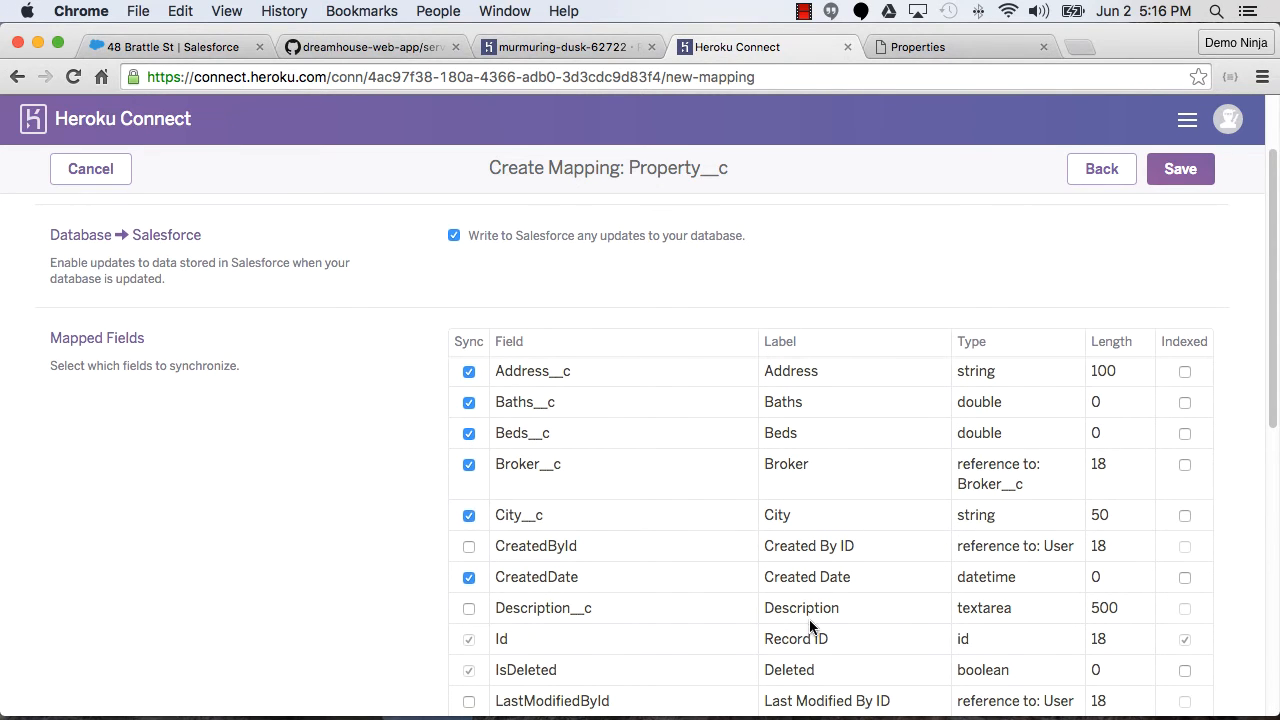
scroll("down", 3)
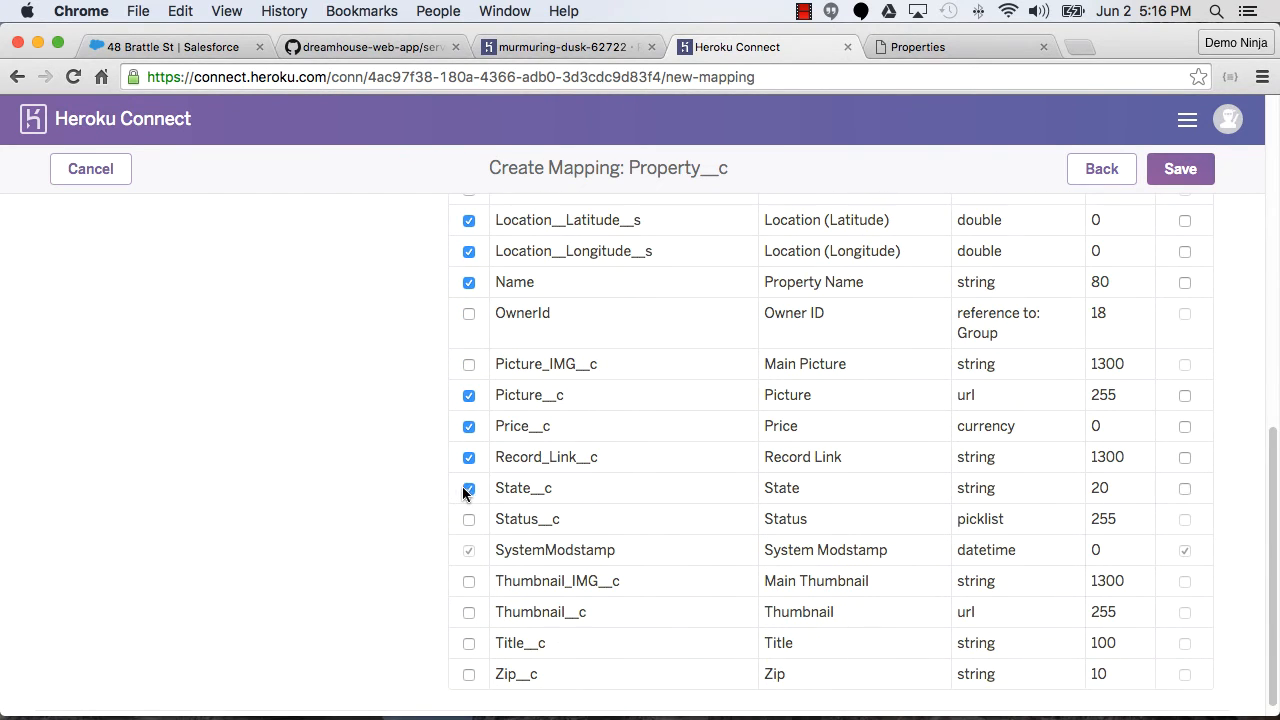
left_click(468, 520)
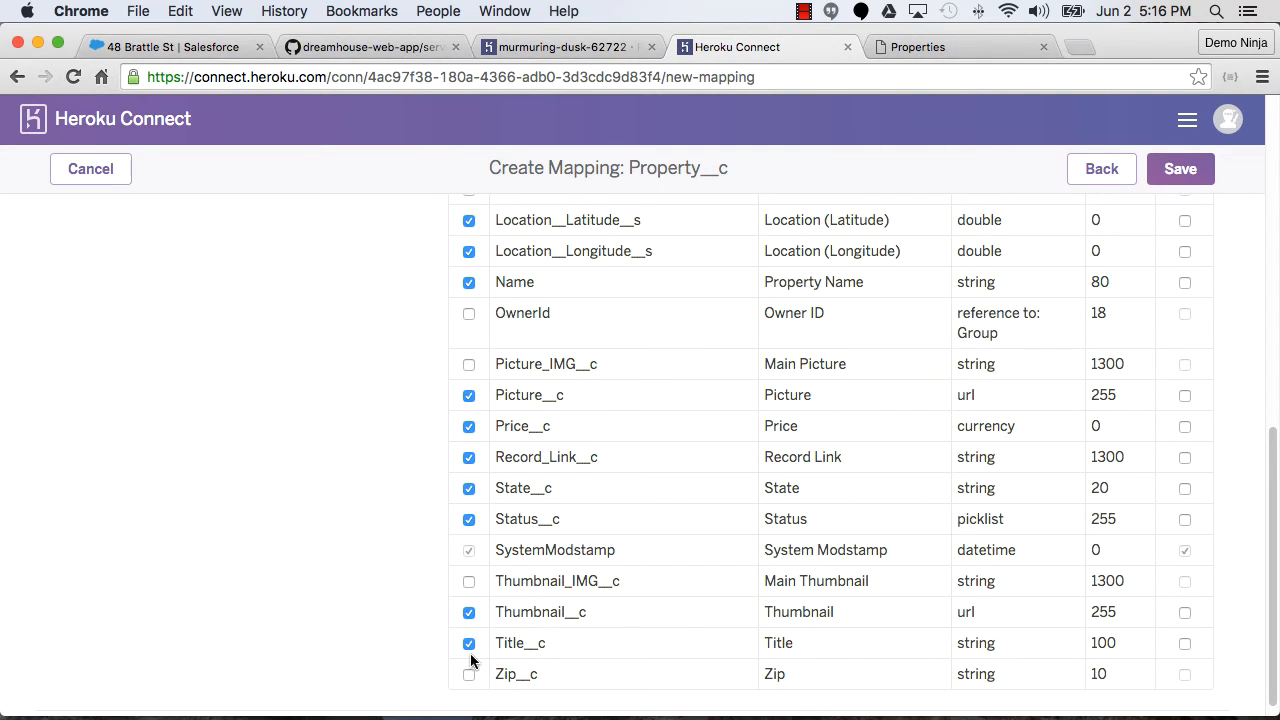
left_click(464, 674)
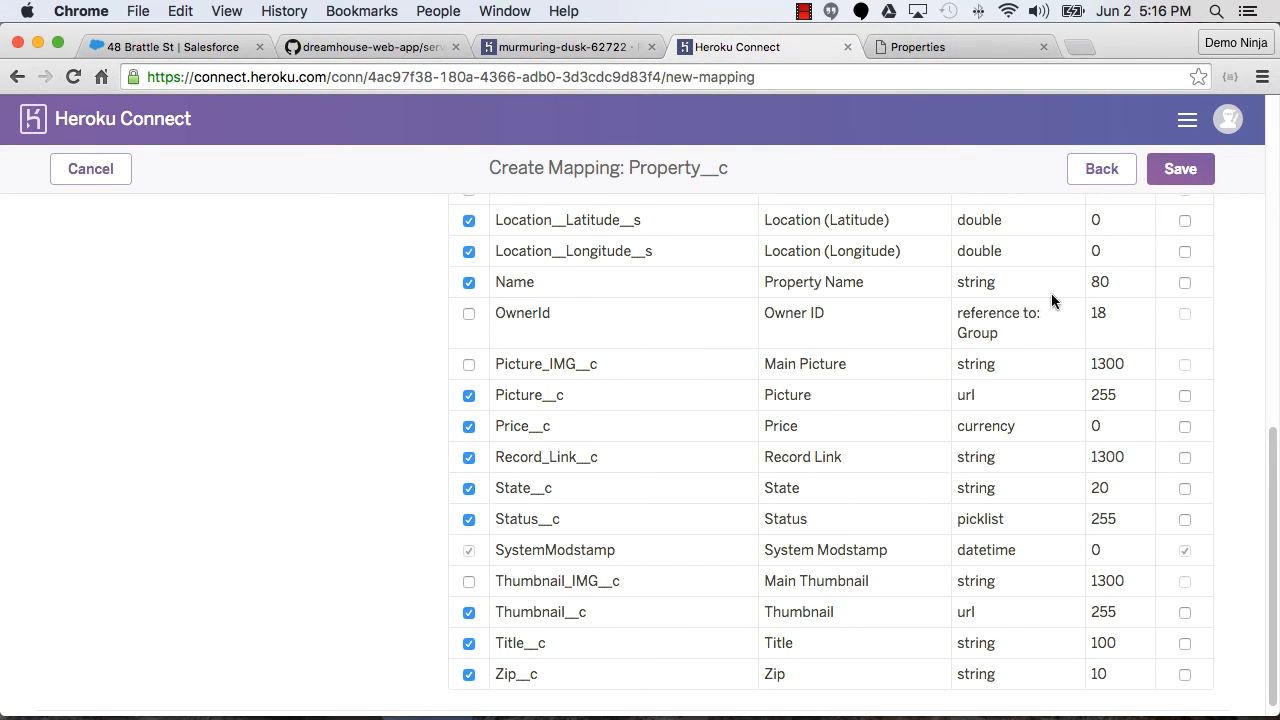
left_click(1180, 168)
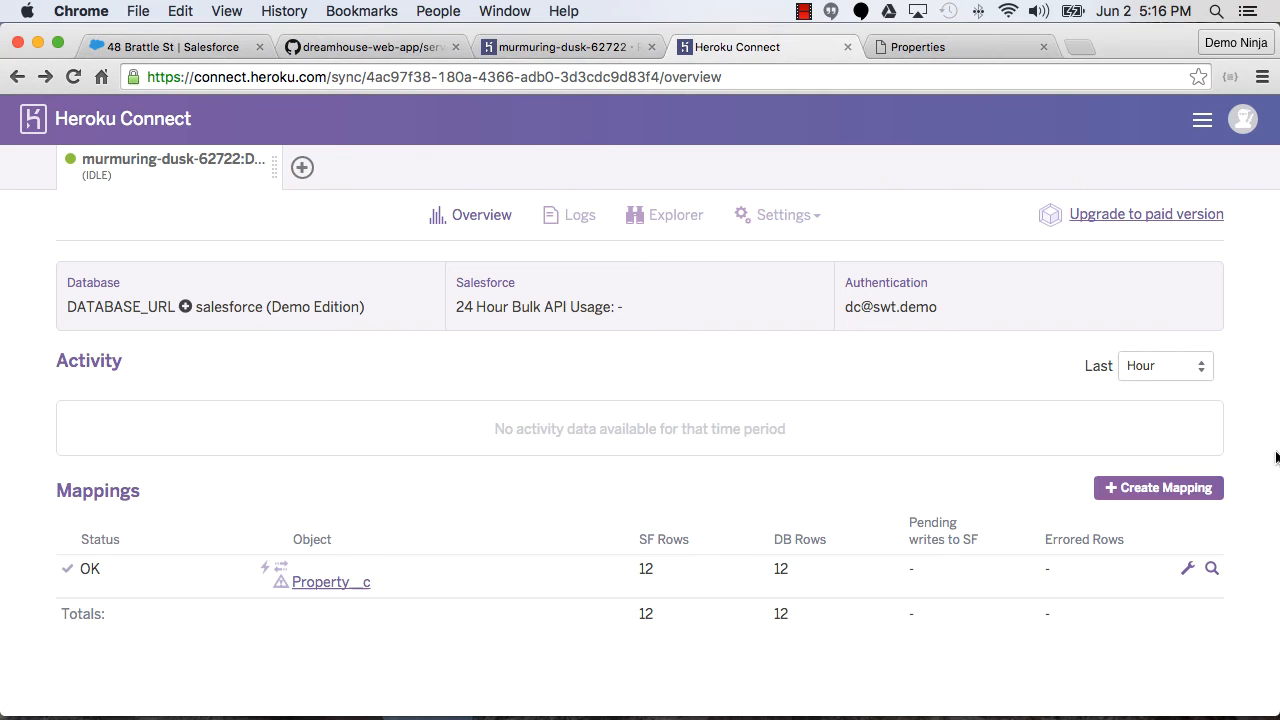
Start a new mapping and choose the Broker__c object from the 'b' search
left_click(1158, 488)
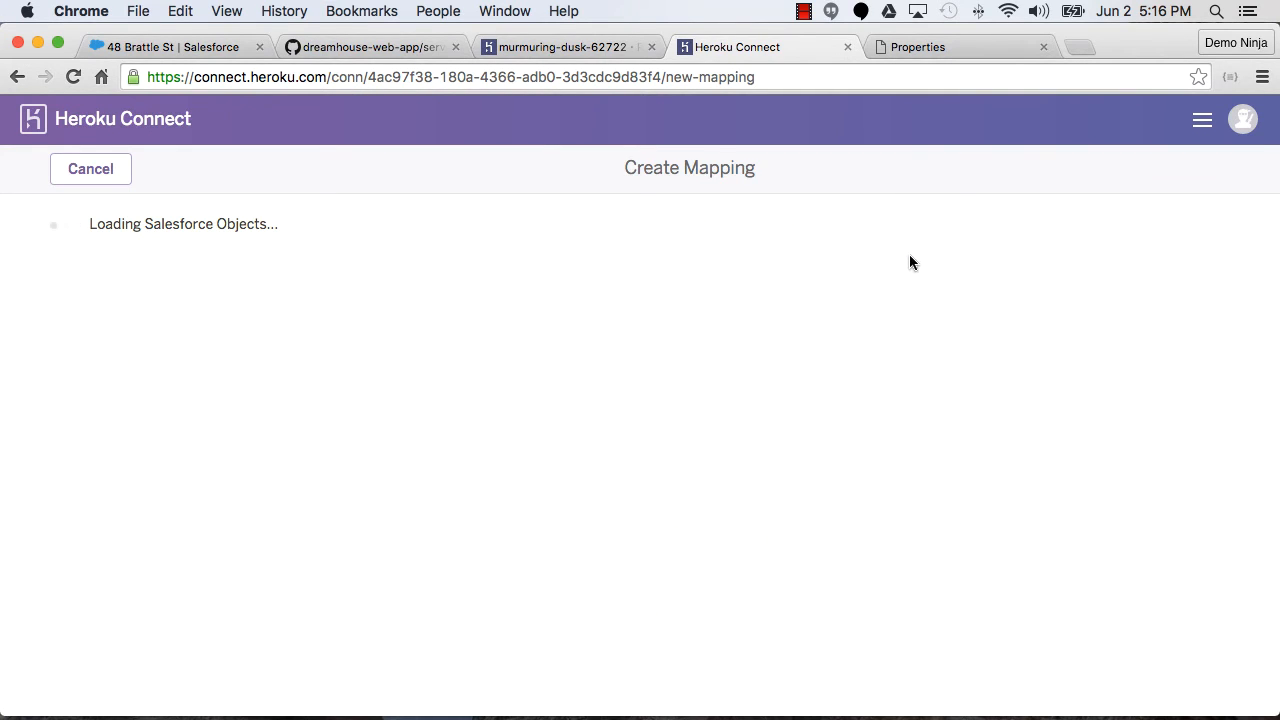
type("b")
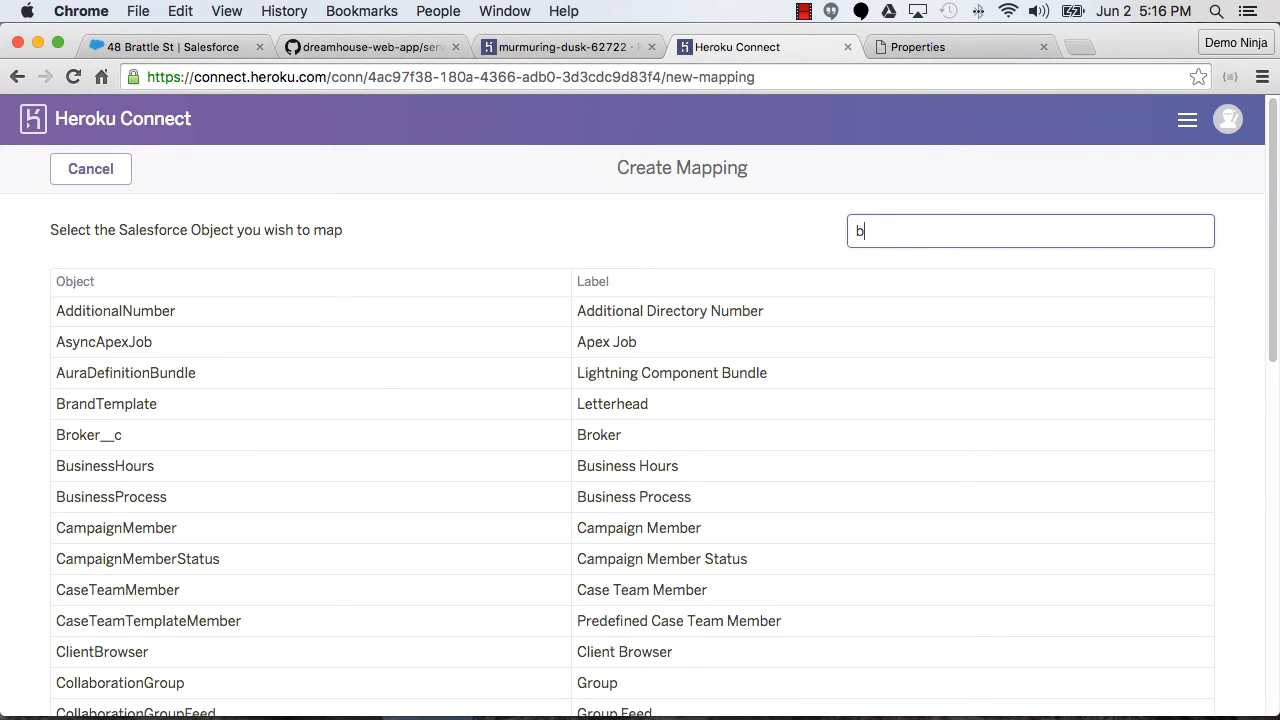
left_click(88, 436)
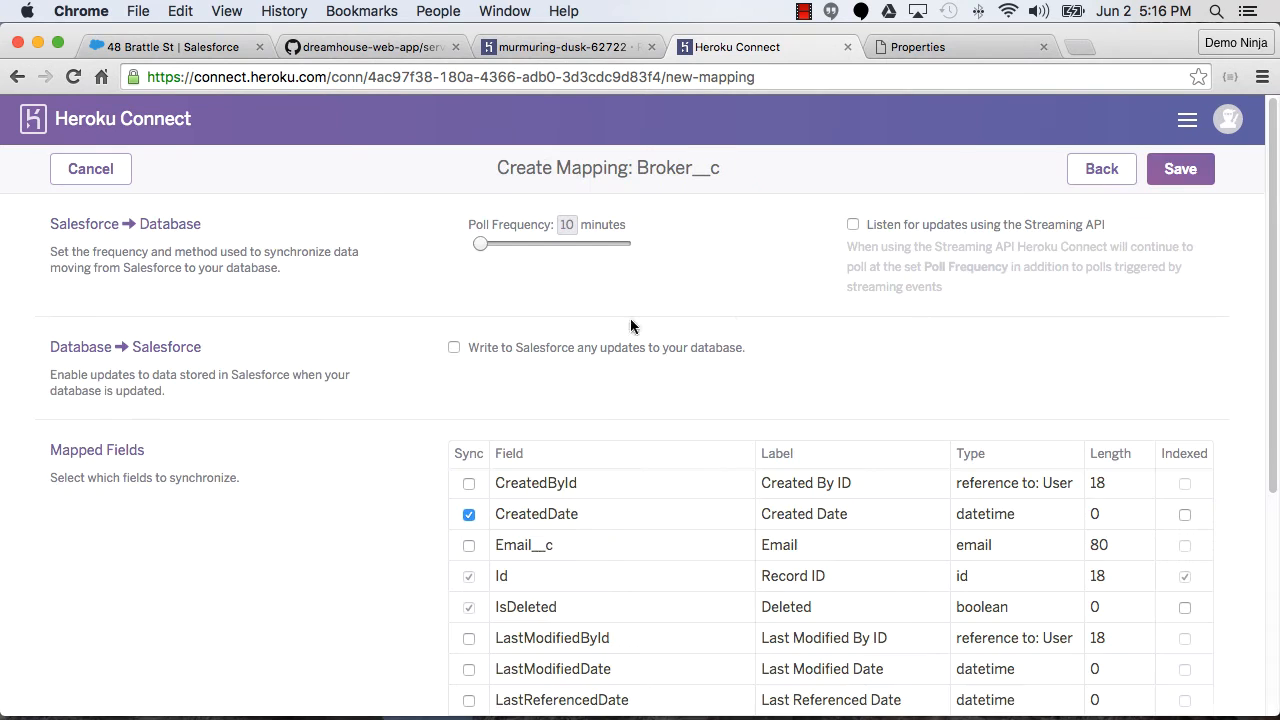
Enable Streaming API and Write to Salesforce, include Email__c, and save the Broker__c mapping
left_click(852, 224)
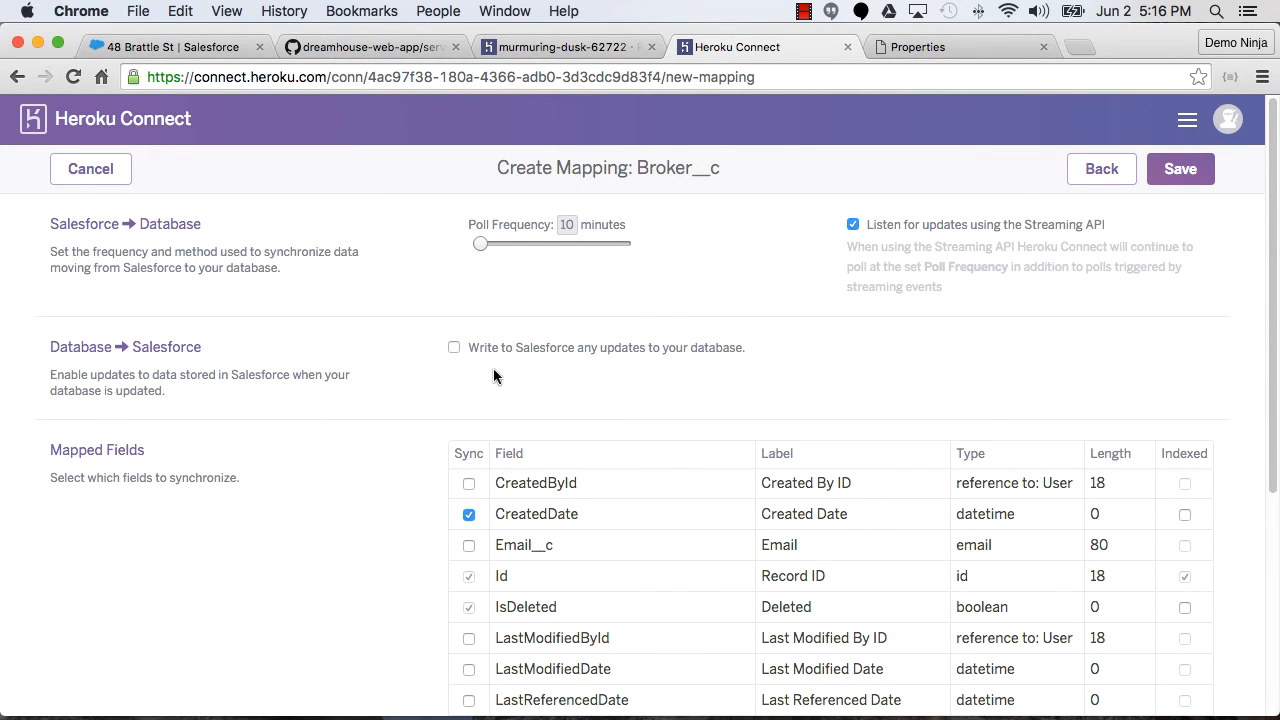
left_click(454, 348)
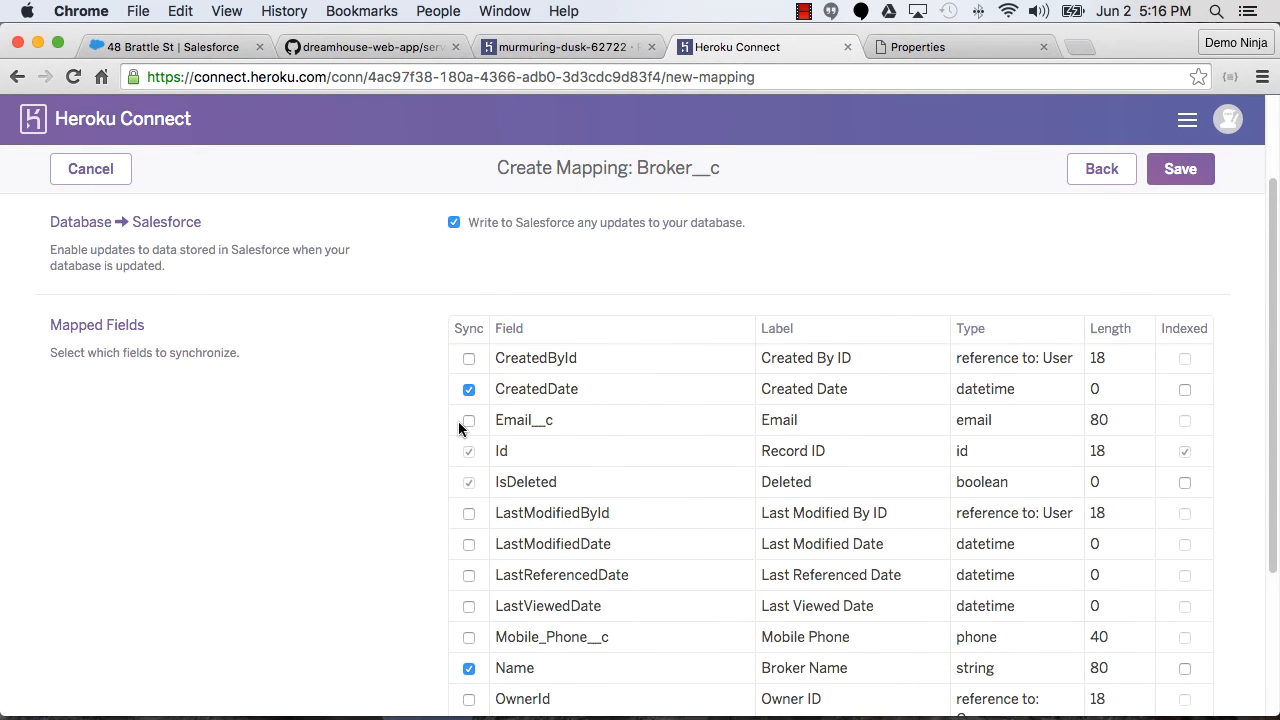
left_click(468, 420)
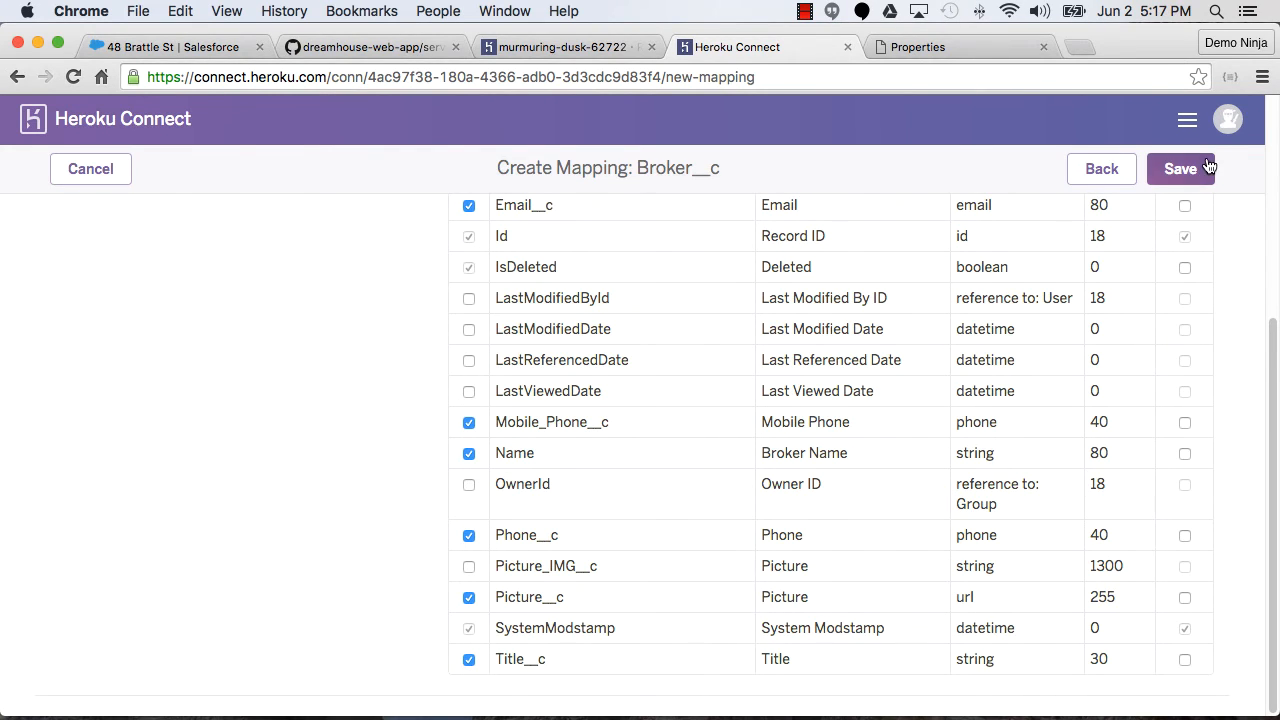
left_click(1180, 168)
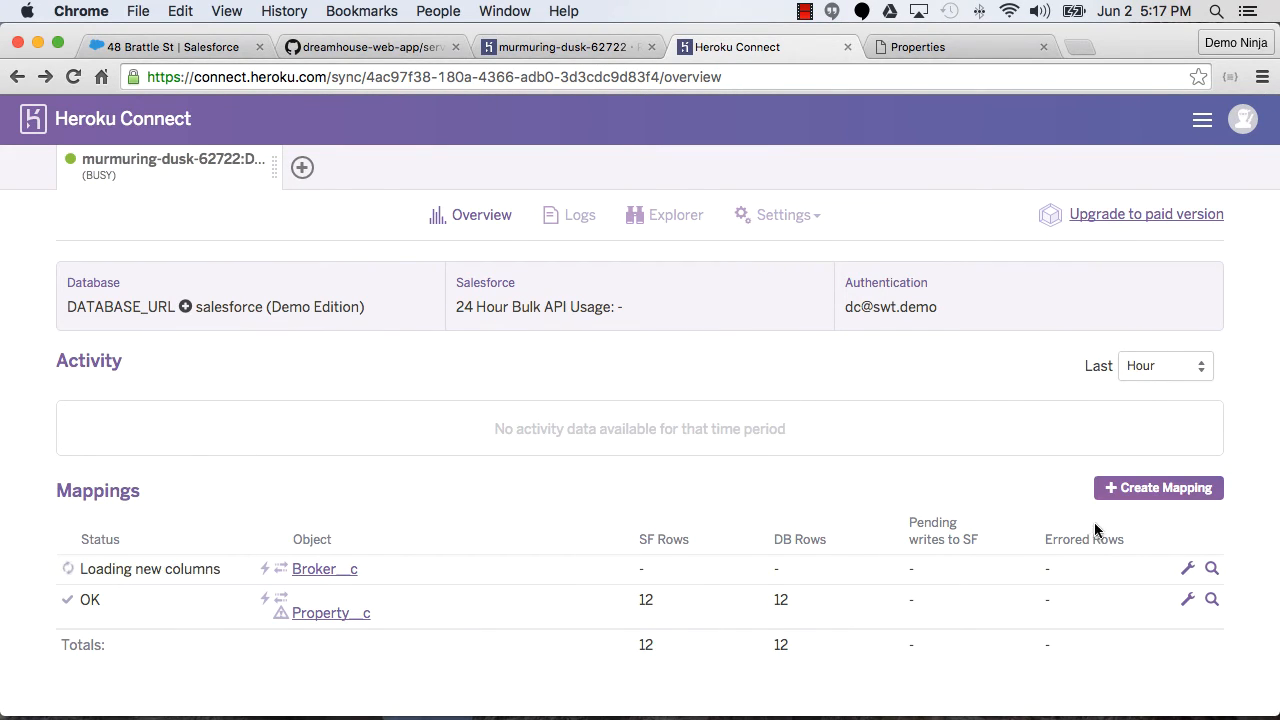
Start a new mapping and choose the Favorite__c object from the 'fav' search
left_click(1158, 488)
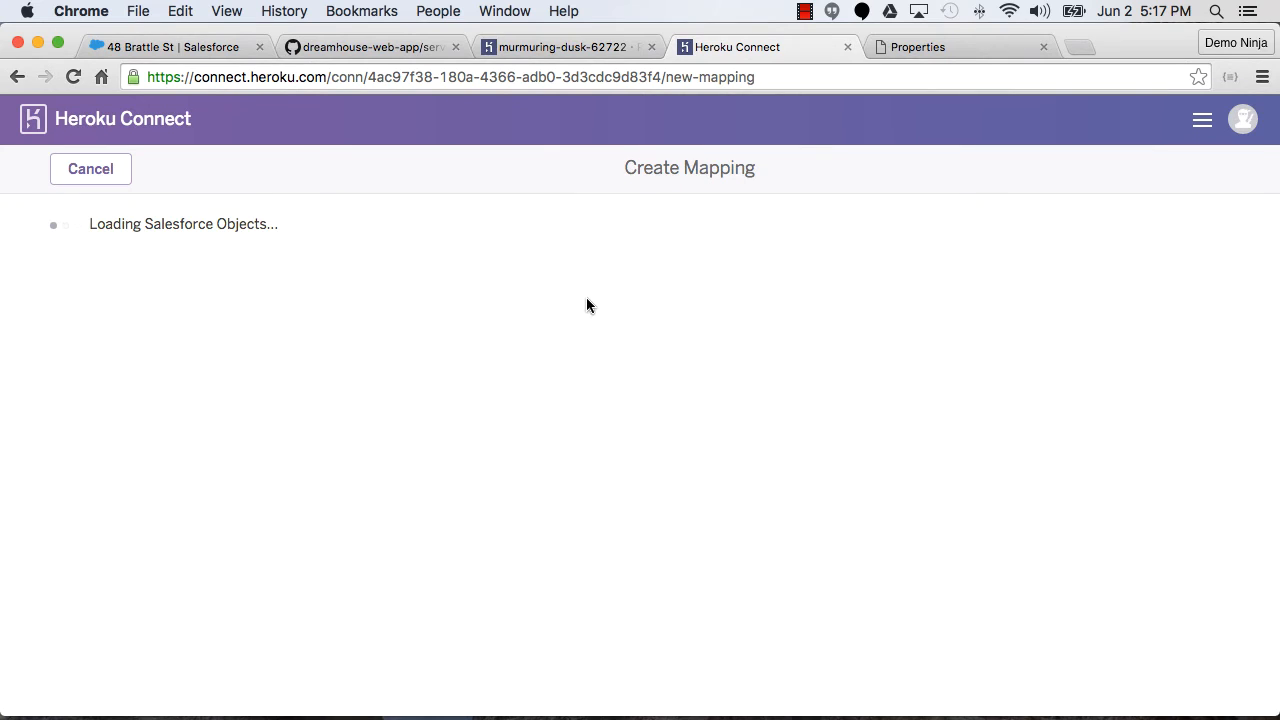
type("fav")
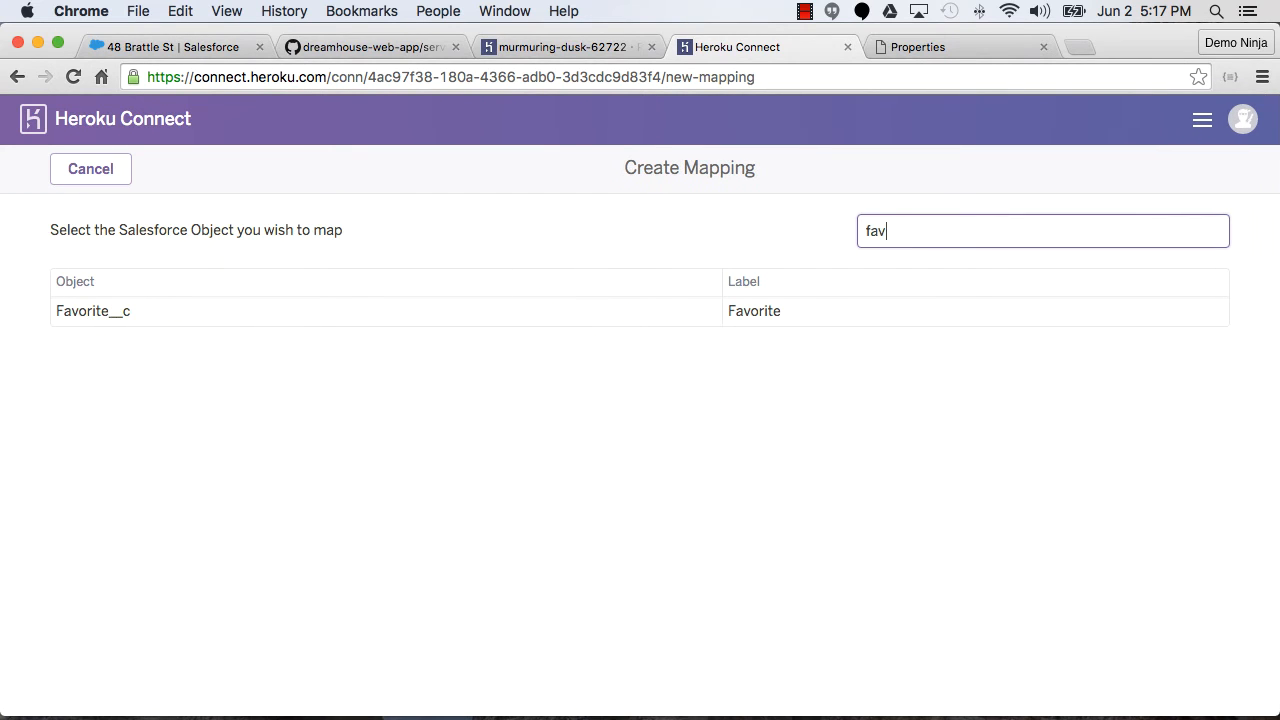
left_click(92, 312)
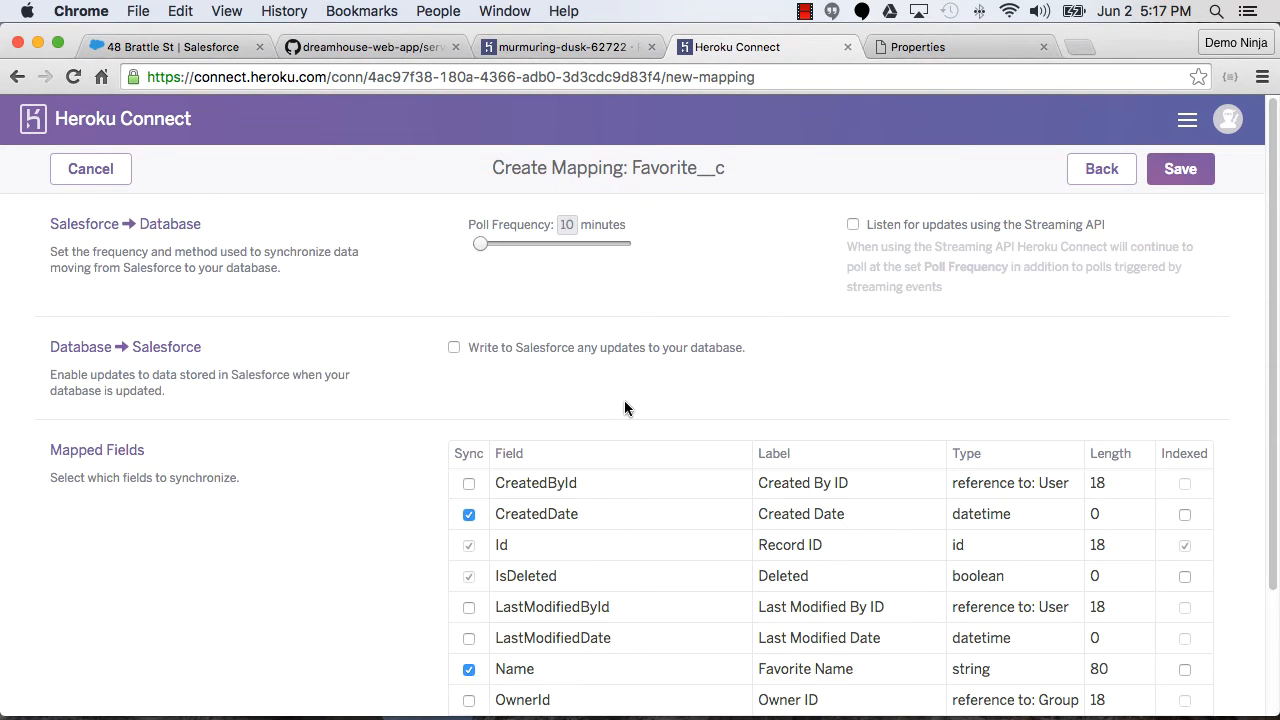
Enable Streaming API and Write to Salesforce, include Property__c and User__c, and save the Favorite__c mapping
left_click(852, 224)
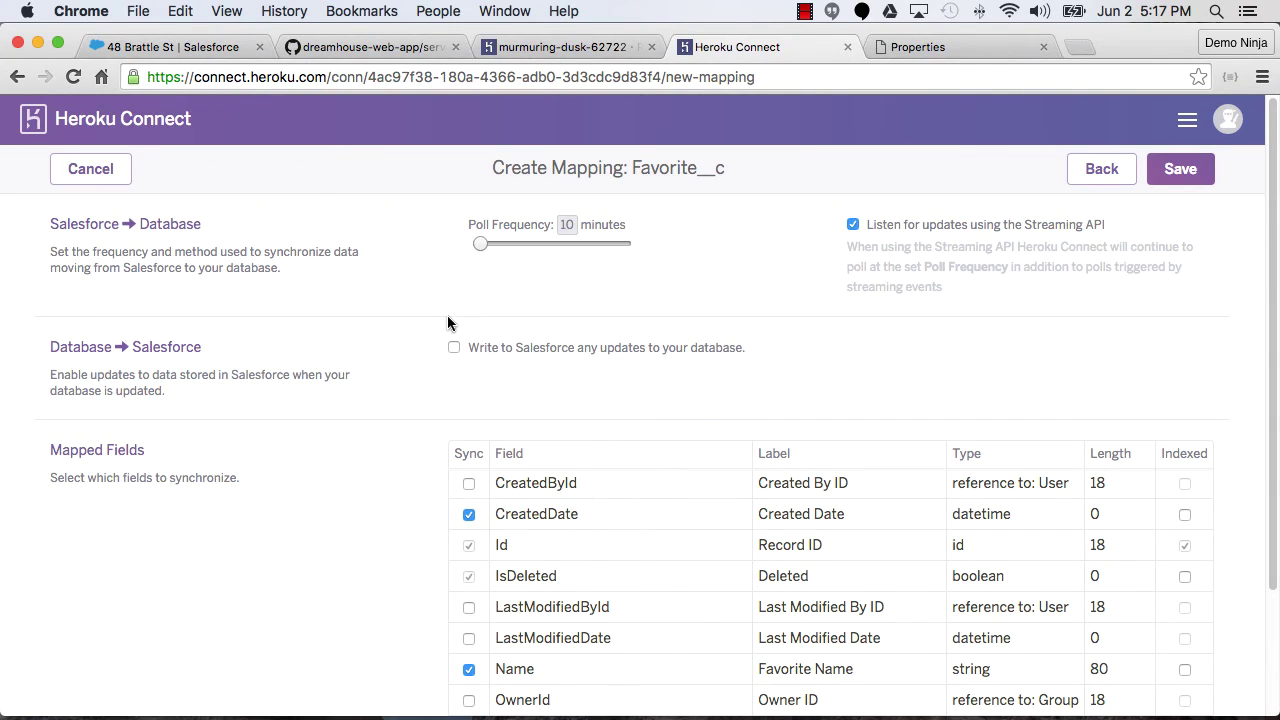
left_click(454, 348)
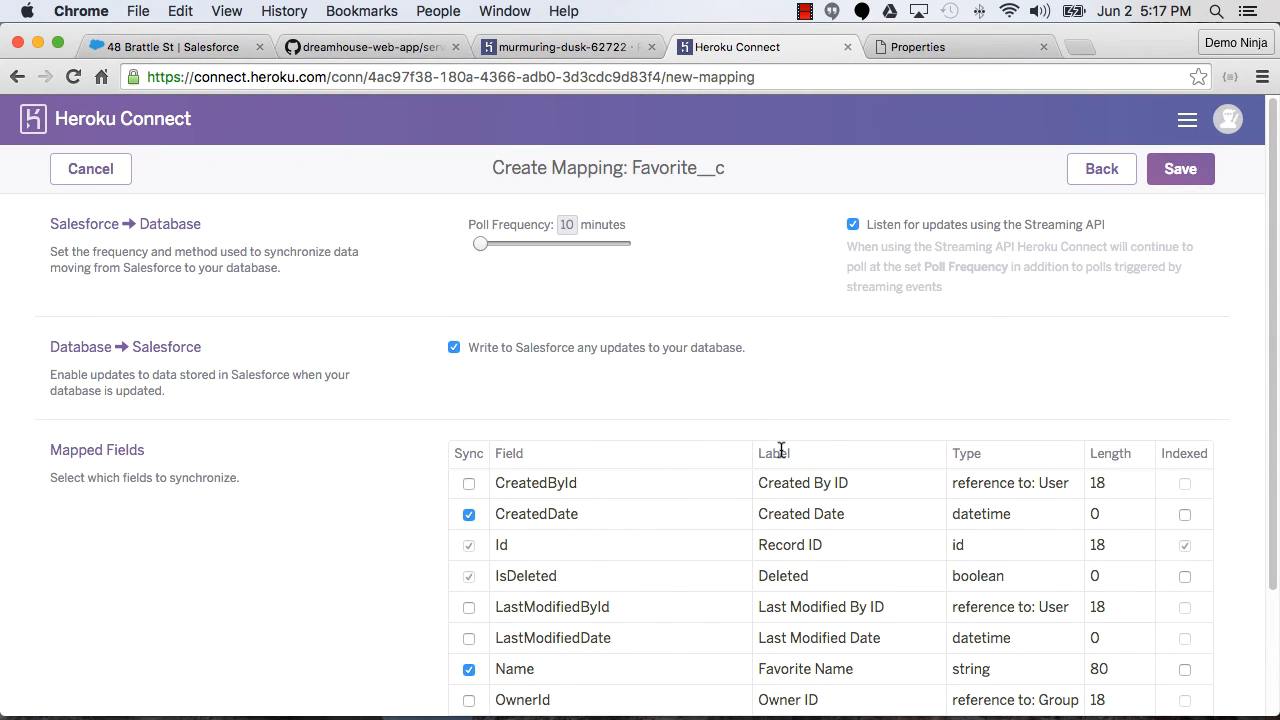
scroll("down", 3)
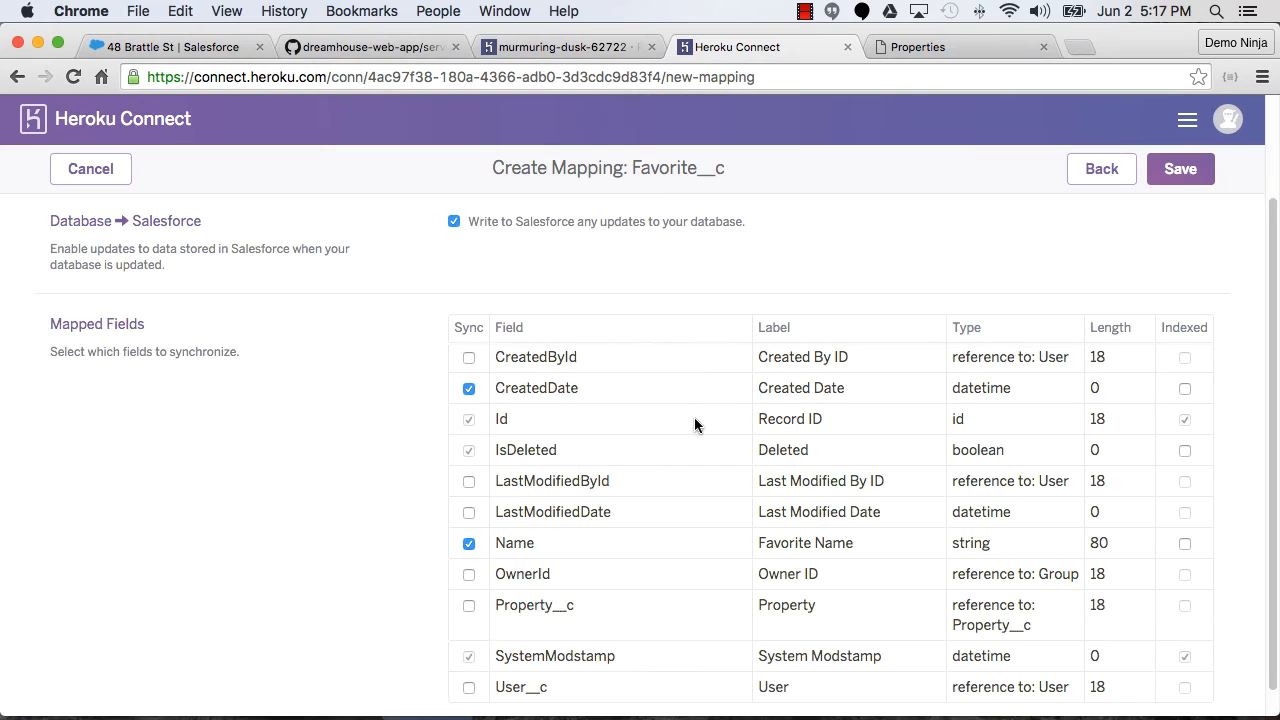
scroll("down", 3)
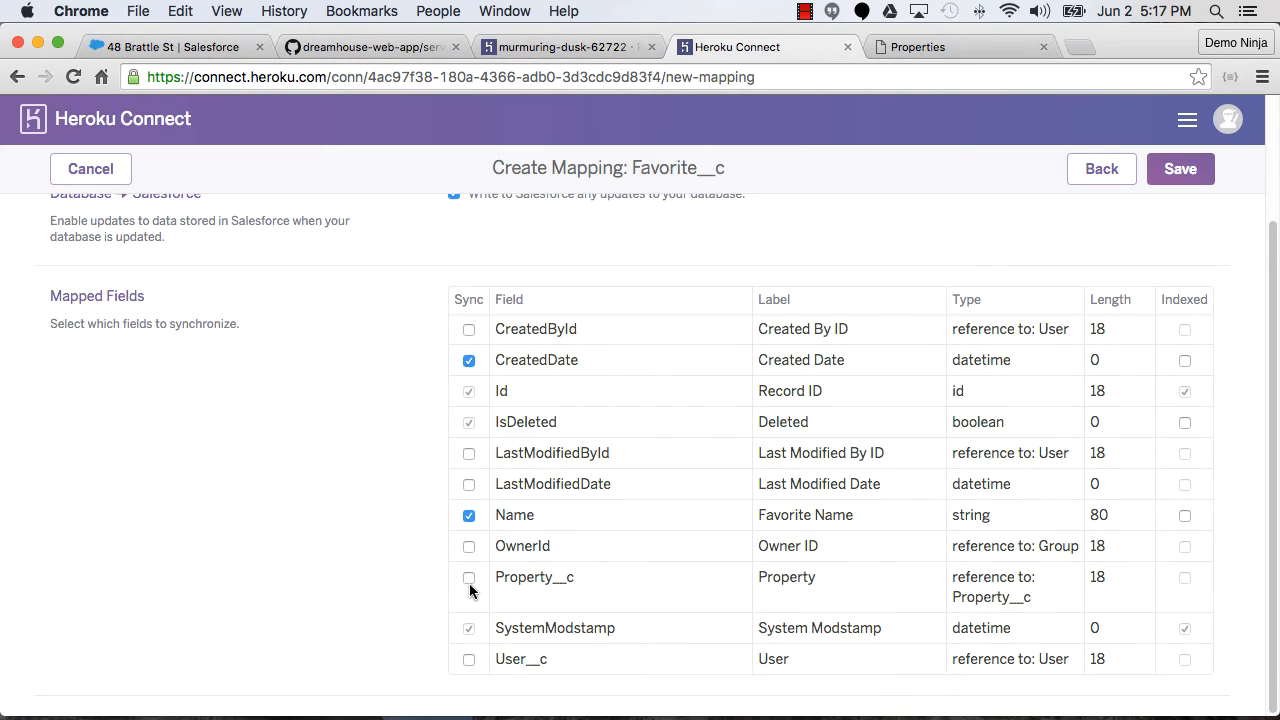
left_click(468, 576)
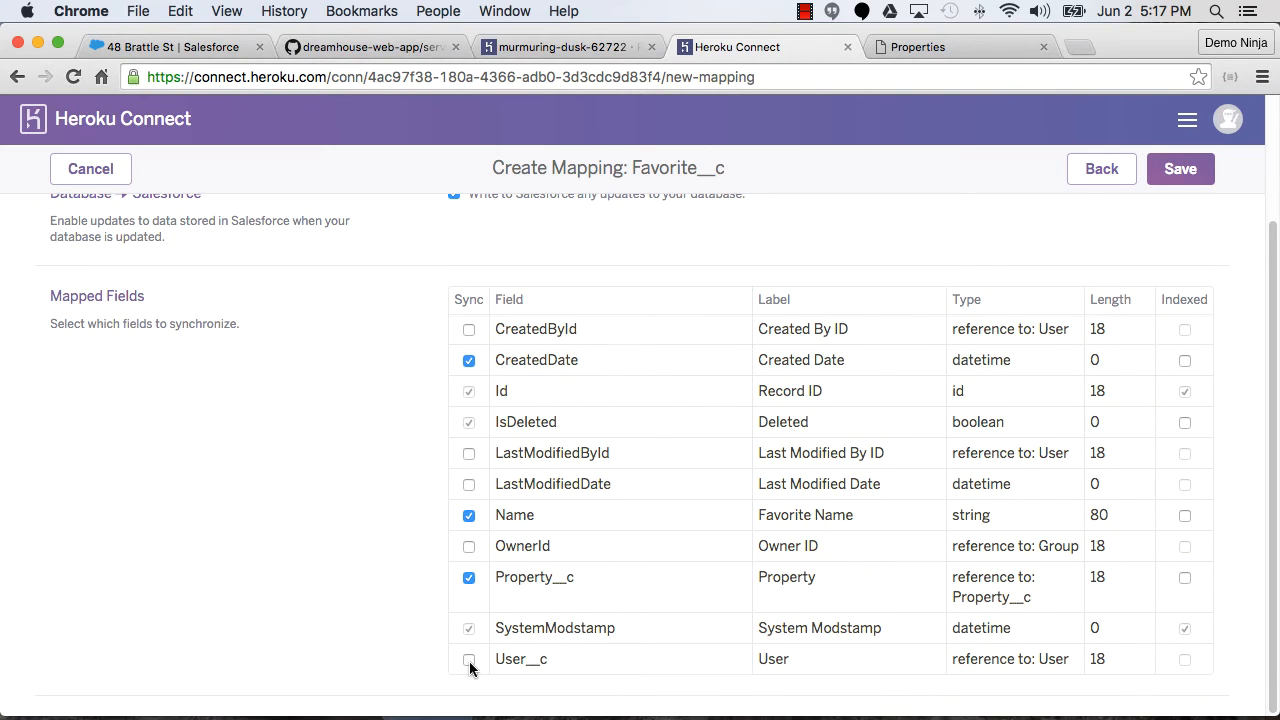
left_click(466, 660)
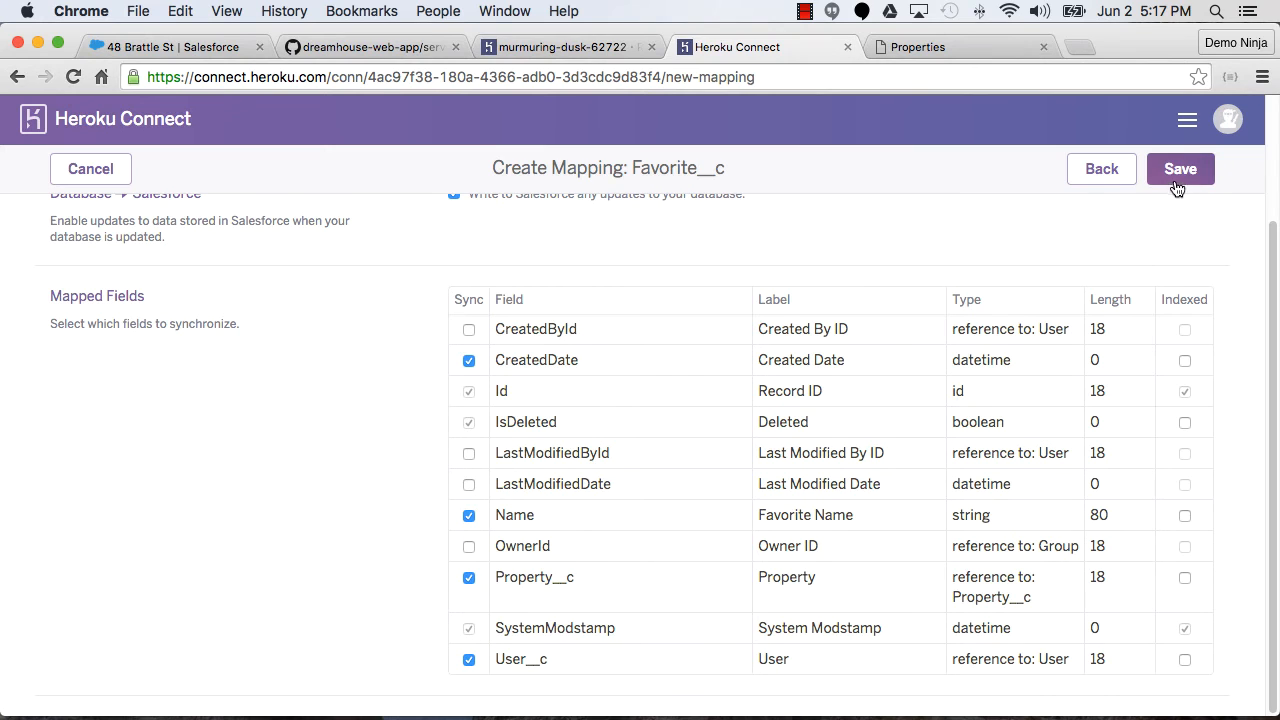
left_click(1180, 168)
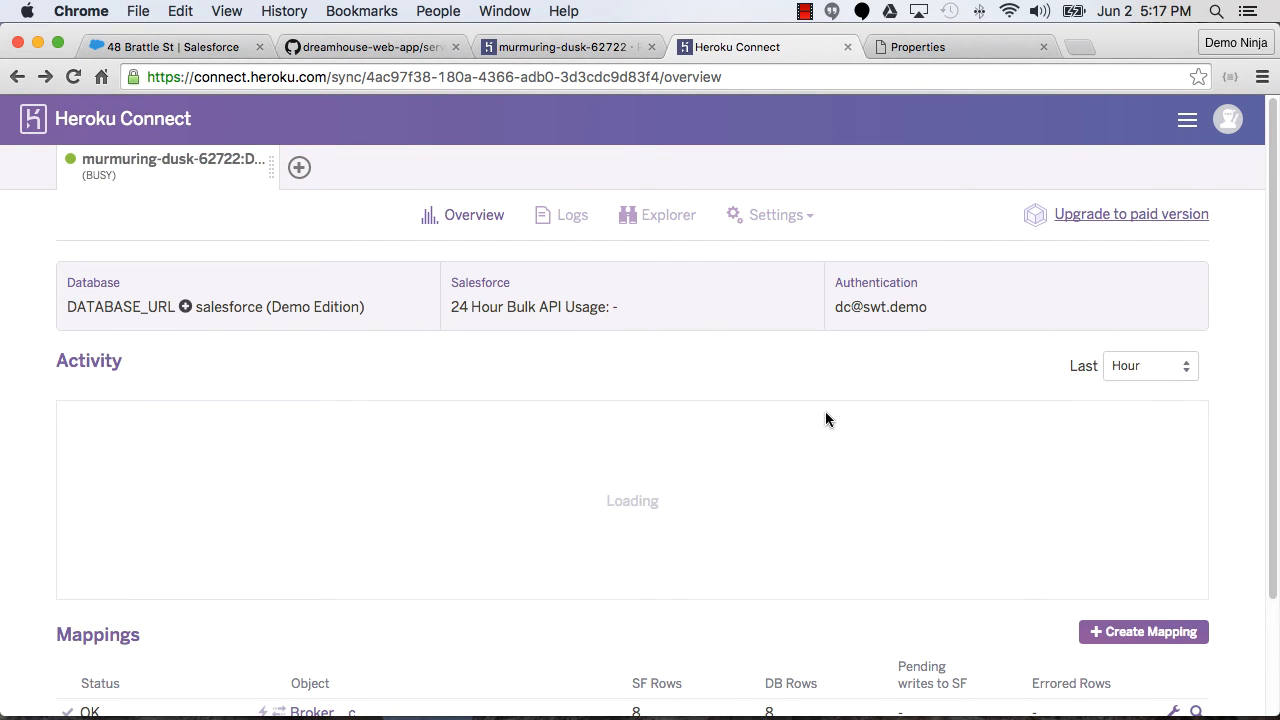
scroll("down", 3)
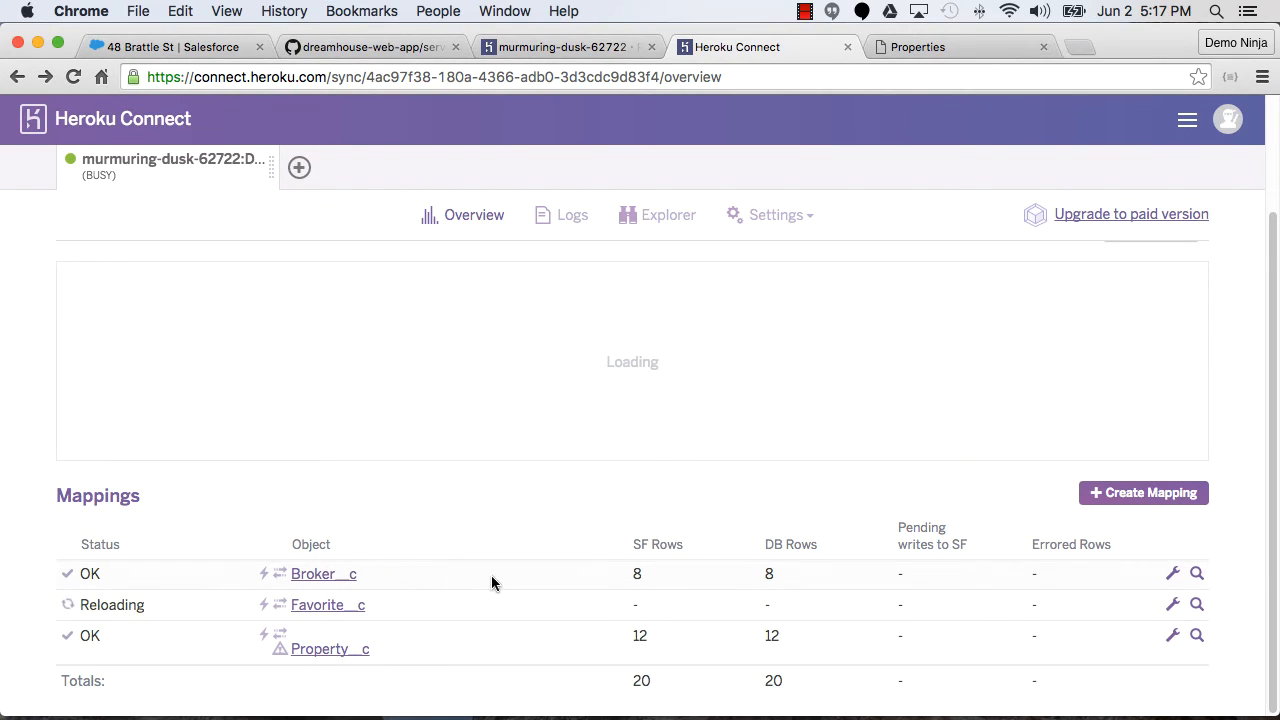
mouse_move(636, 400)
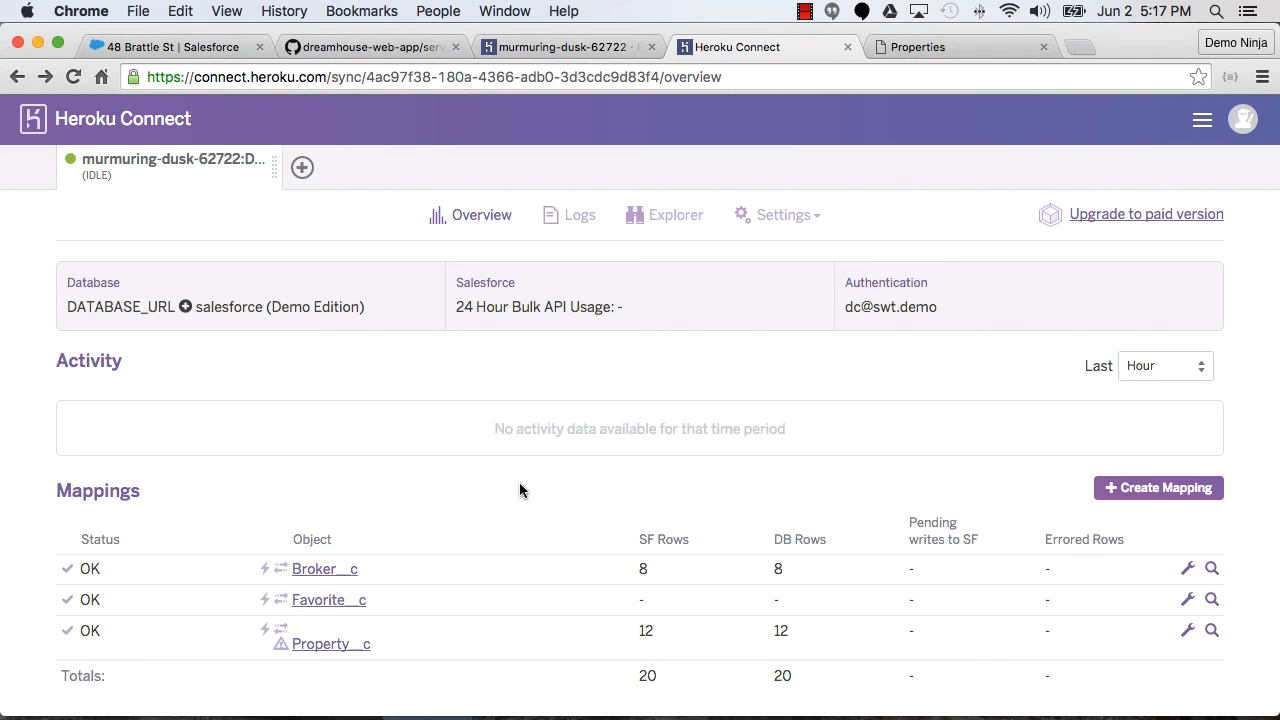
mouse_move(580, 388)
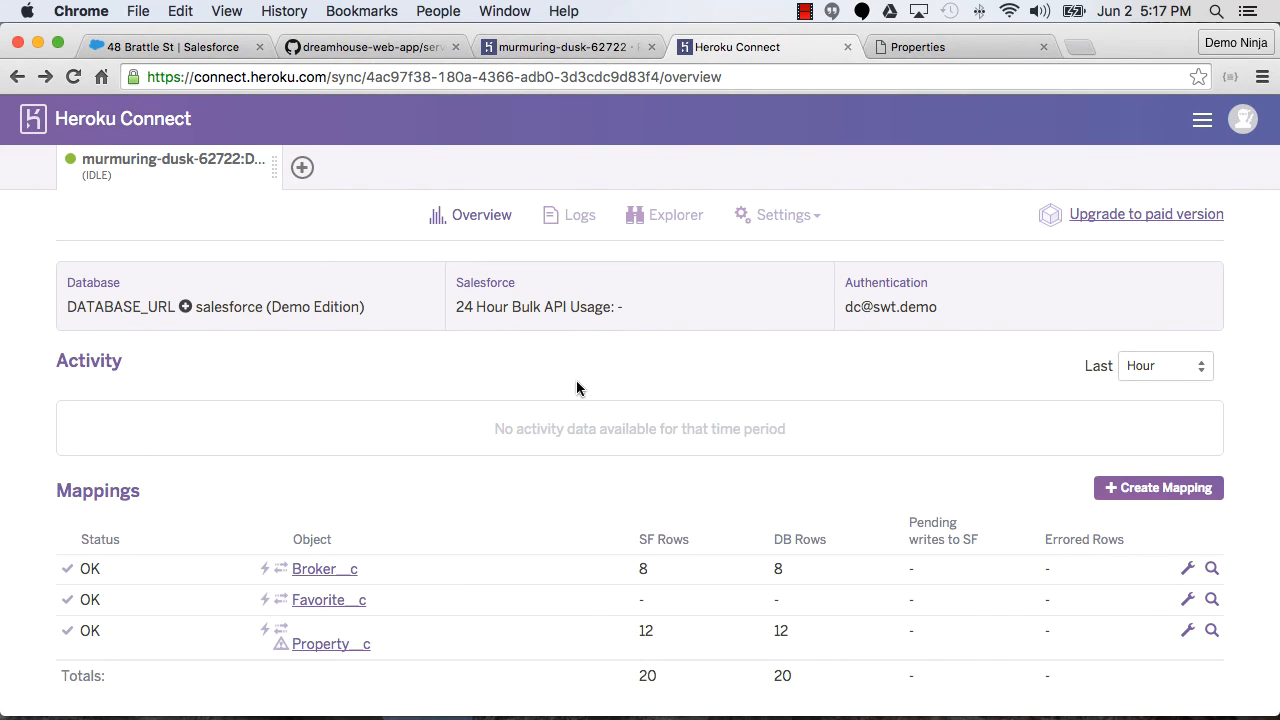
mouse_move(672, 380)
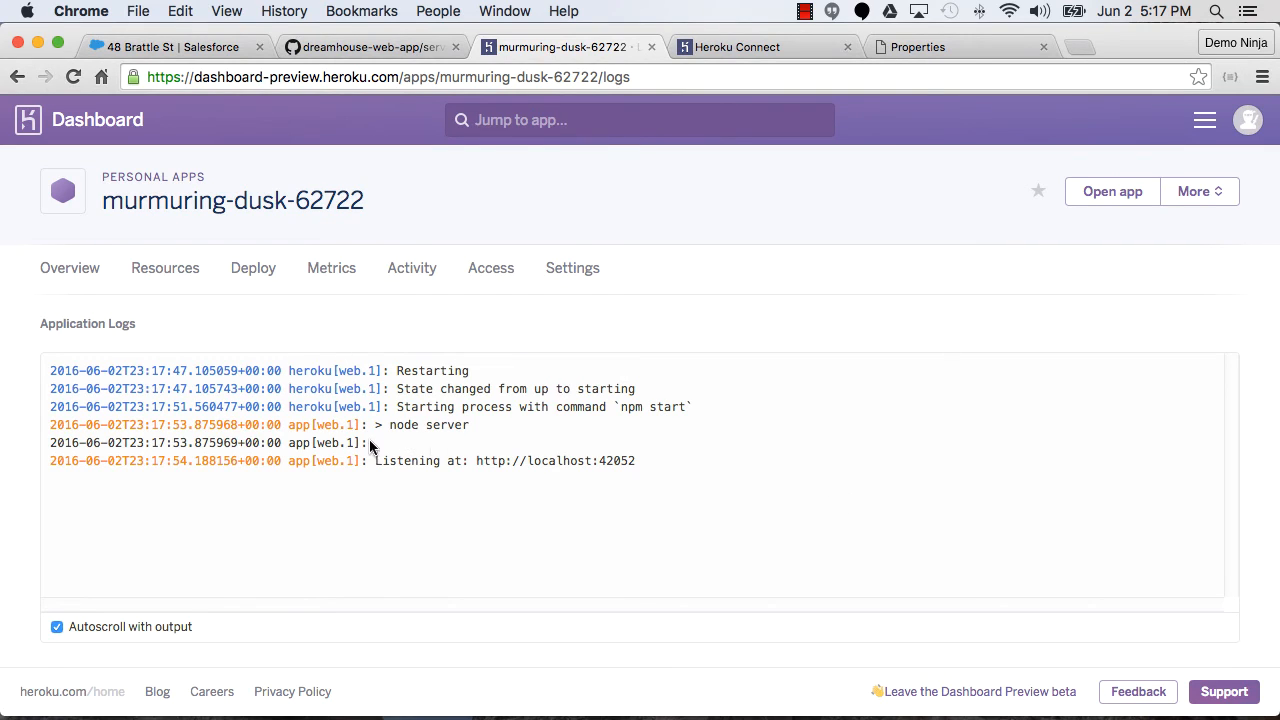
mouse_move(582, 452)
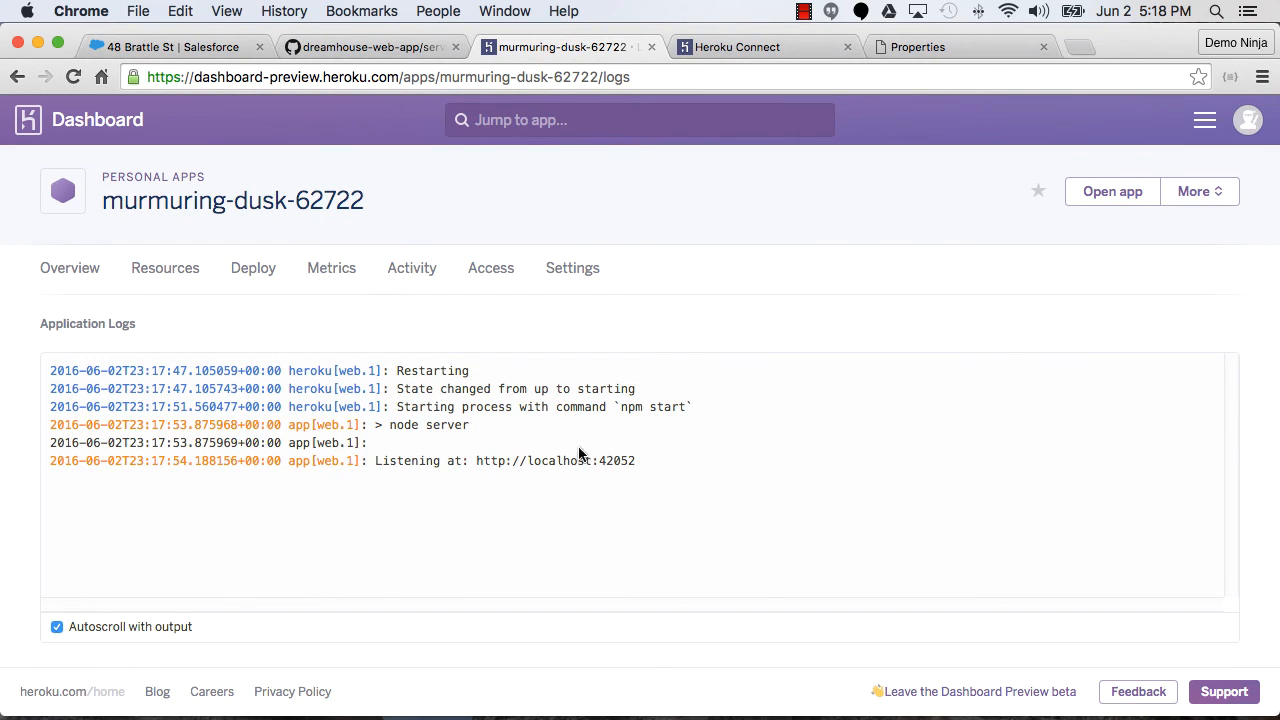
mouse_move(922, 60)
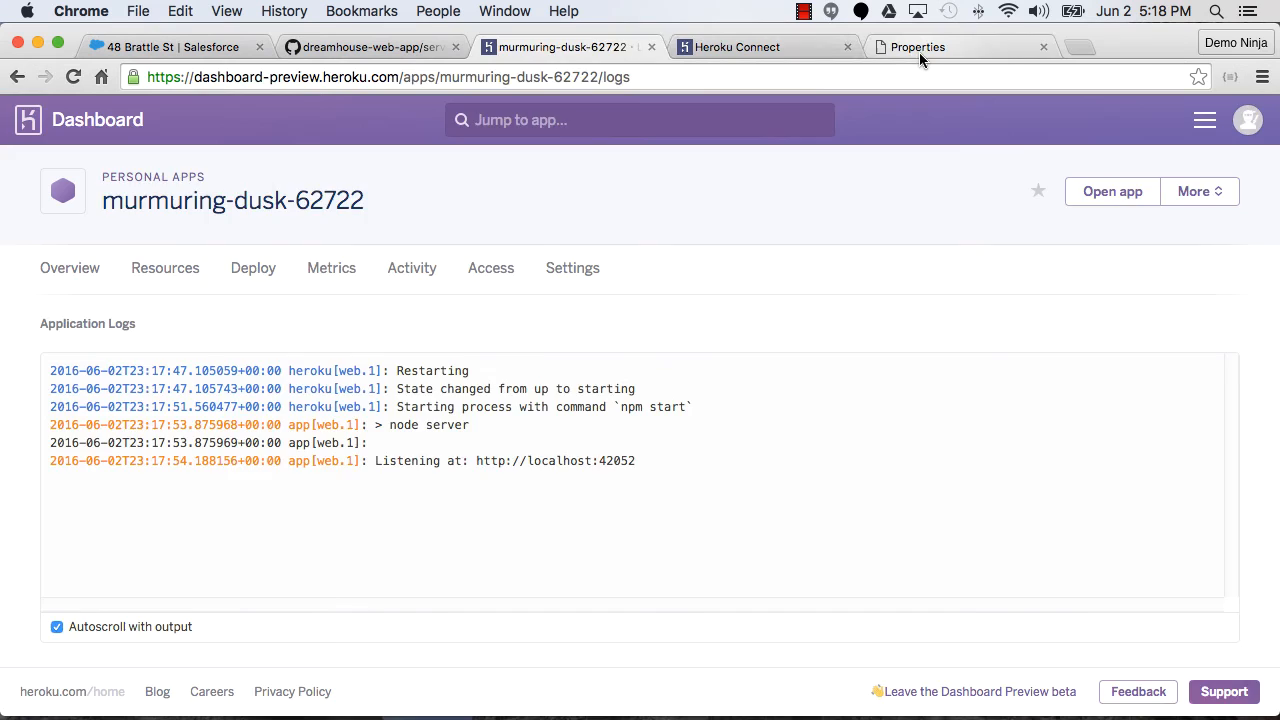
Switch to the DreamHouse property listings tab
left_click(920, 46)
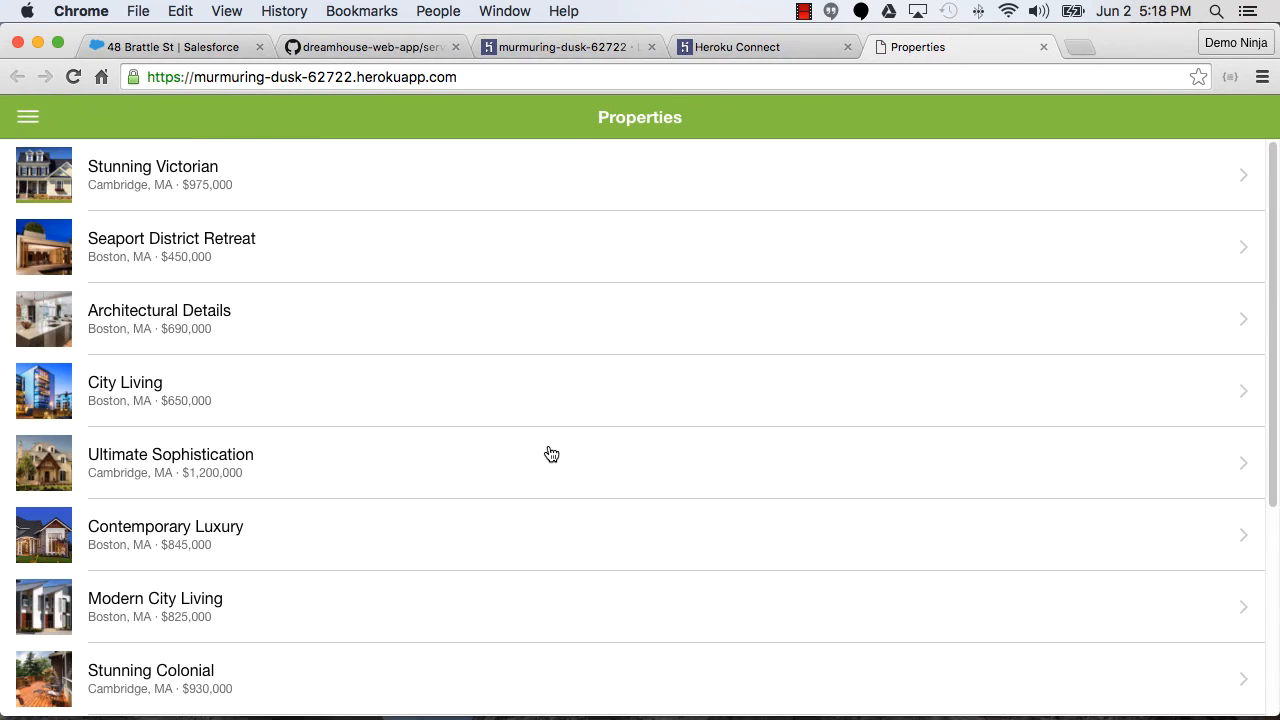
mouse_move(474, 314)
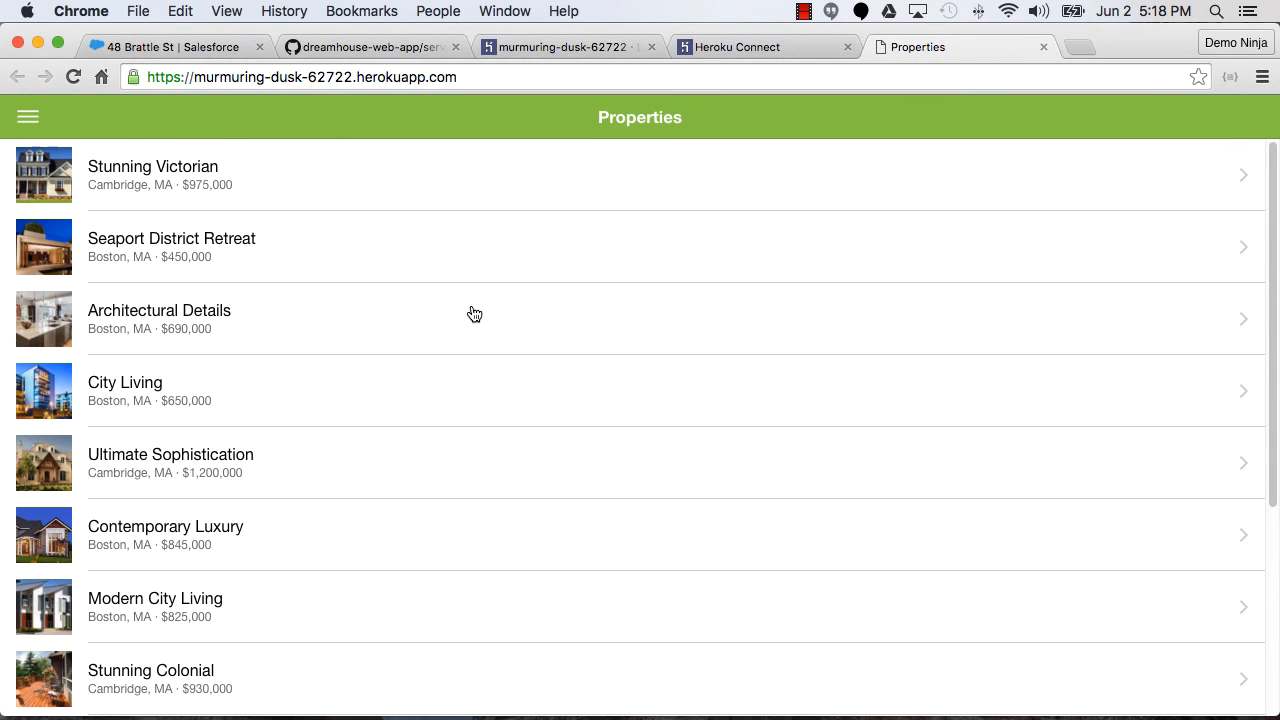
mouse_move(708, 168)
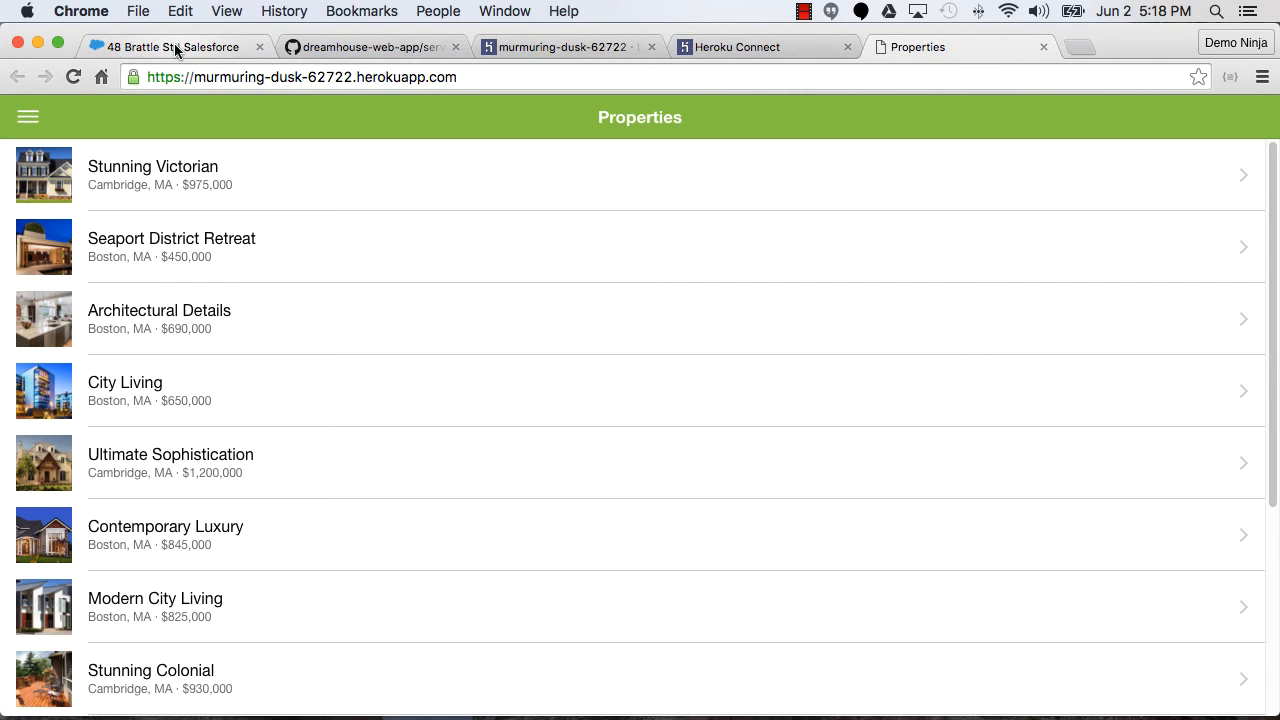
mouse_move(164, 46)
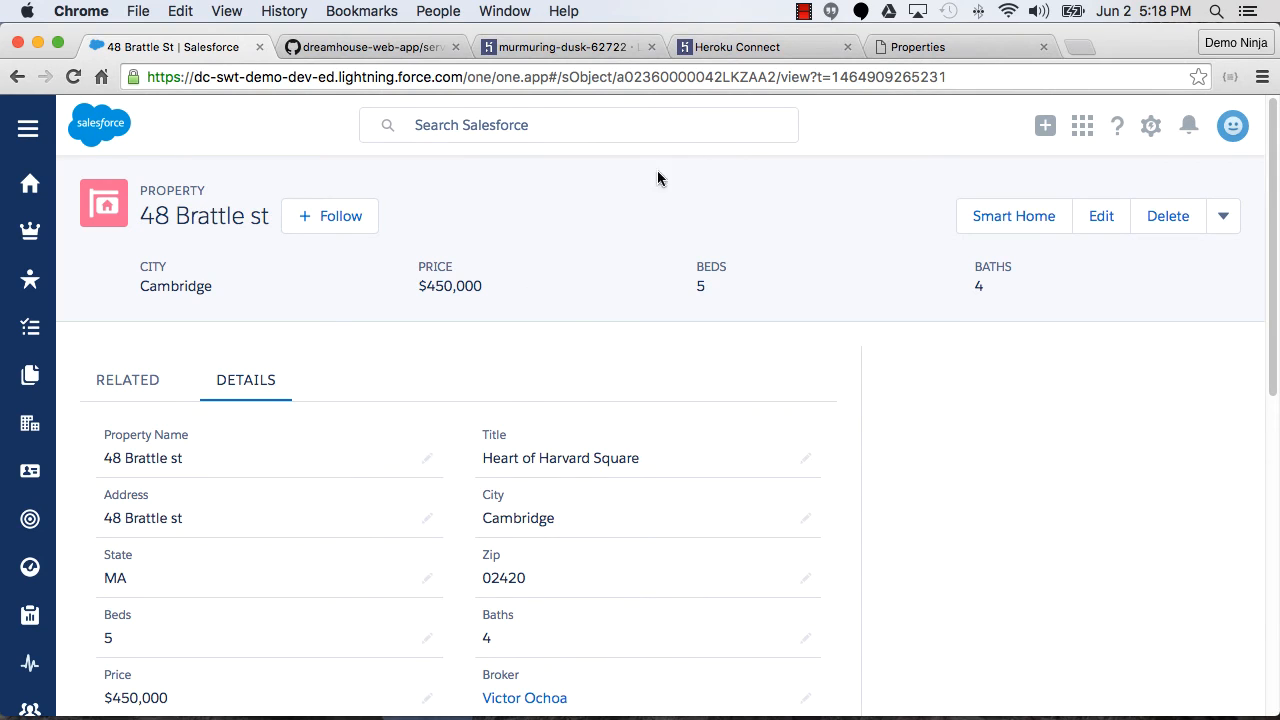
mouse_move(514, 272)
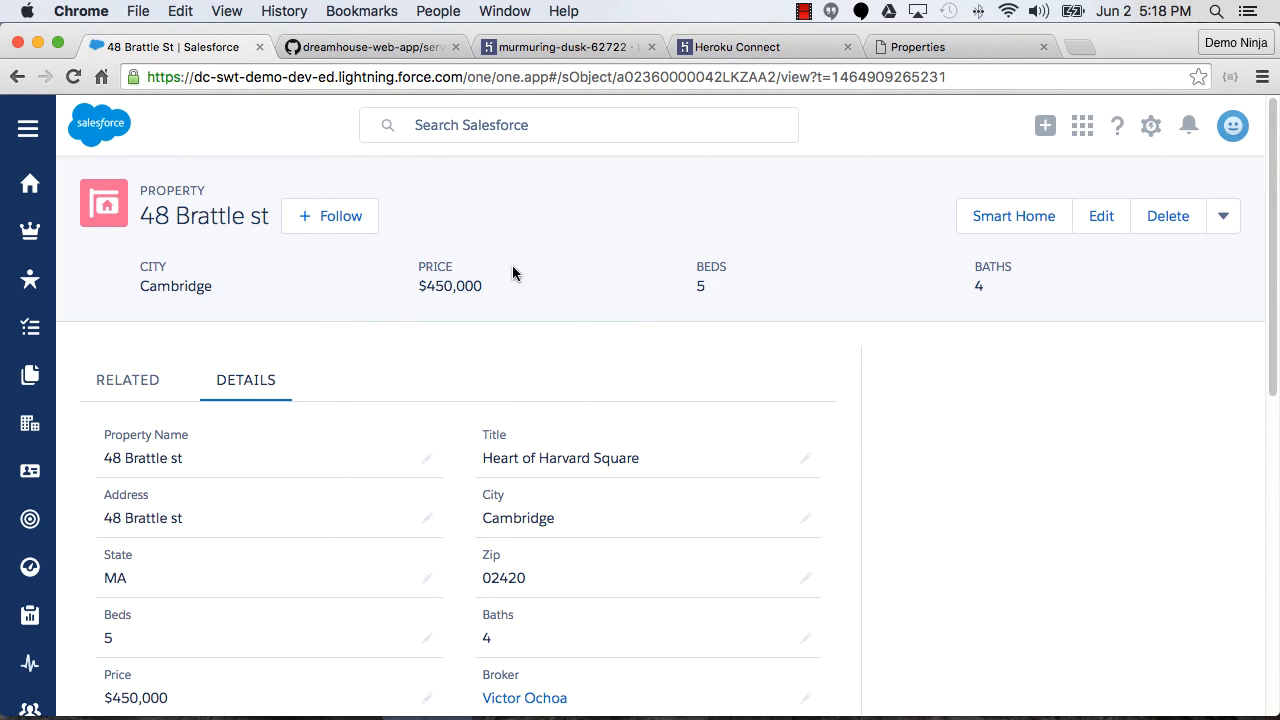
mouse_move(948, 44)
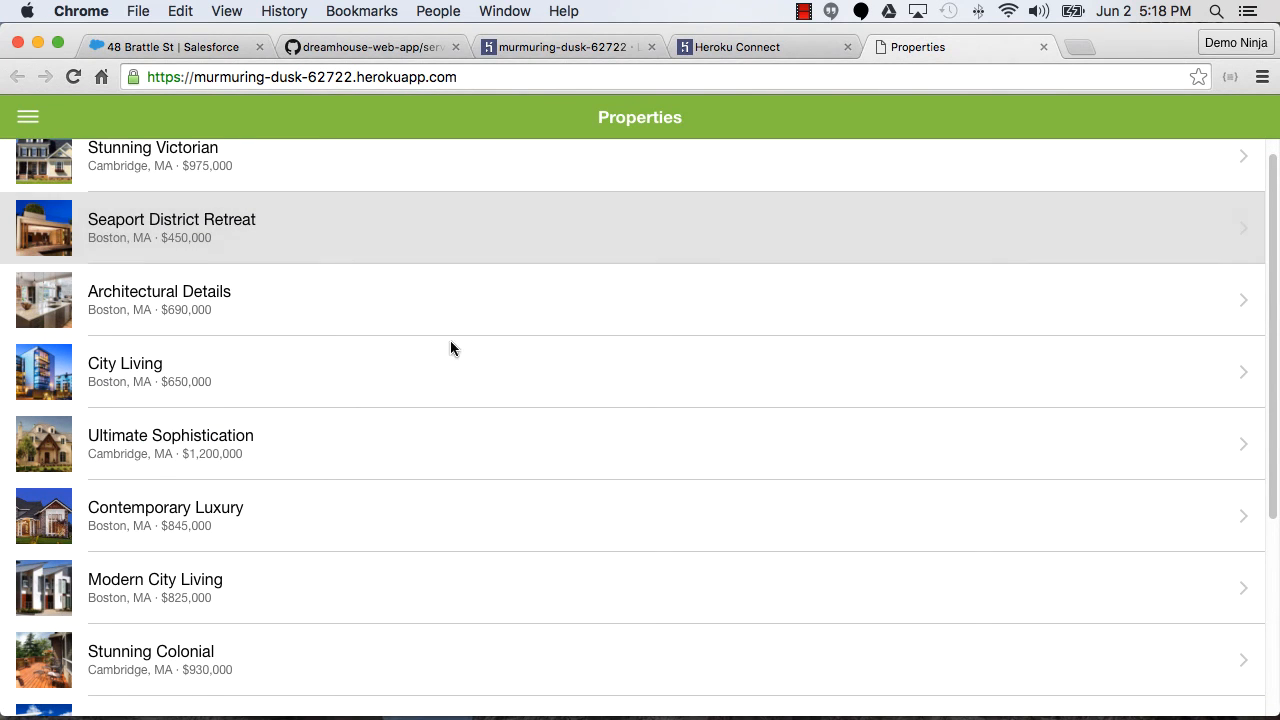
Browse the Seaport District Retreat listing, glance at the Salesforce record, and return to the property list
left_click(172, 228)
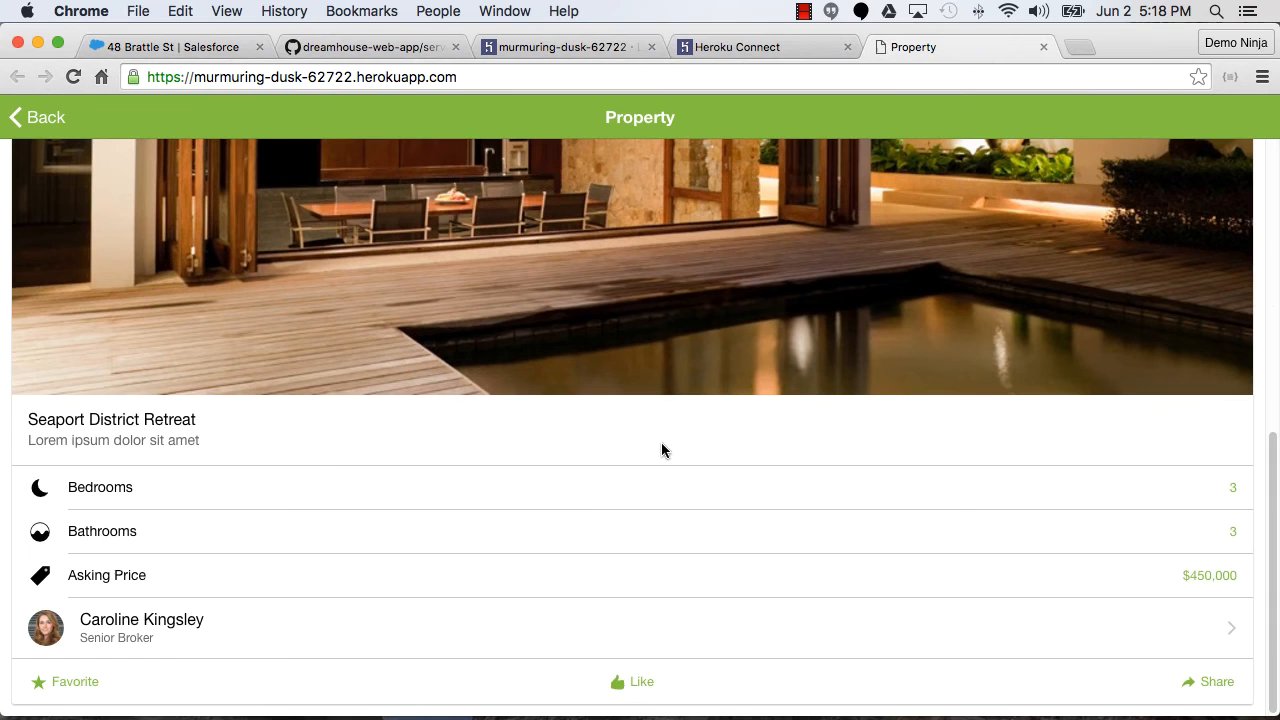
mouse_move(156, 104)
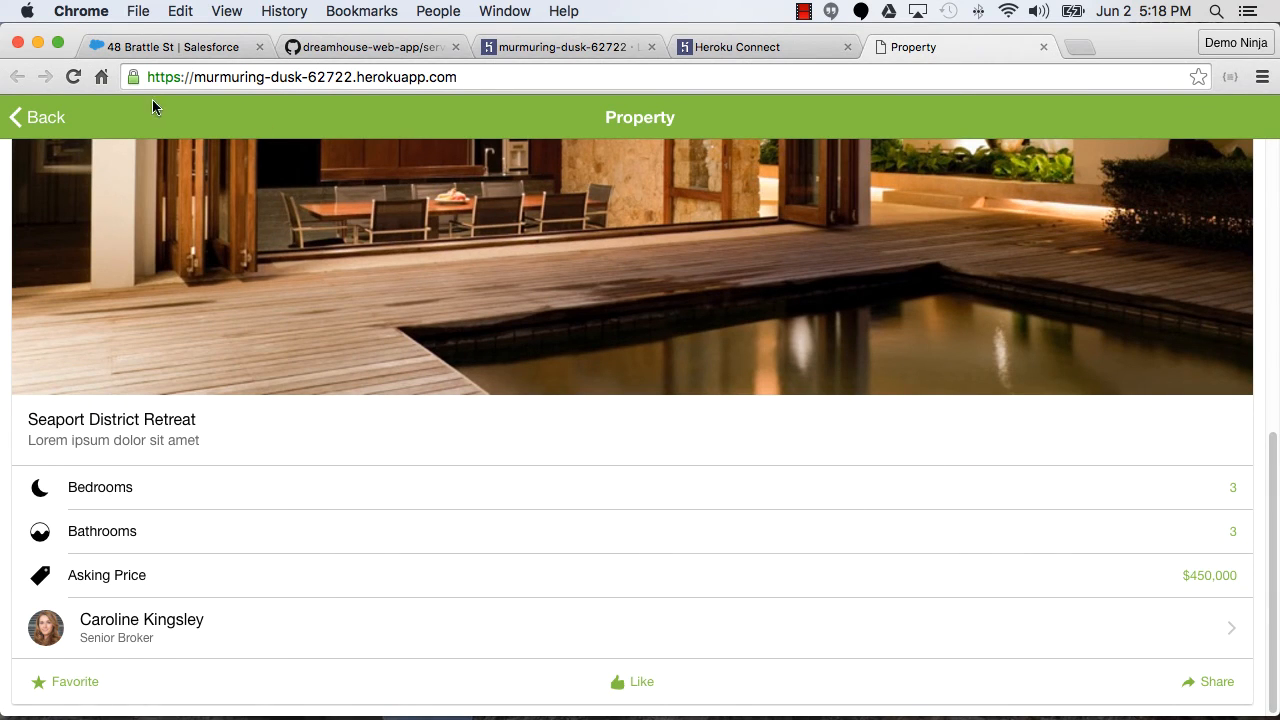
left_click(164, 46)
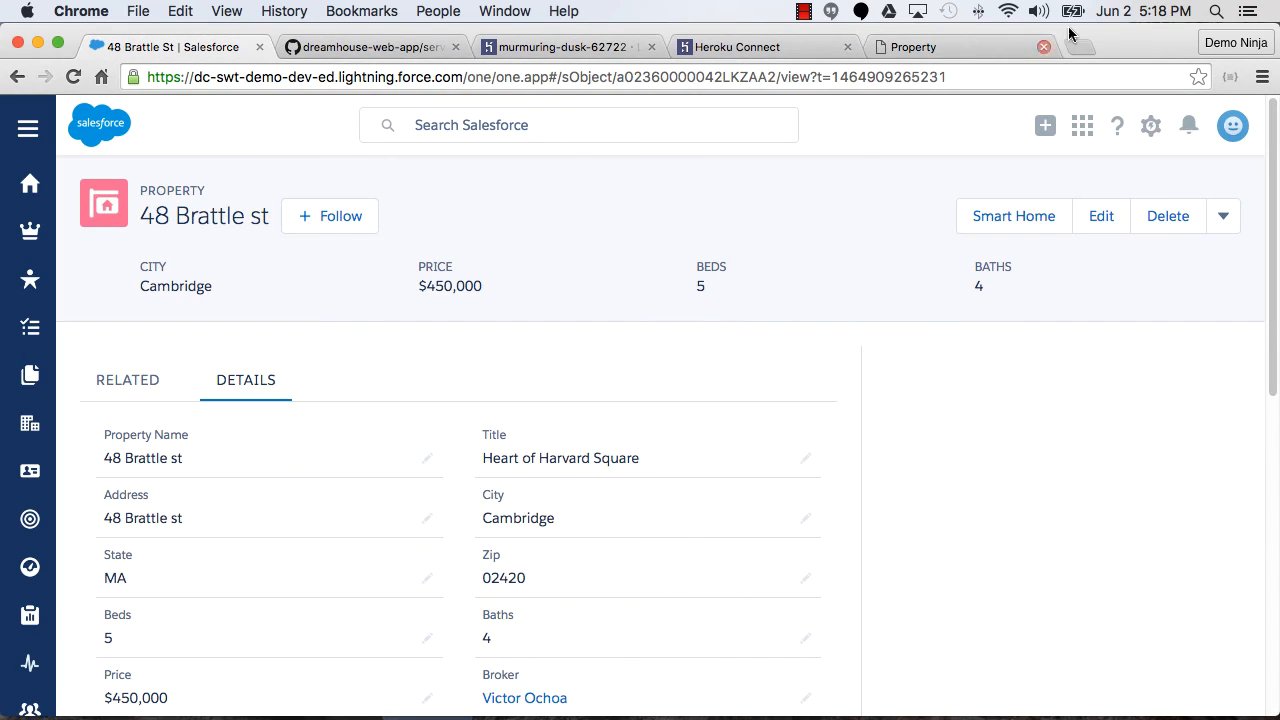
left_click(910, 46)
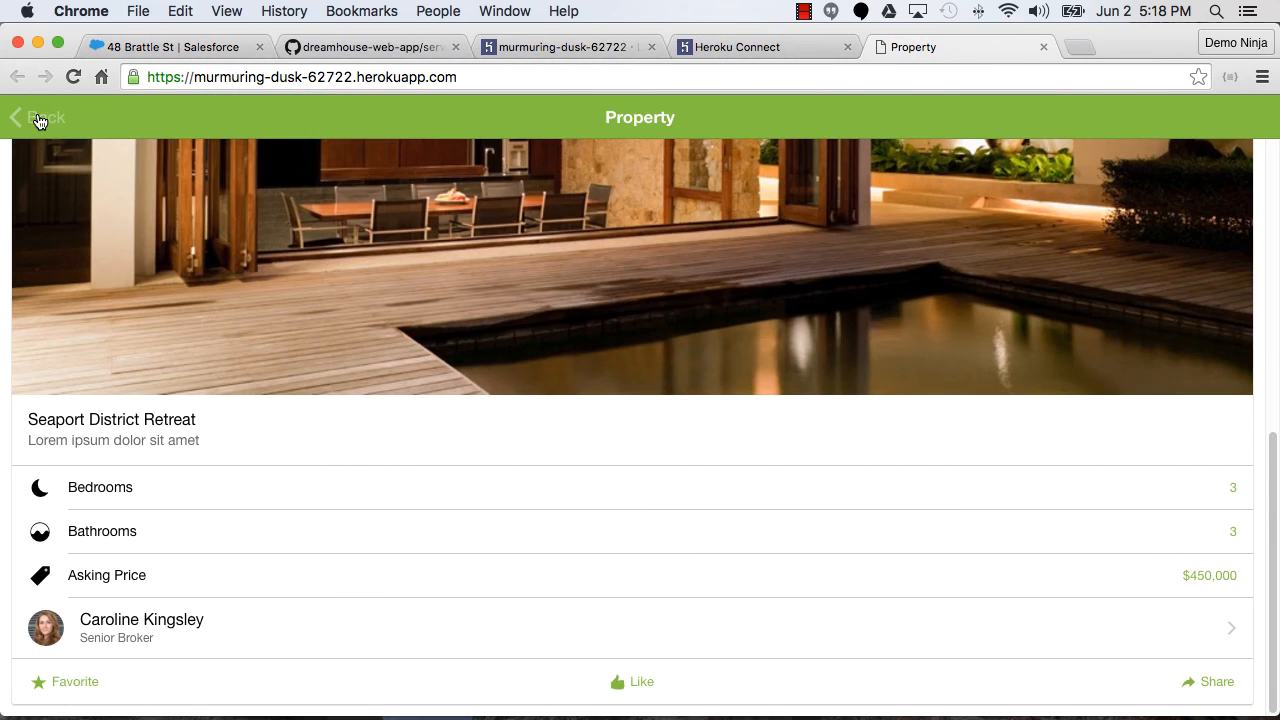
left_click(20, 114)
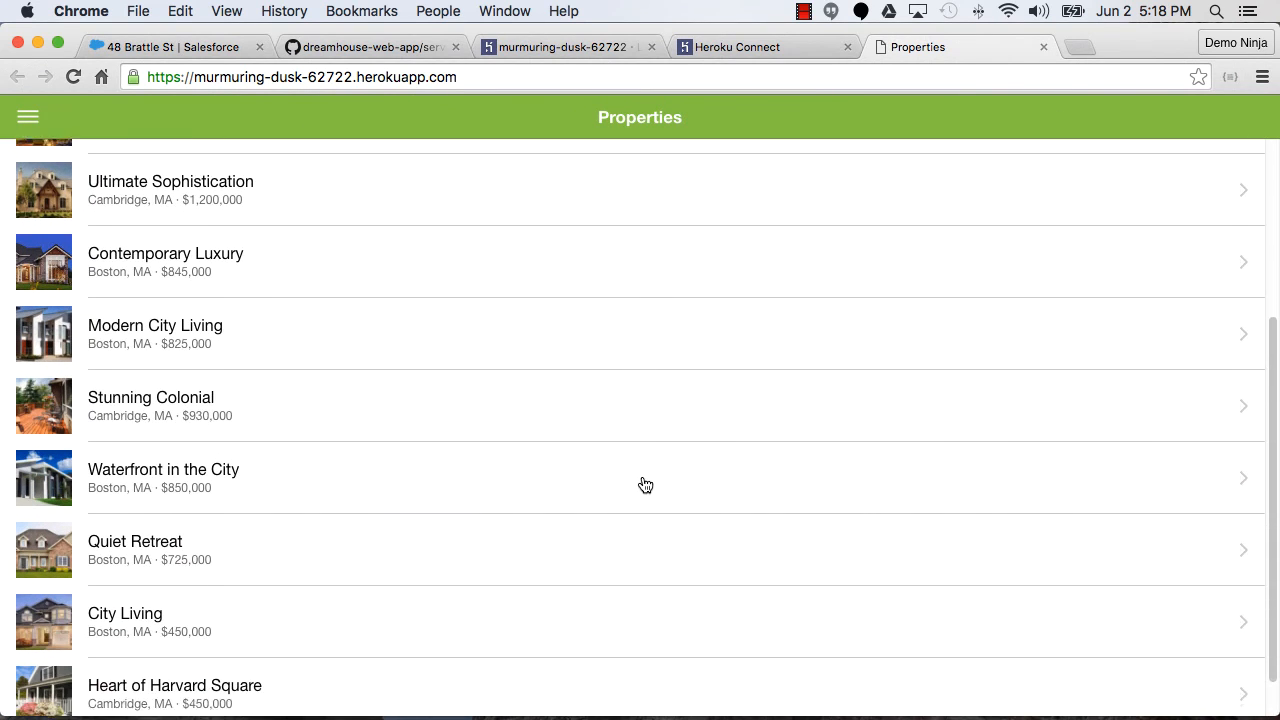
scroll("down", 3)
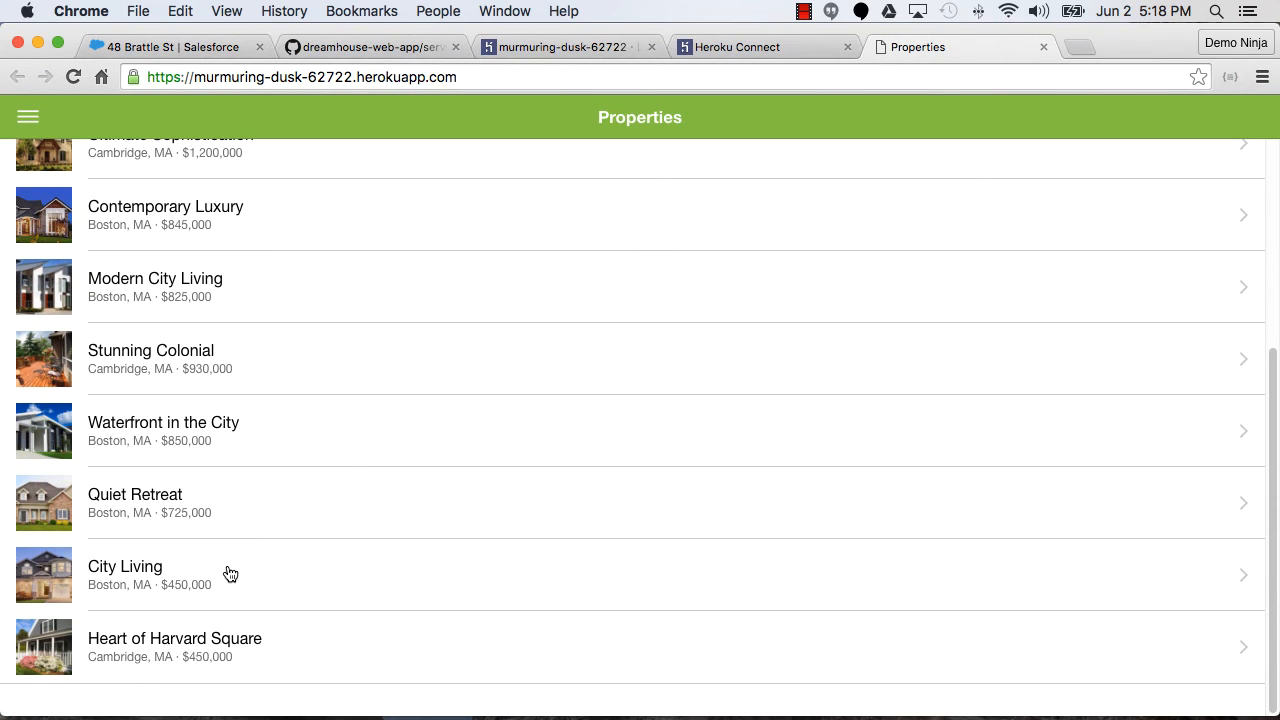
mouse_move(264, 564)
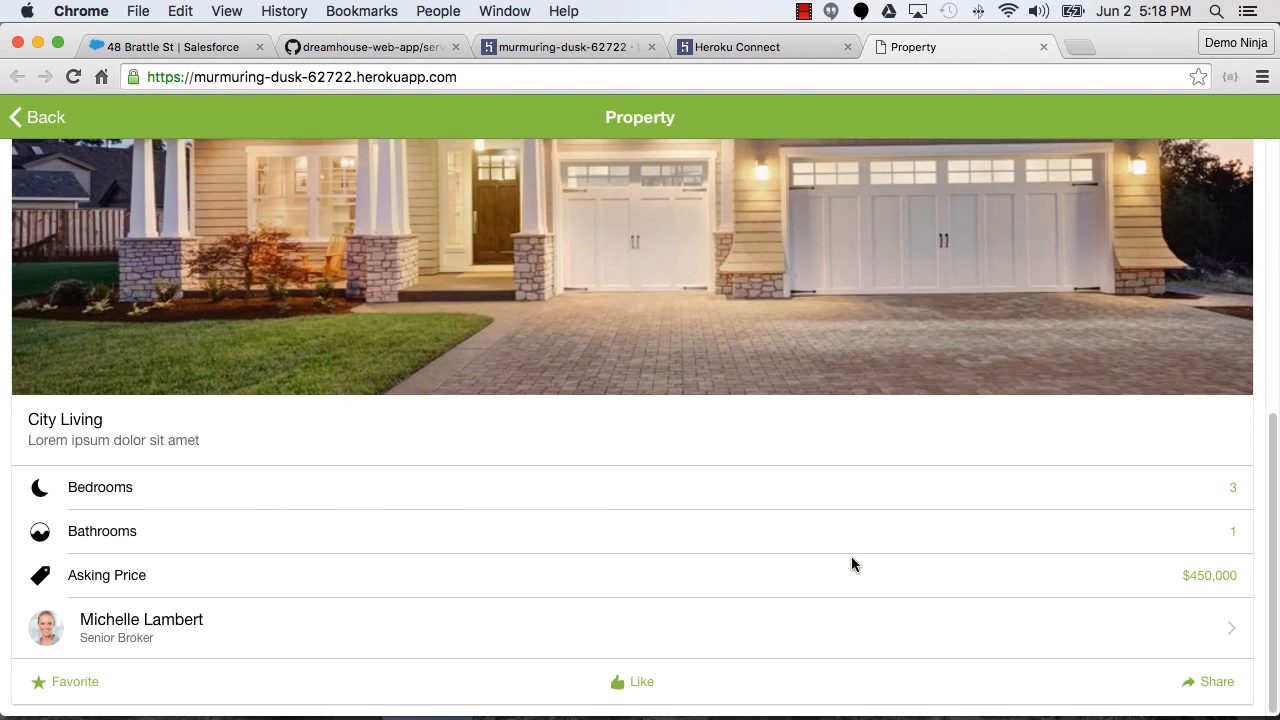
View Heart of Harvard Square's $450,000 asking price, then switch to the Salesforce 48 Brattle st record
left_click(38, 116)
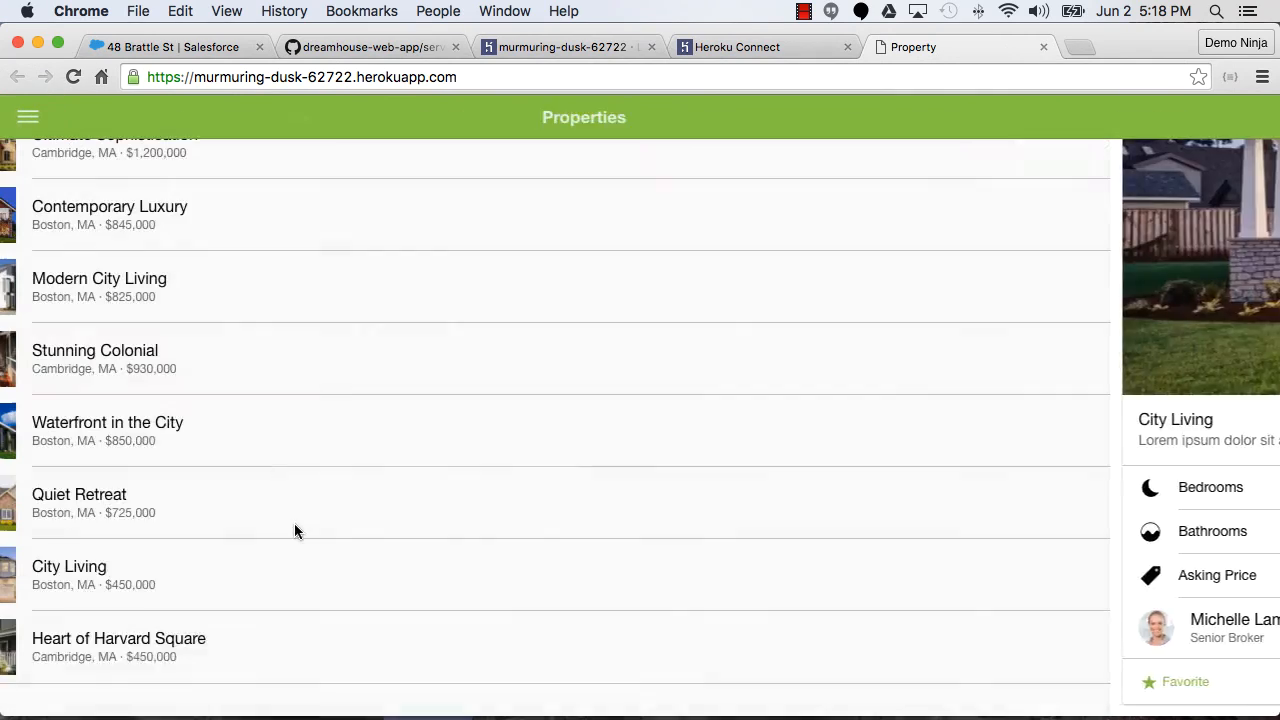
left_click(118, 638)
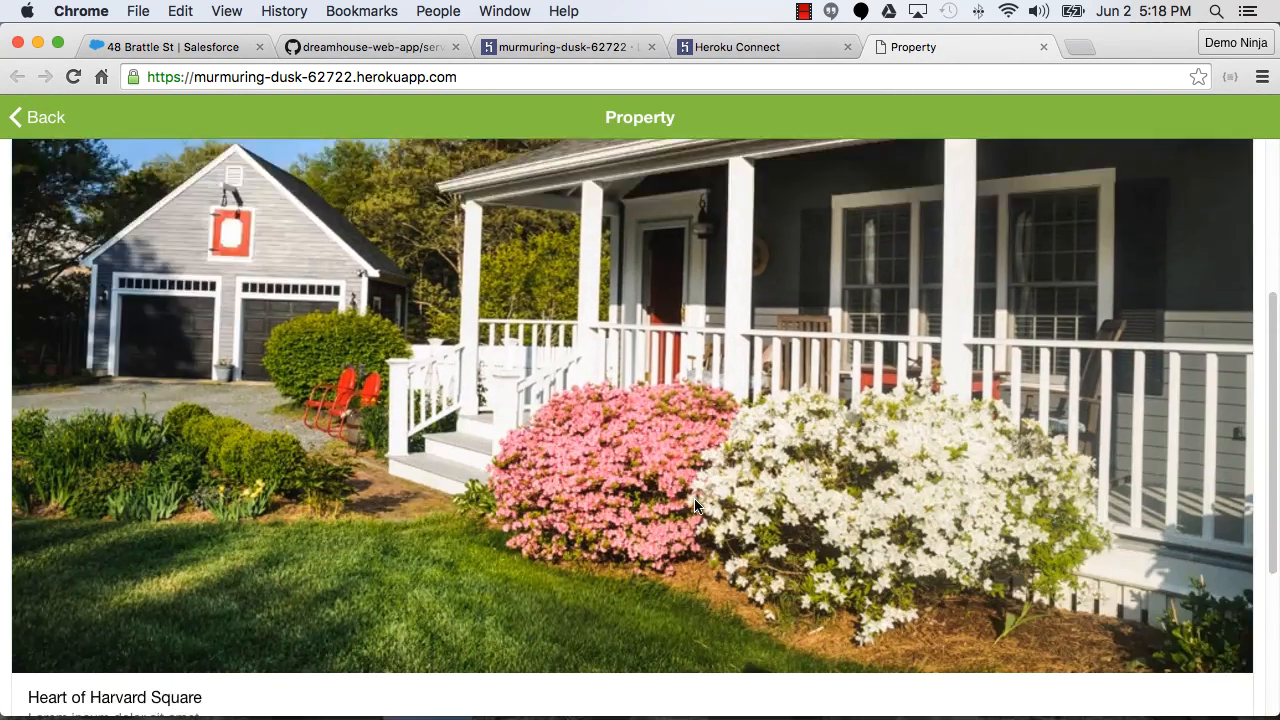
scroll("down", 3)
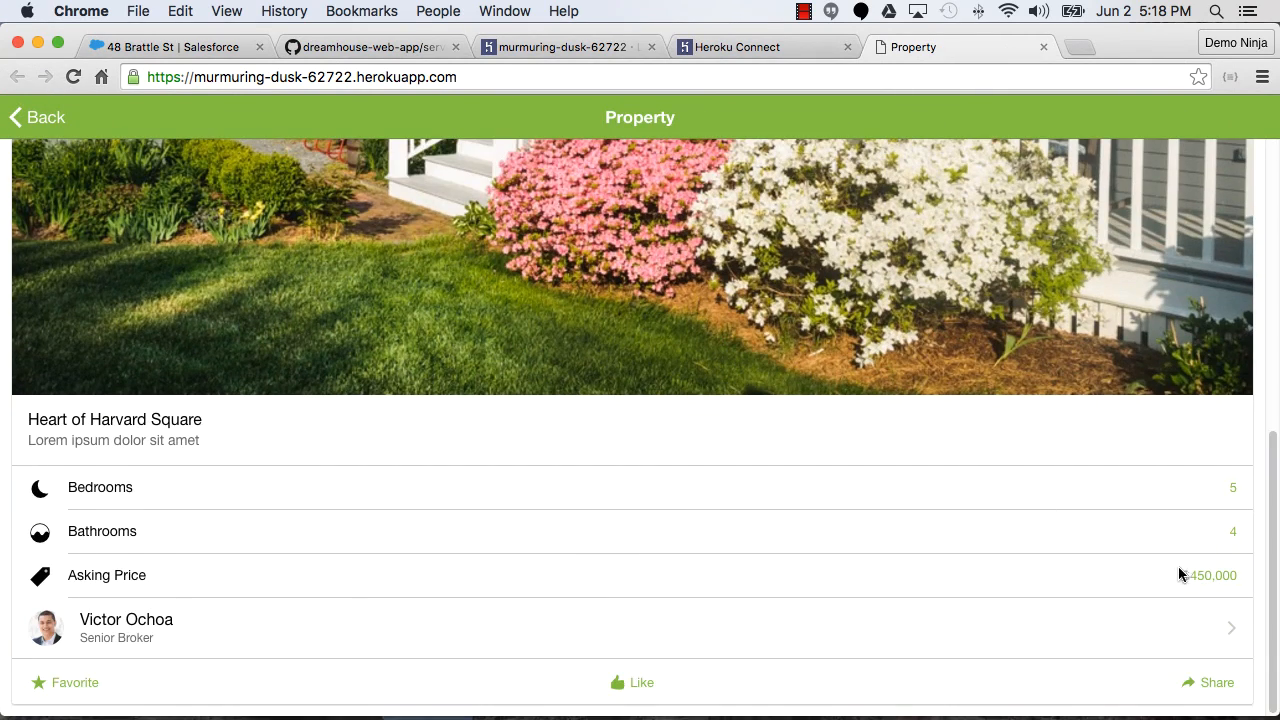
mouse_move(172, 44)
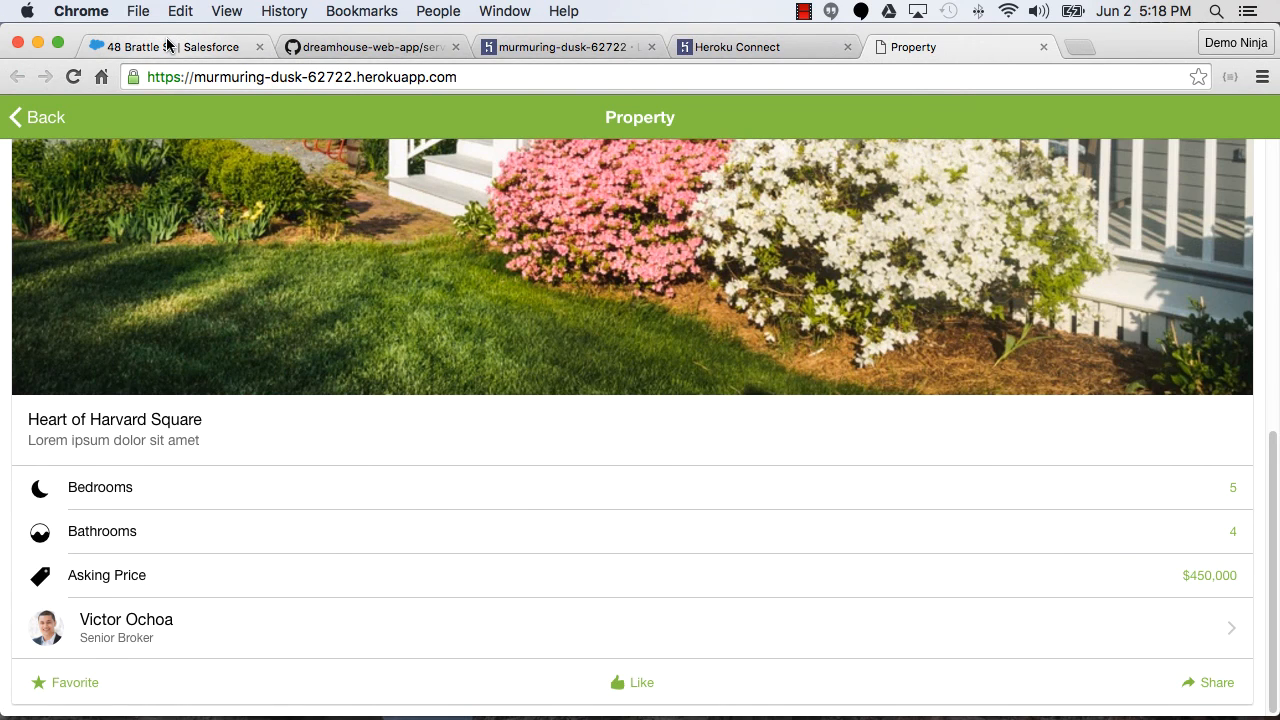
left_click(170, 46)
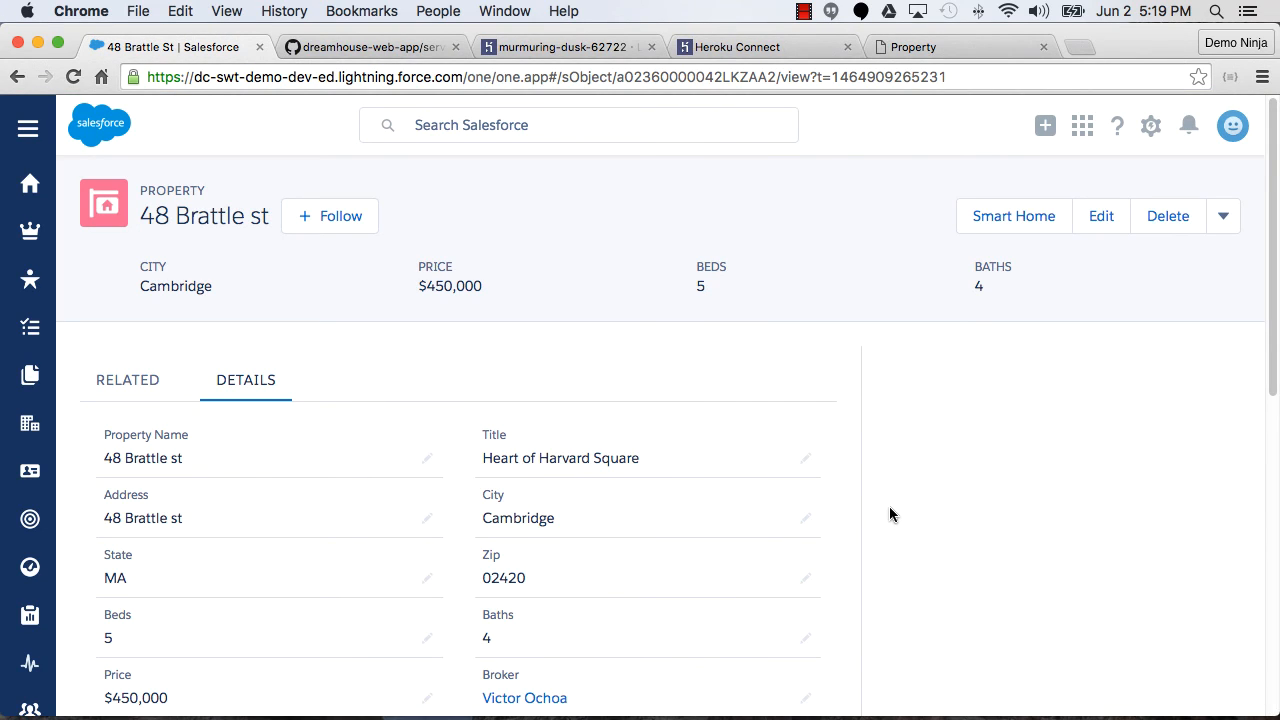
scroll("down", 3)
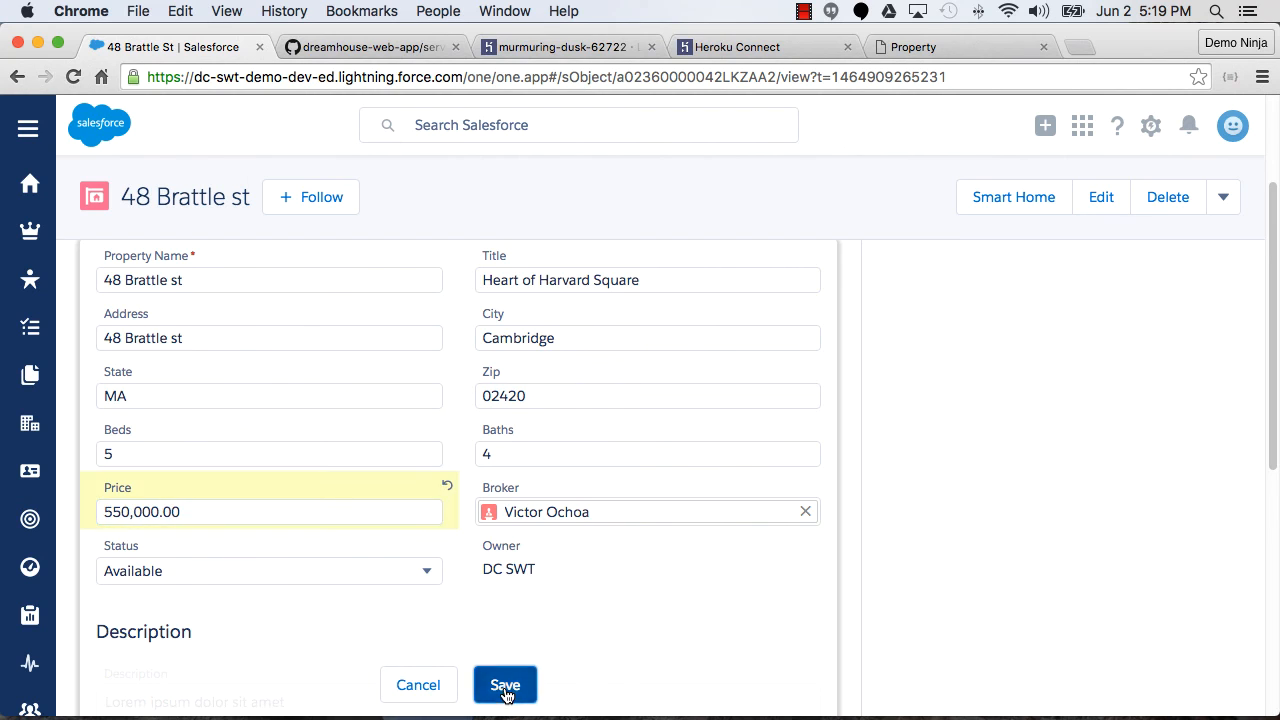
left_click(504, 684)
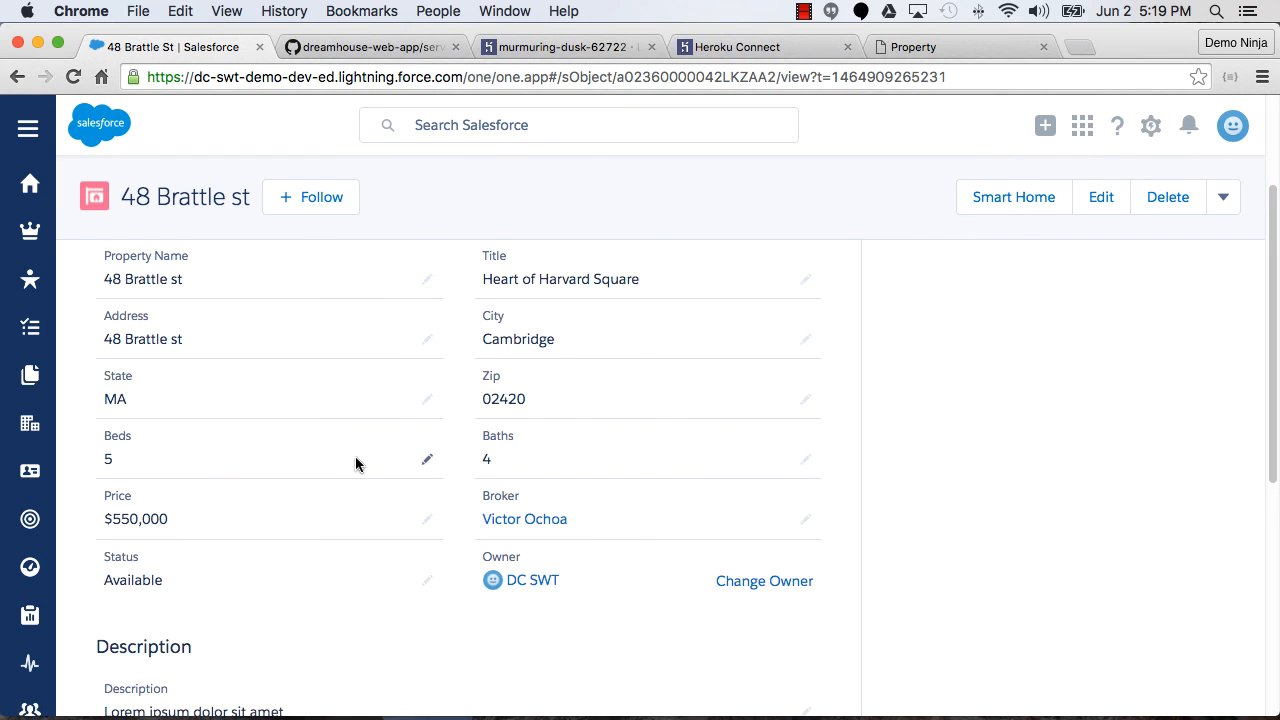
mouse_move(604, 296)
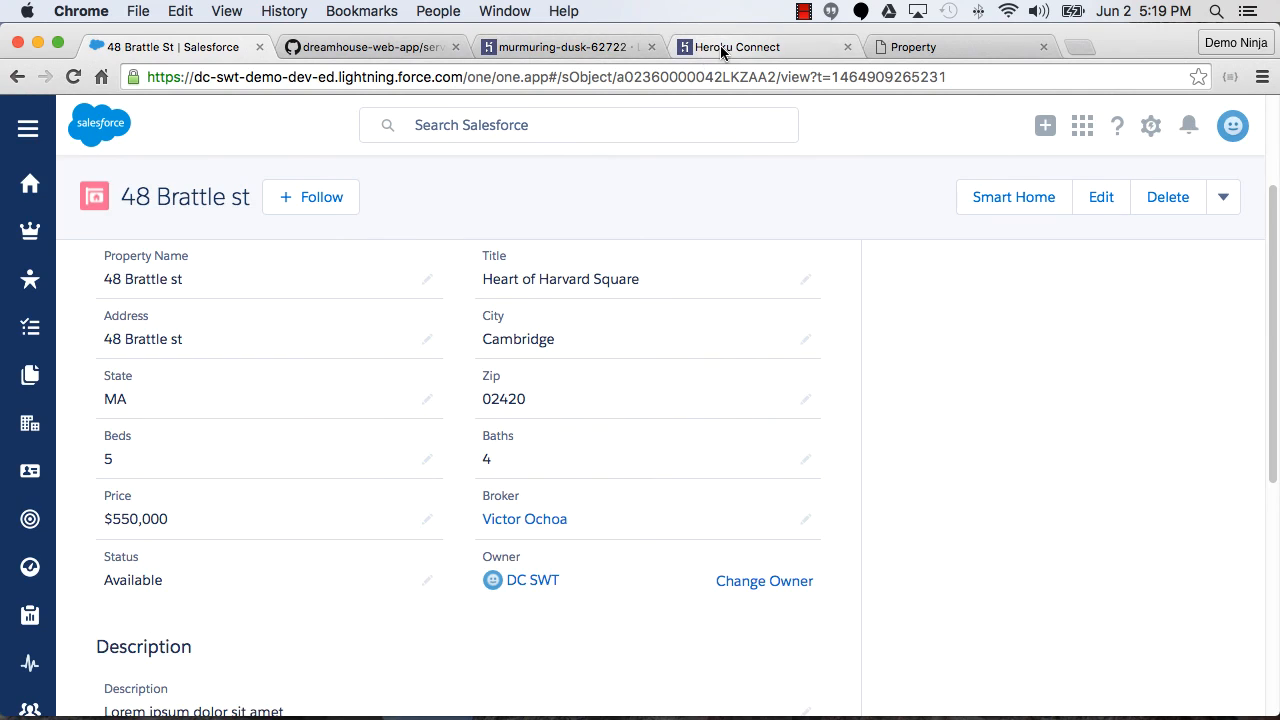
Review the Heroku Connect sync chart and Mappings table, then return to the DreamHouse app
left_click(744, 46)
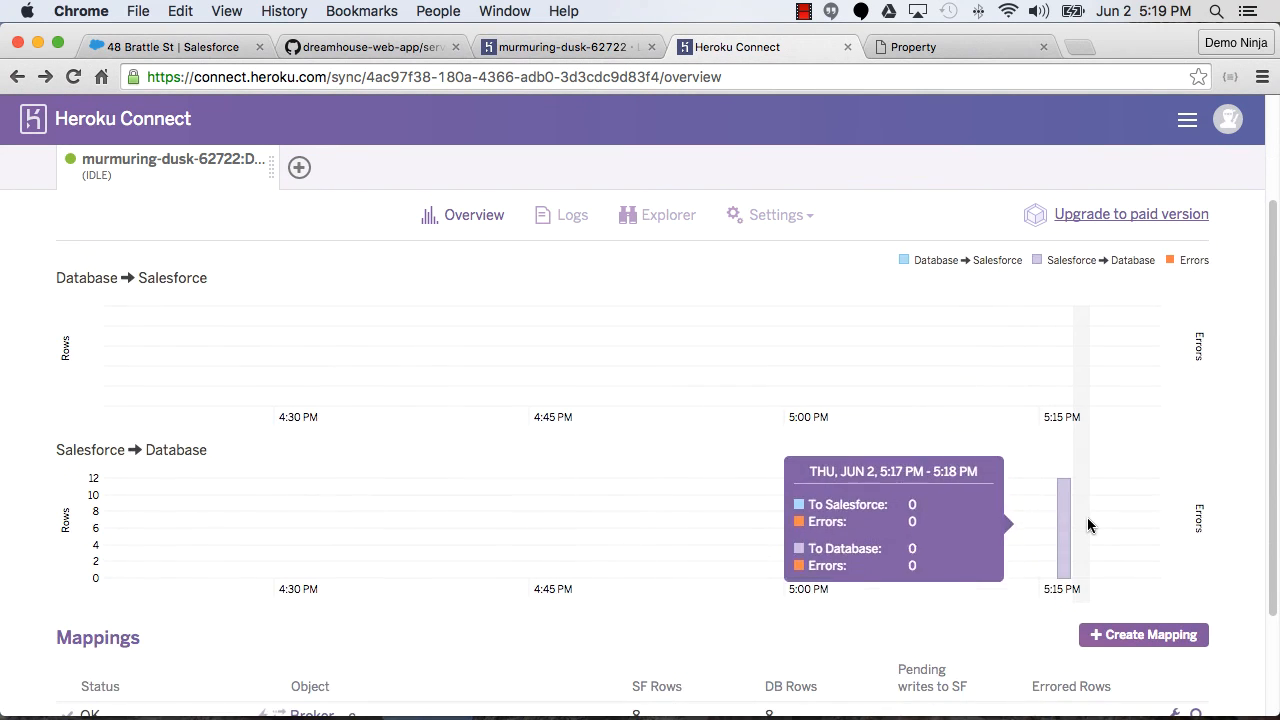
scroll("down", 3)
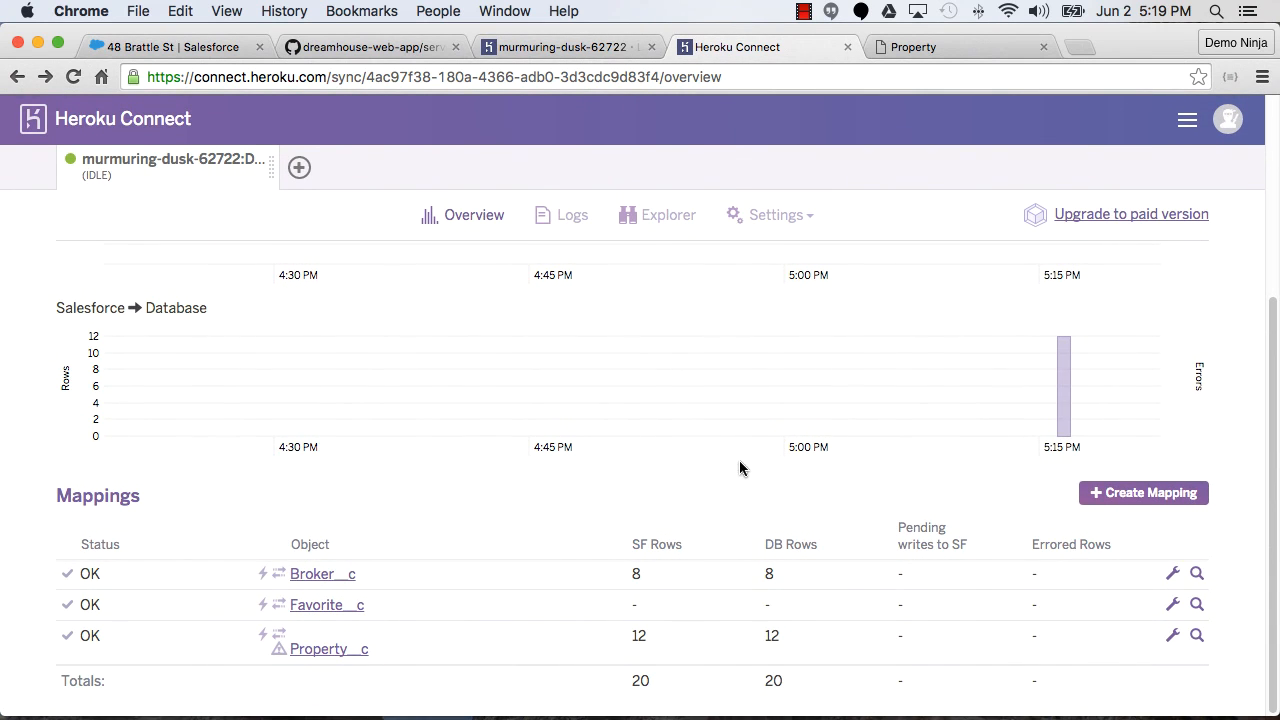
left_click(910, 48)
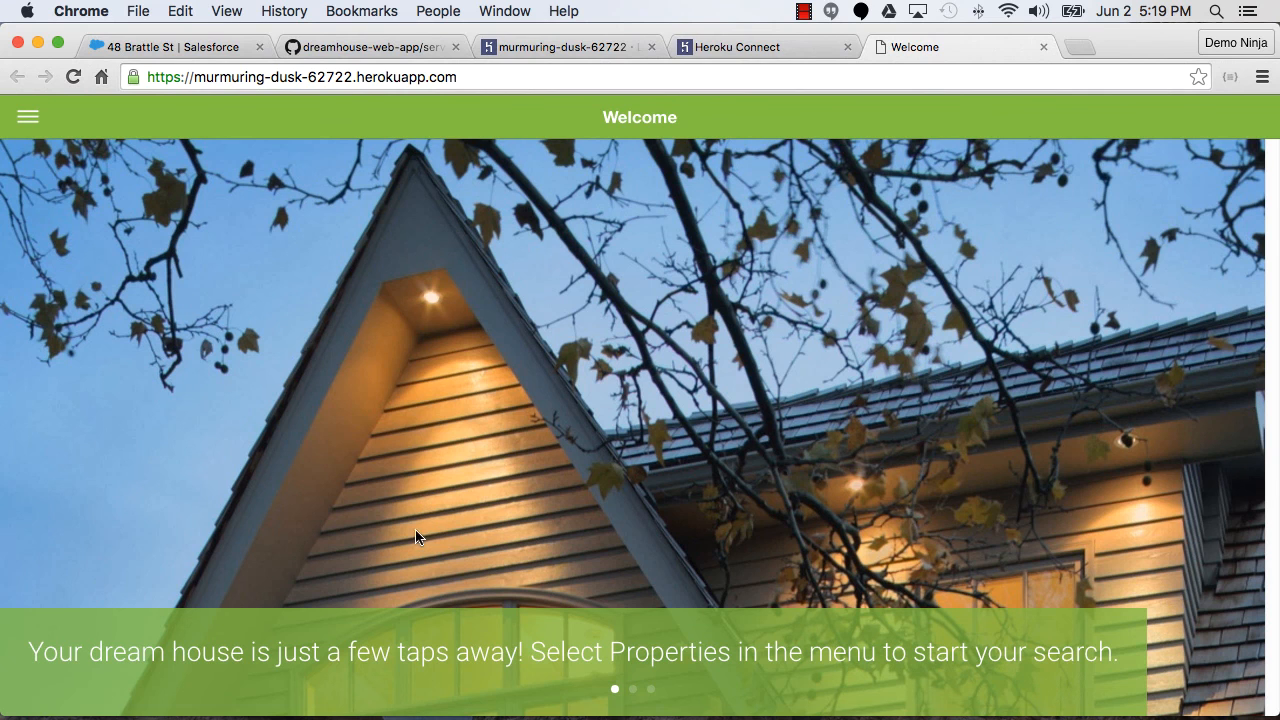
Open Heart of Harvard Square from Properties and scroll to its $550,000 asking price
left_click(28, 116)
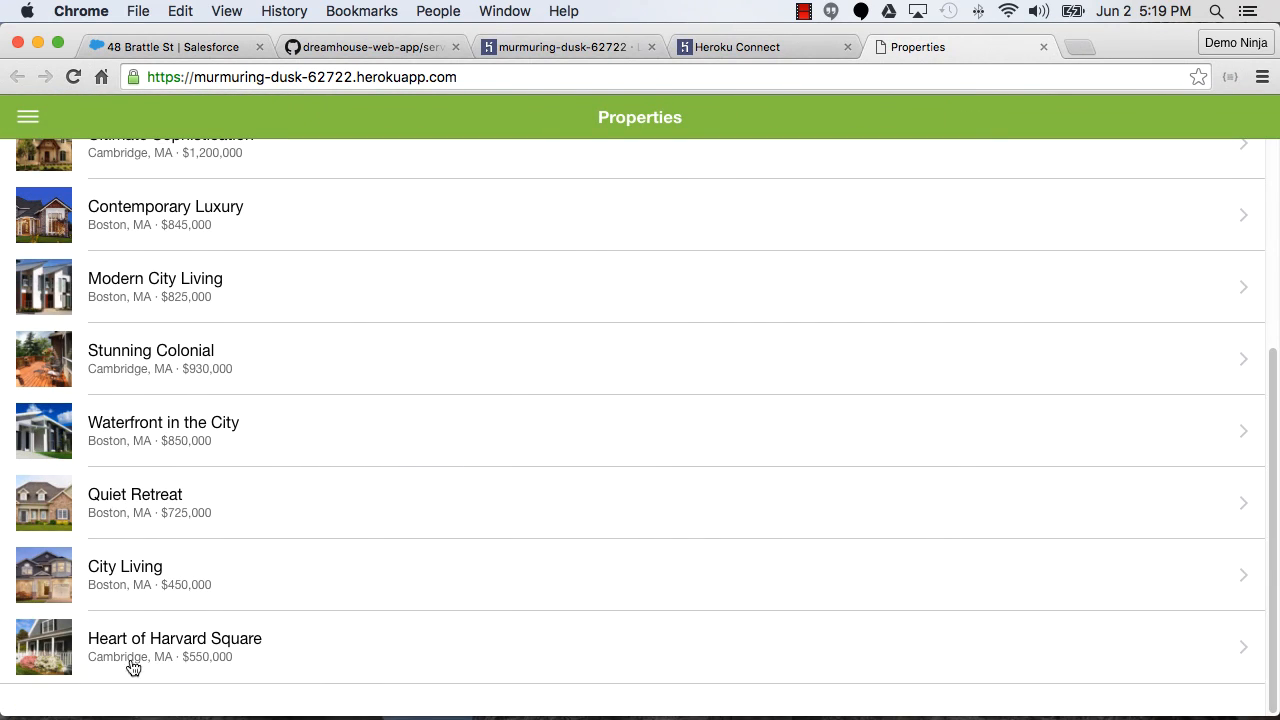
mouse_move(276, 652)
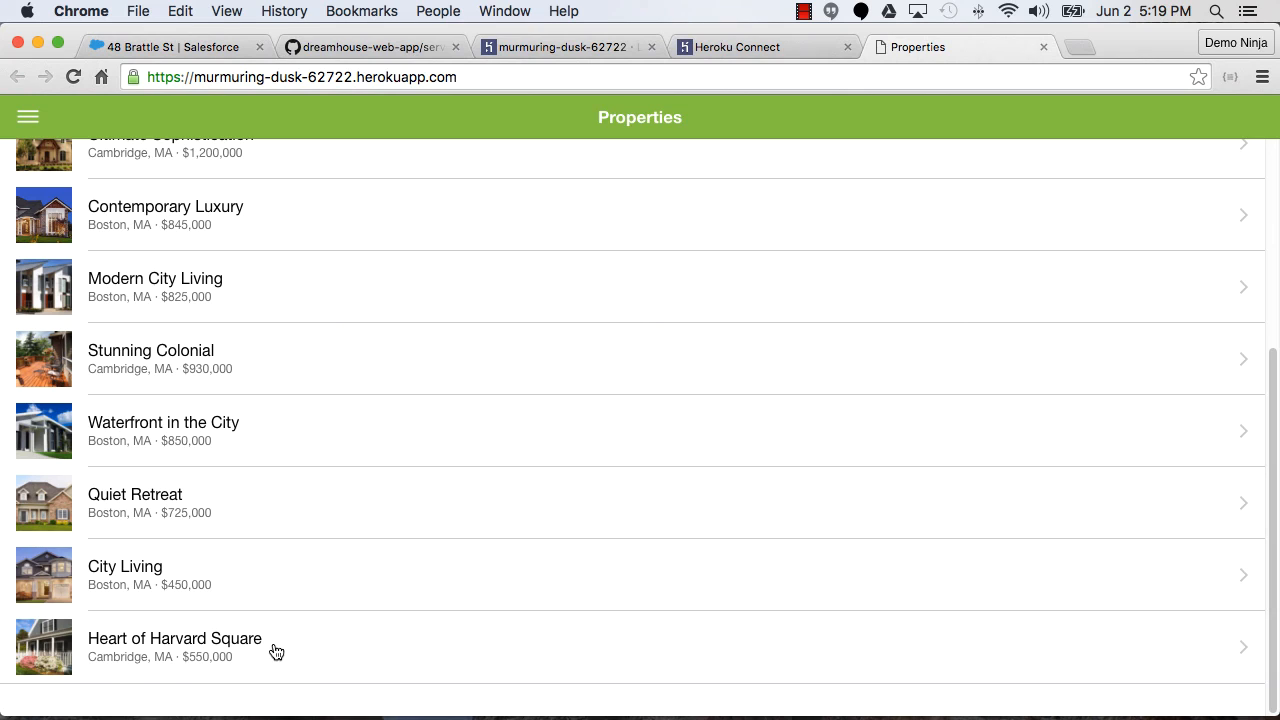
left_click(176, 646)
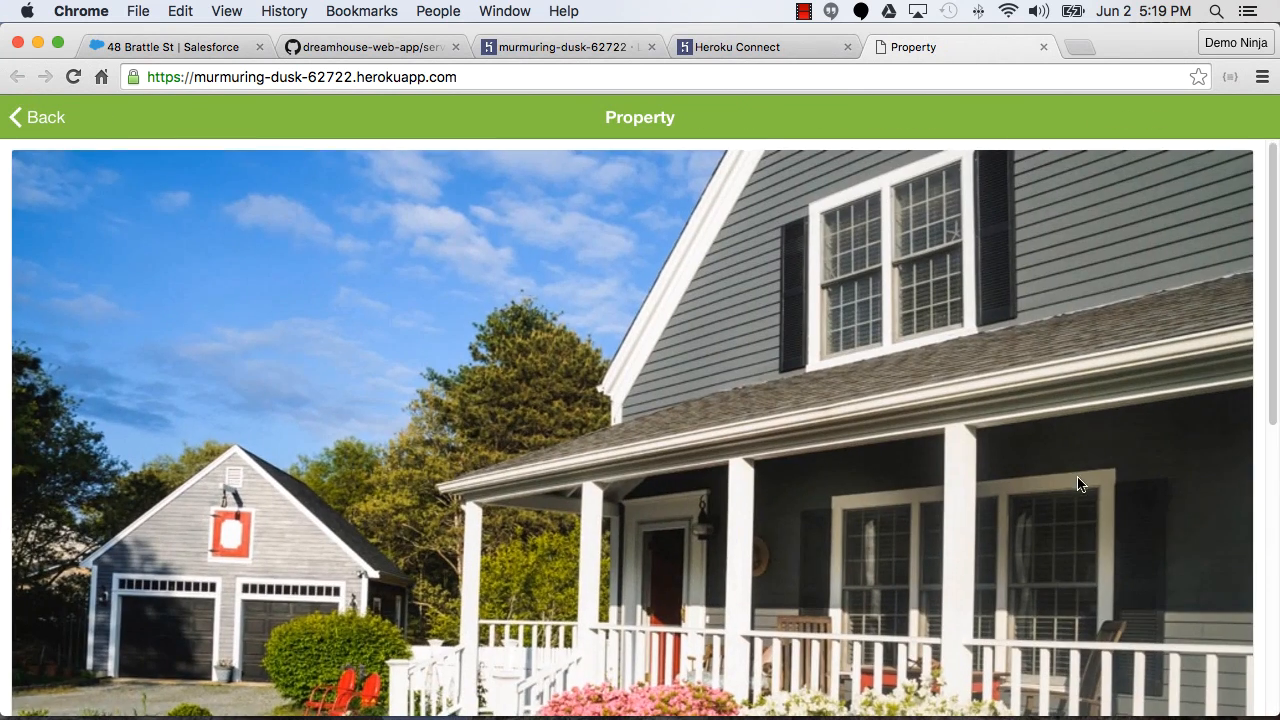
scroll("down", 3)
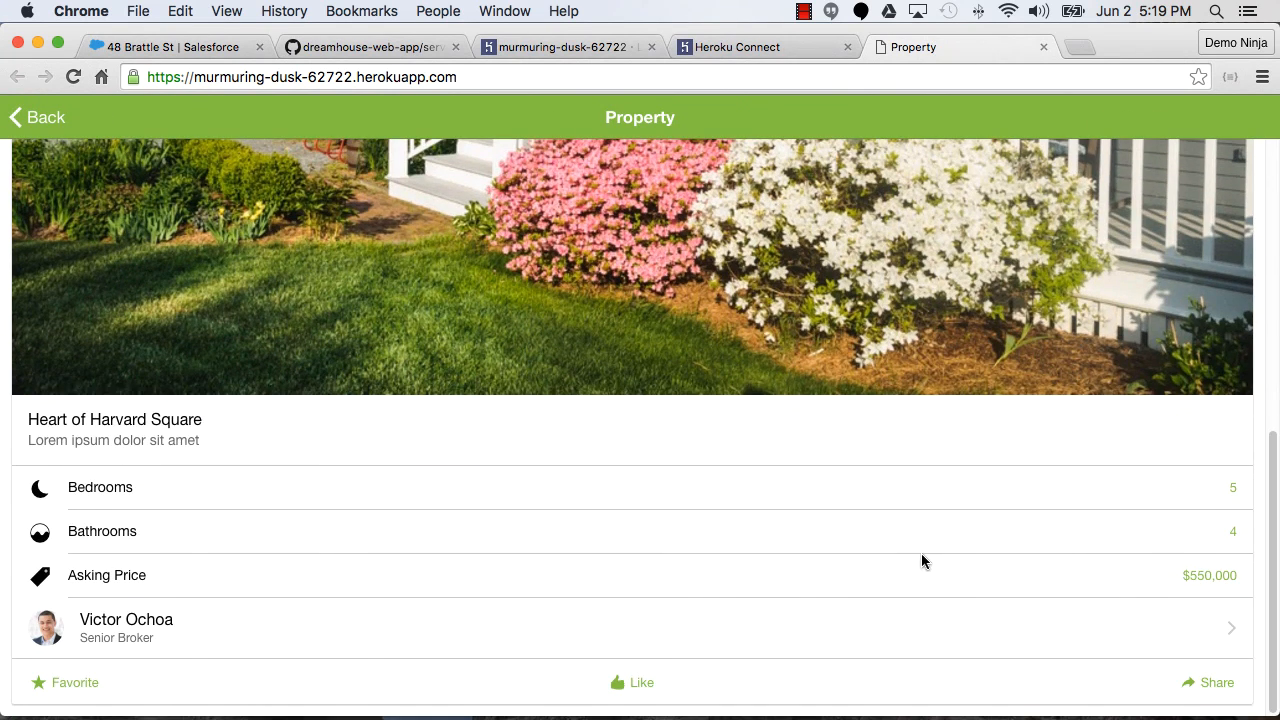